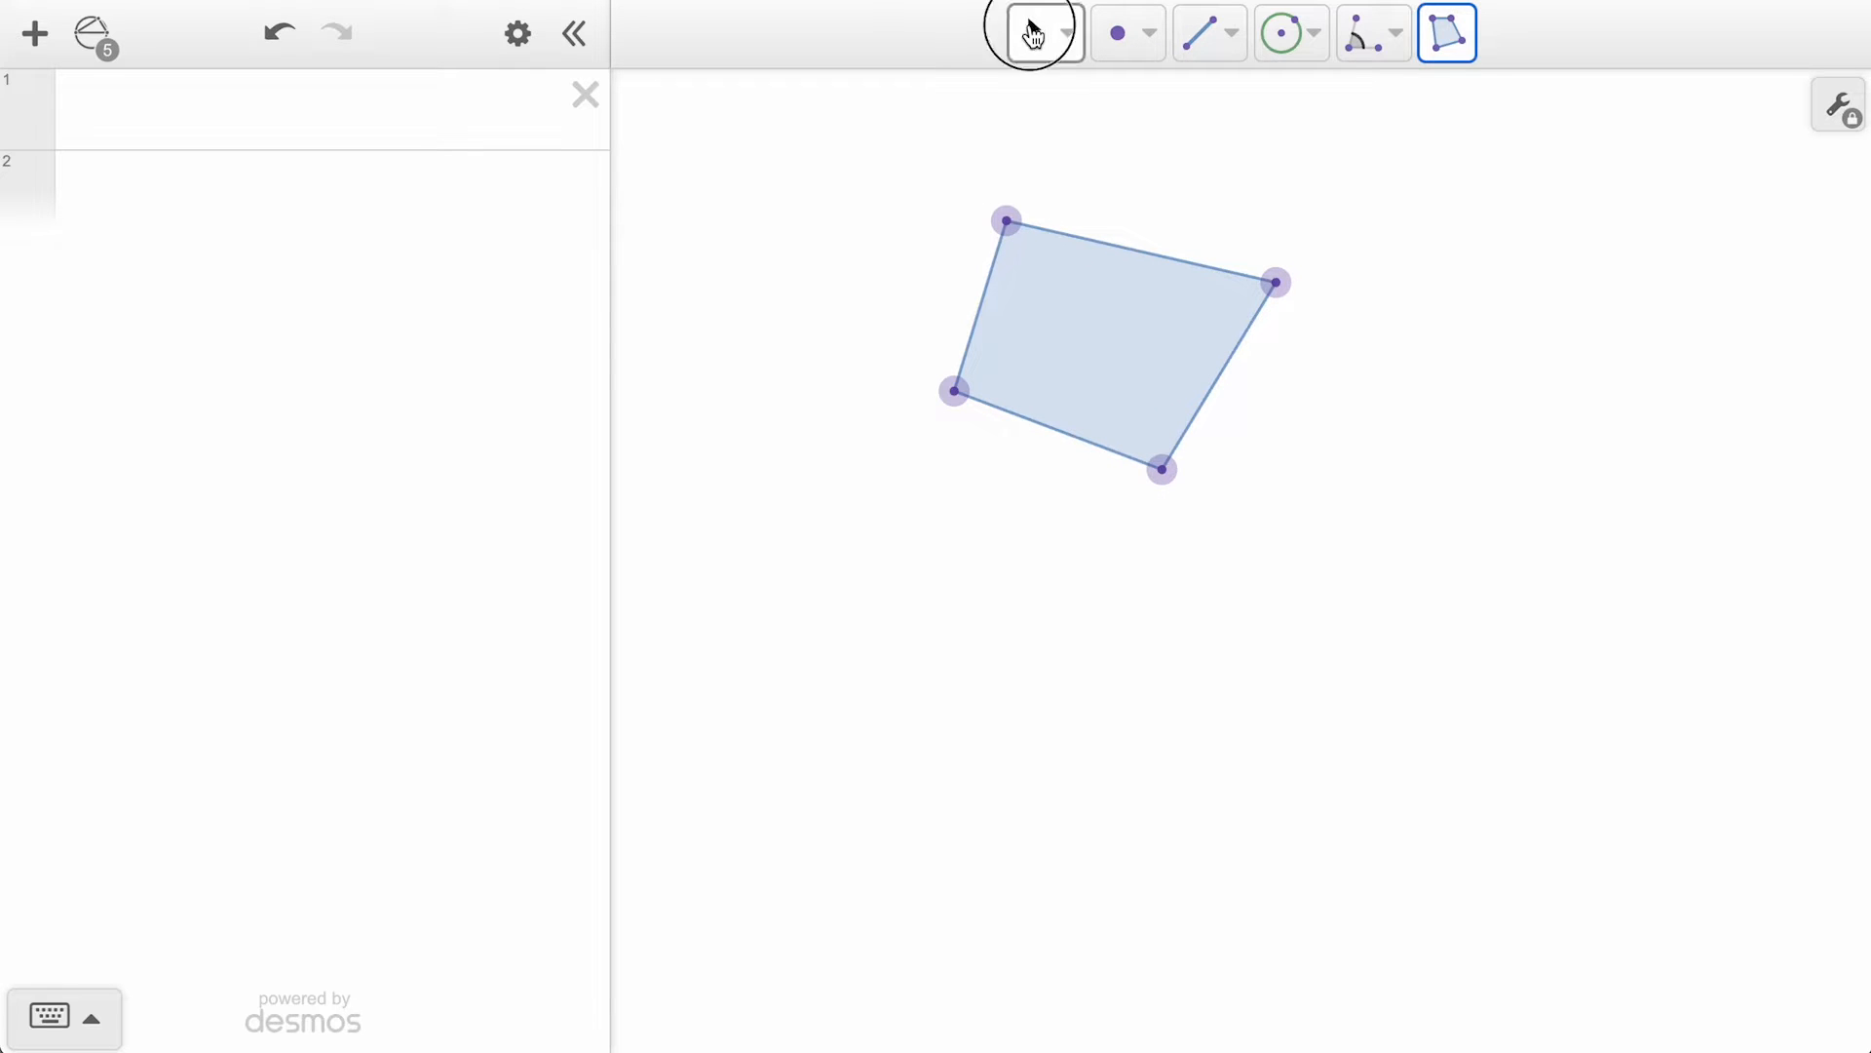
Select the quadrilateral and show its available transformations.
left_click(1115, 333)
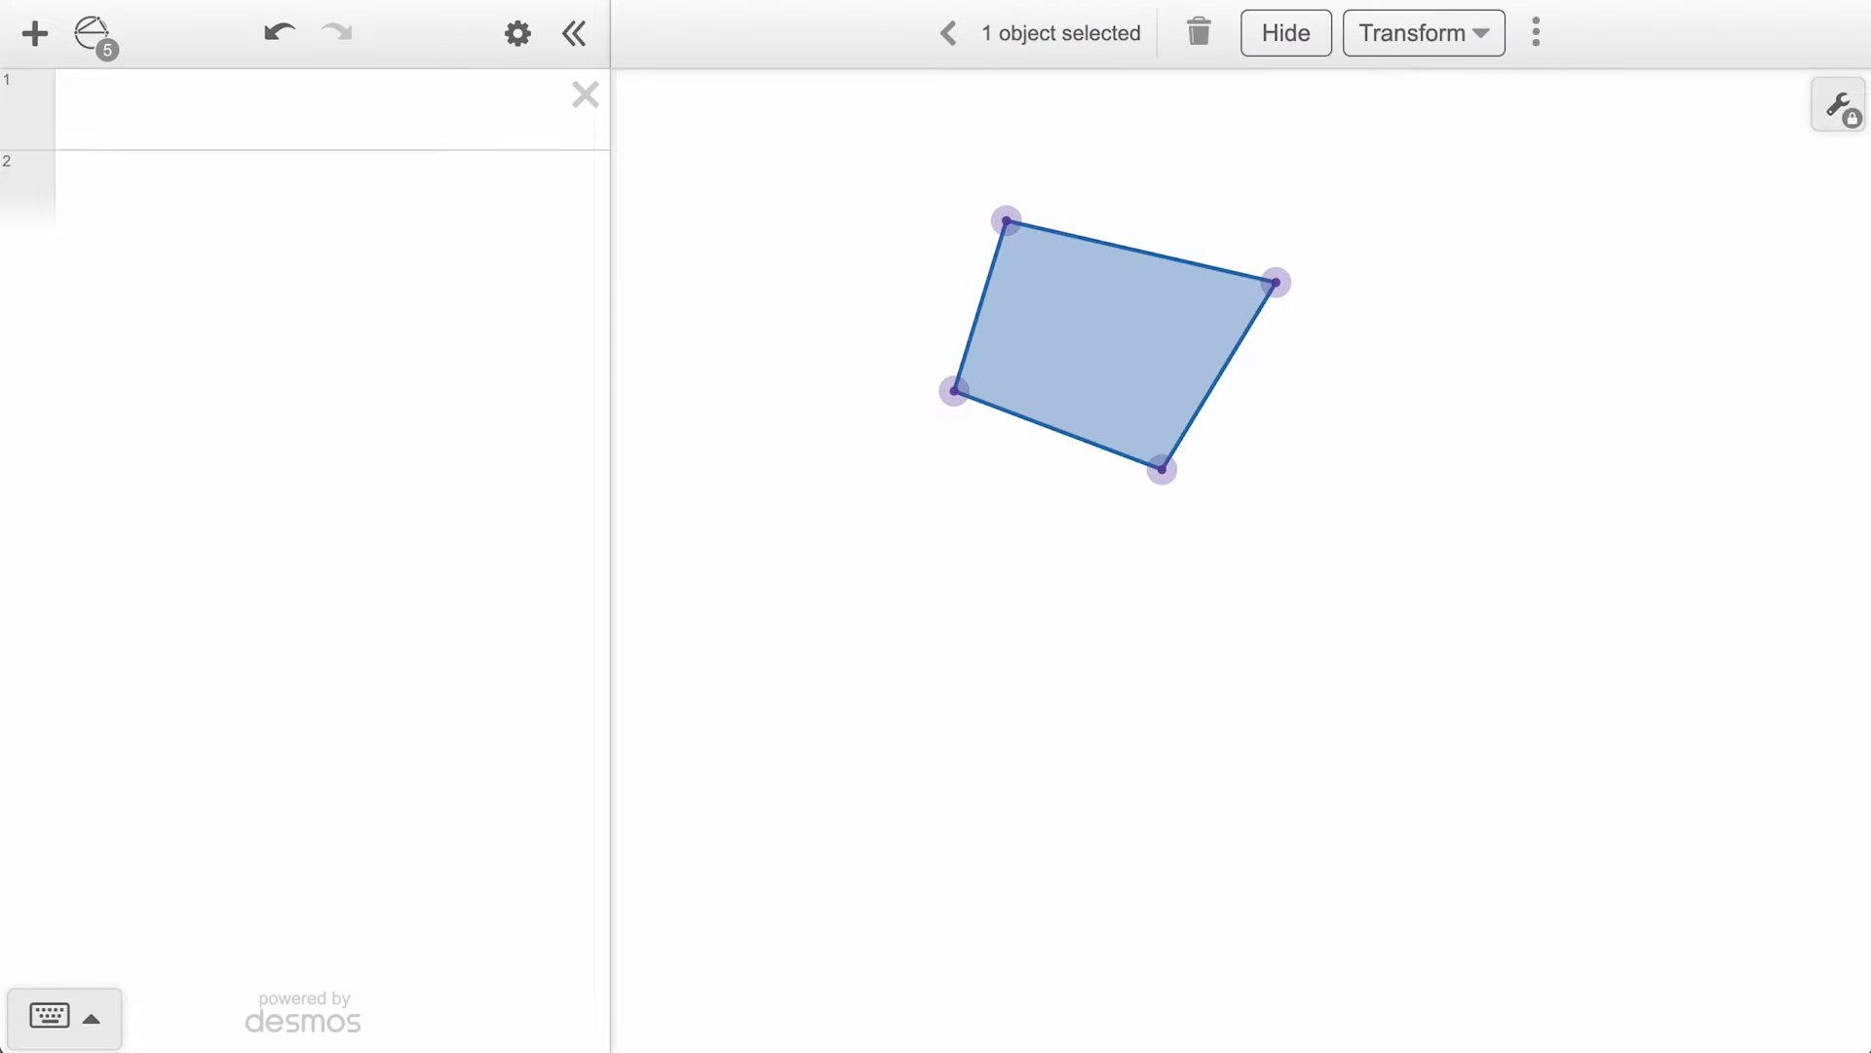
left_click(1420, 33)
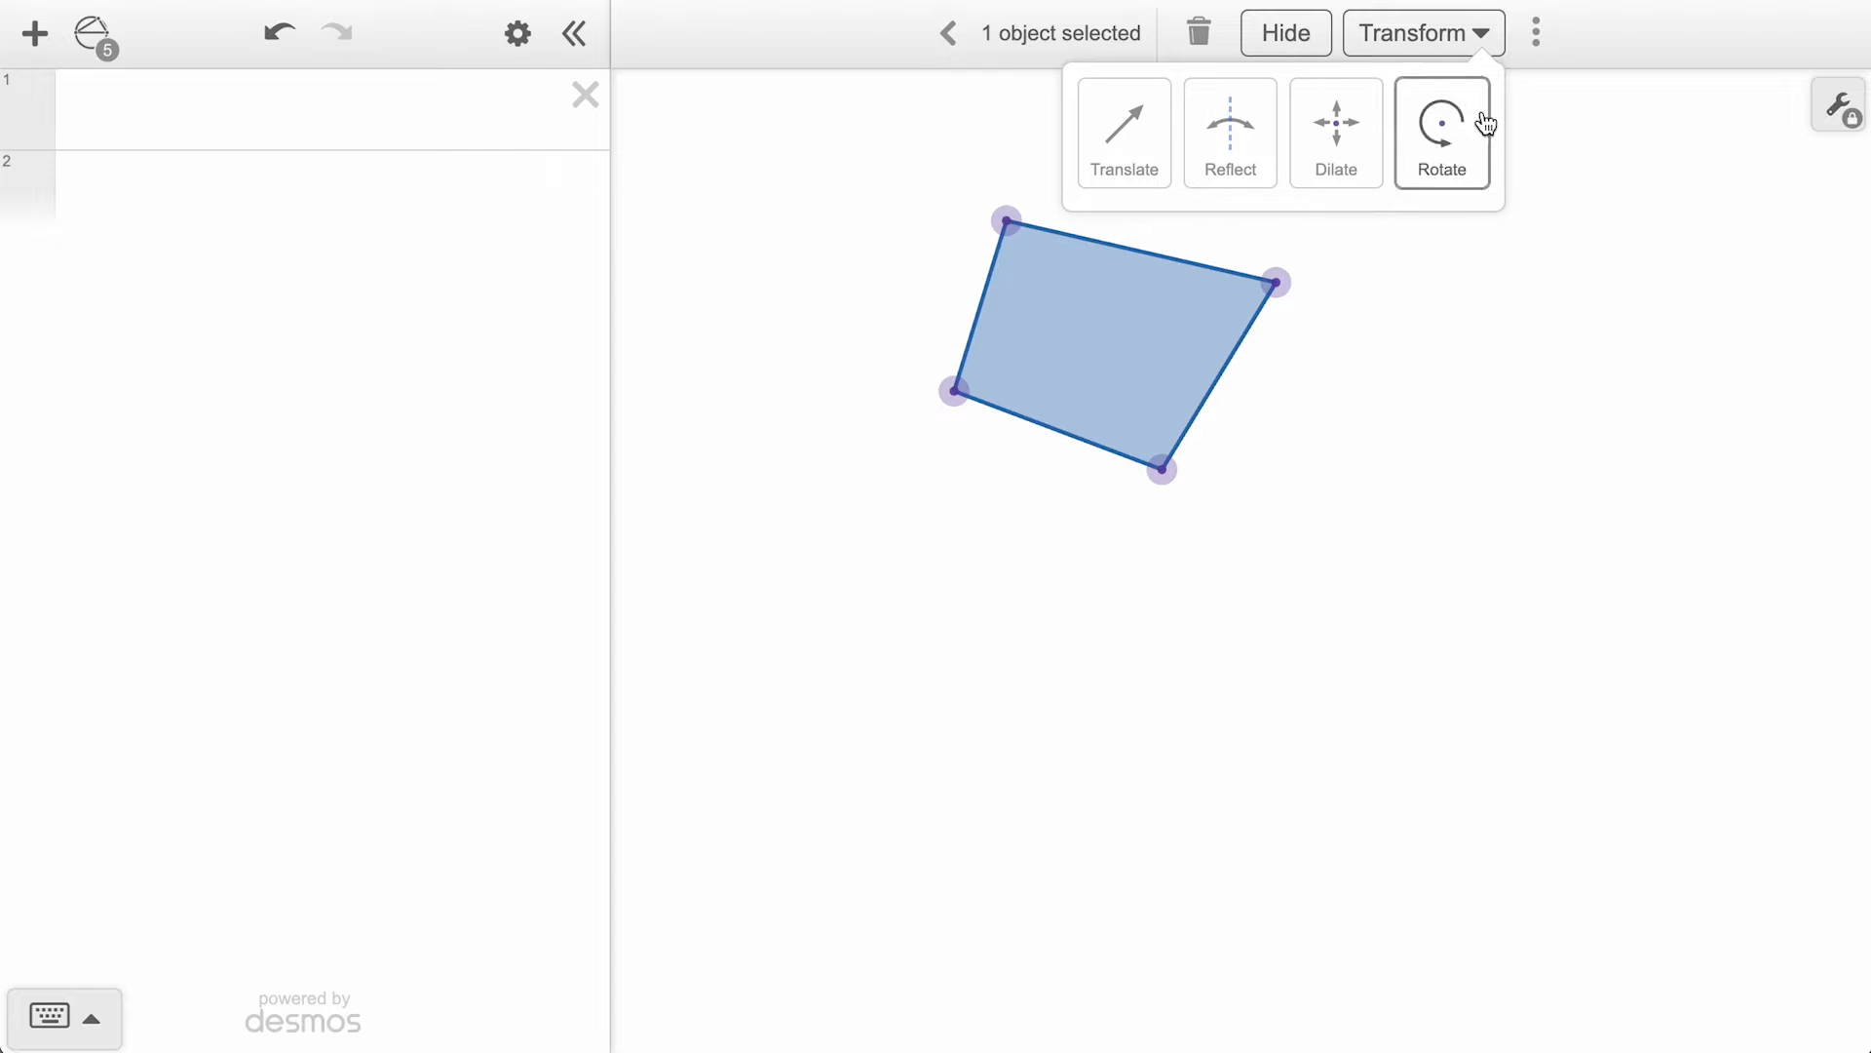
Begin a translation and place a free point just below the quadrilateral.
left_click(1123, 131)
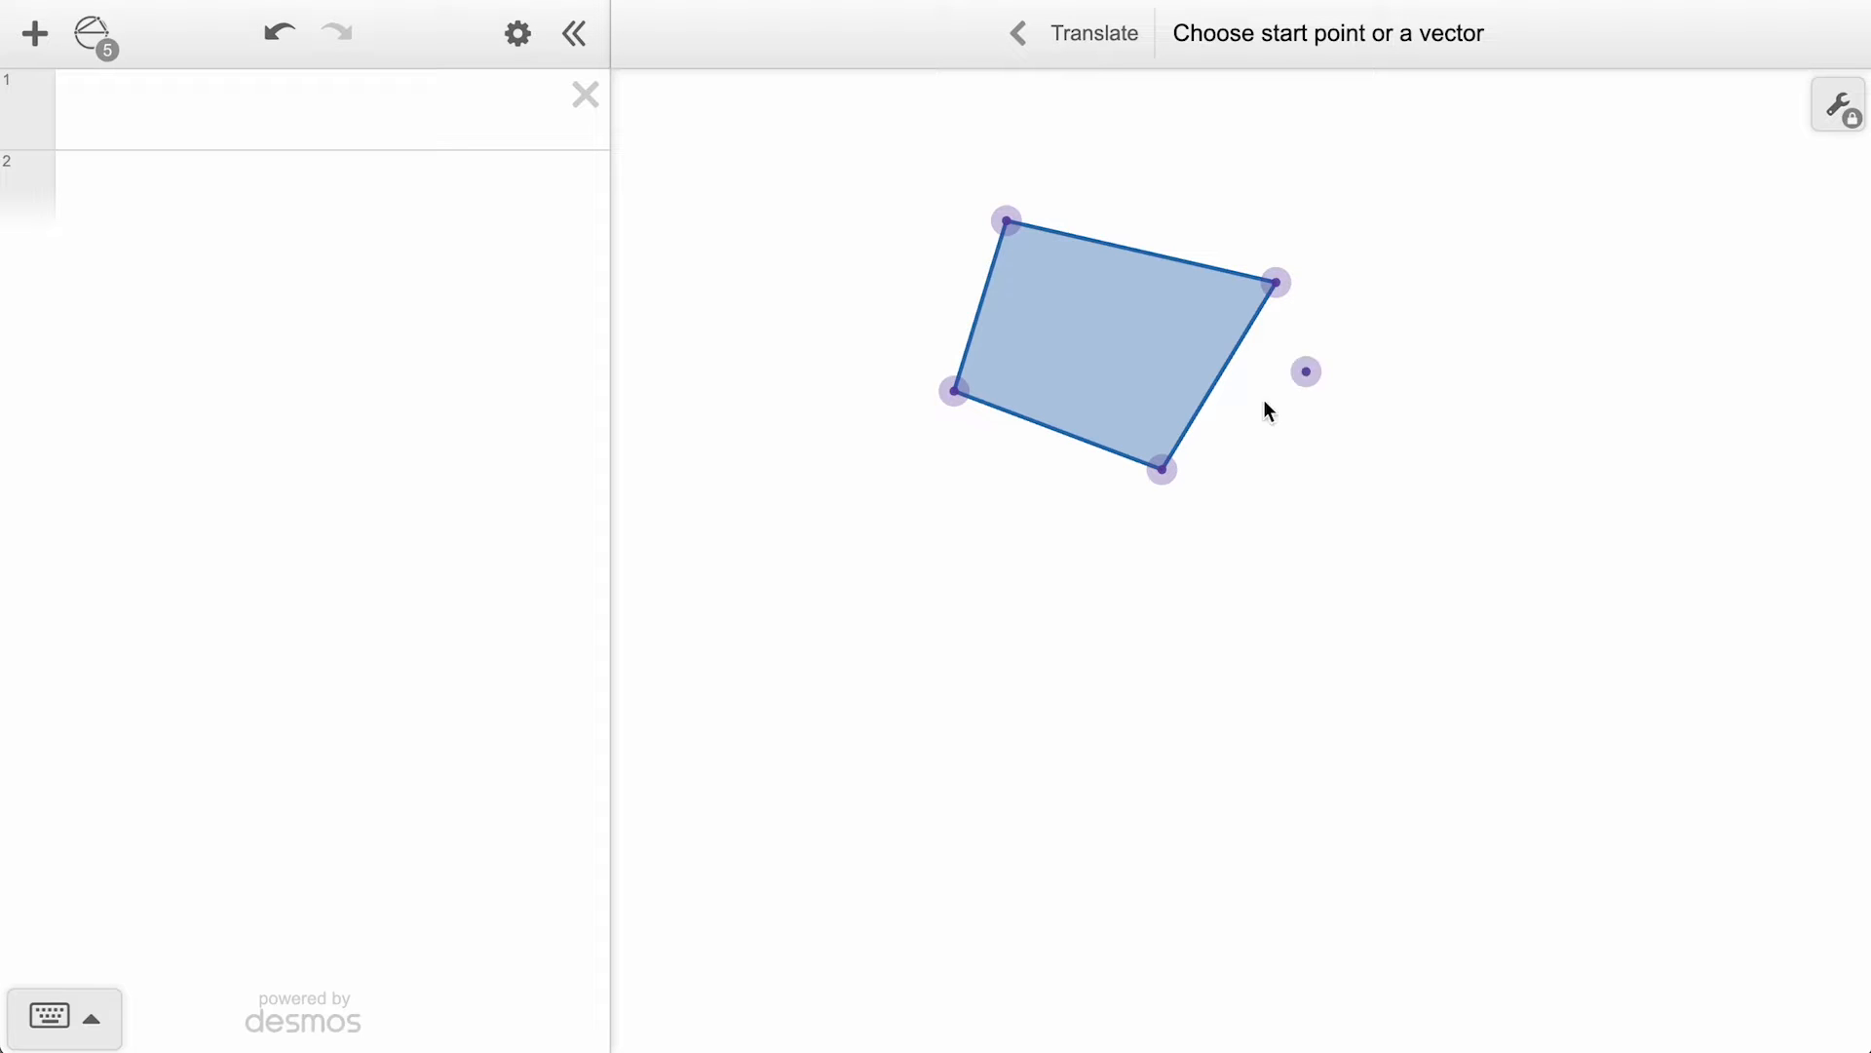
left_click(1162, 470)
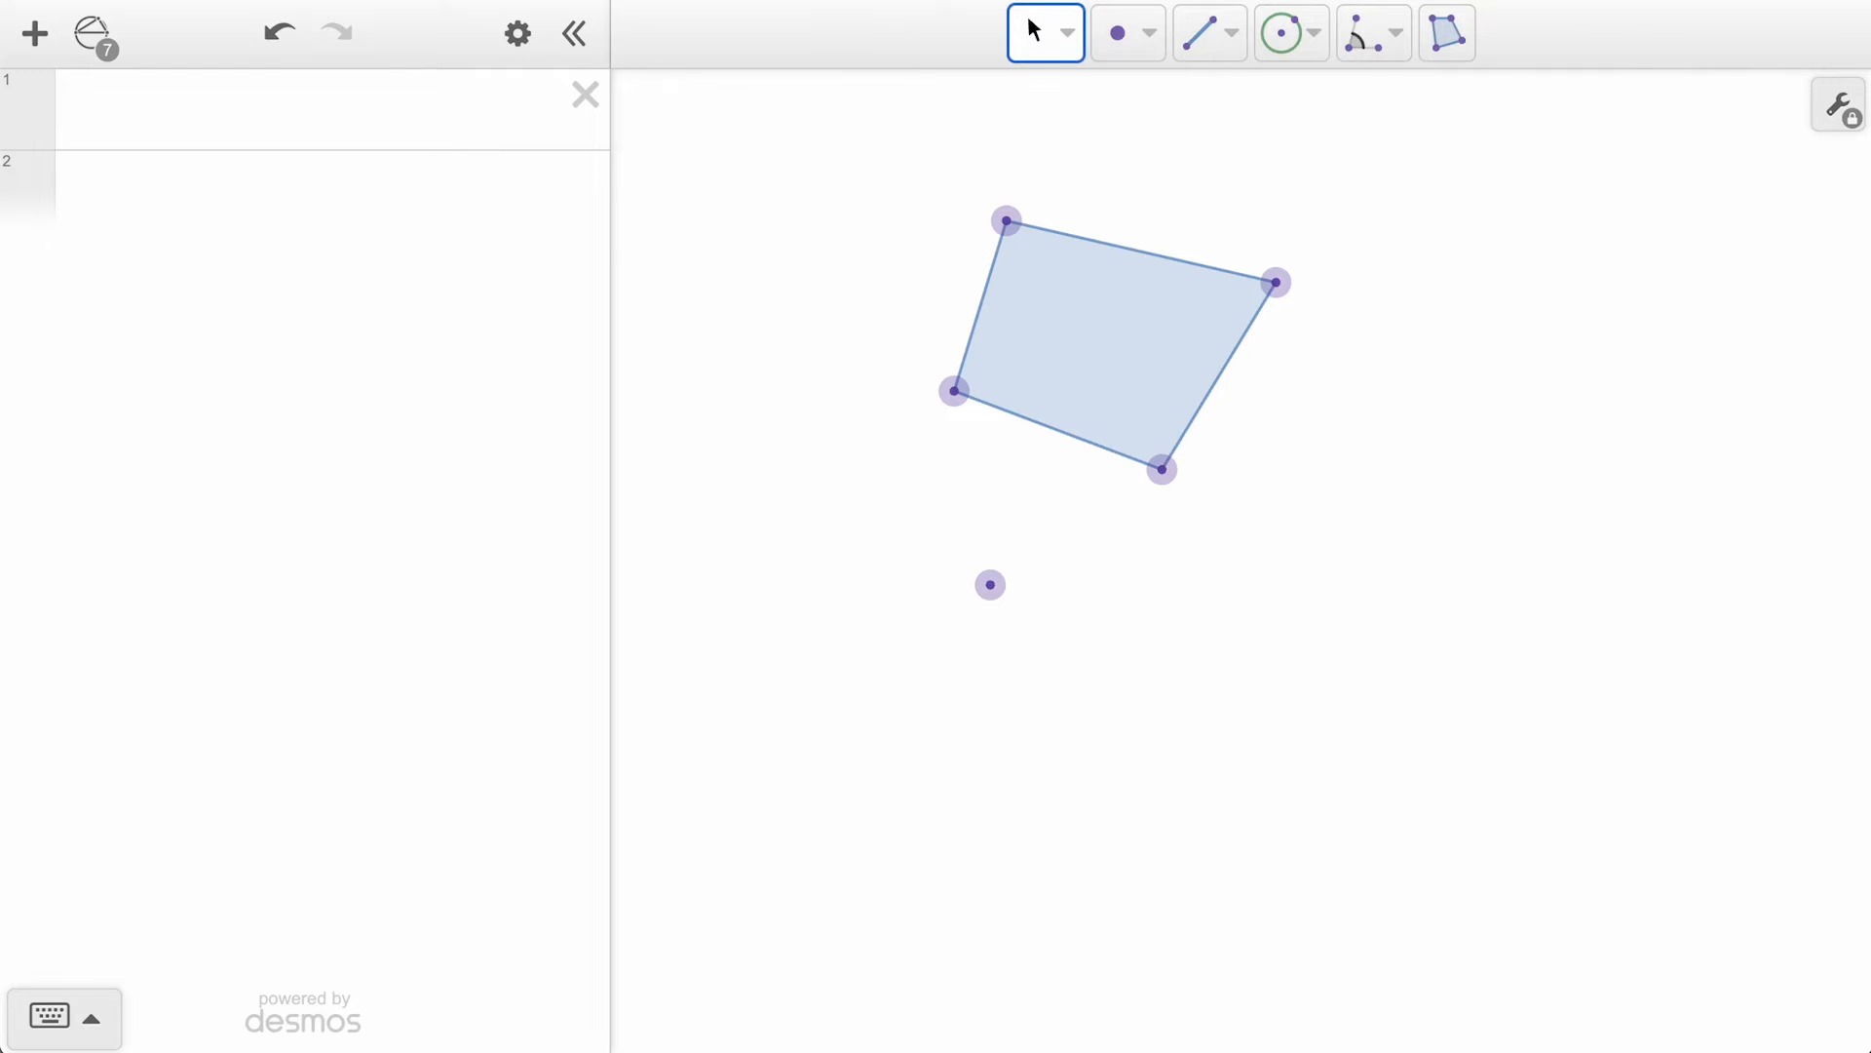
Draw a vector from the quadrilateral's corner to the point and translate the quadrilateral along it.
left_click(1230, 33)
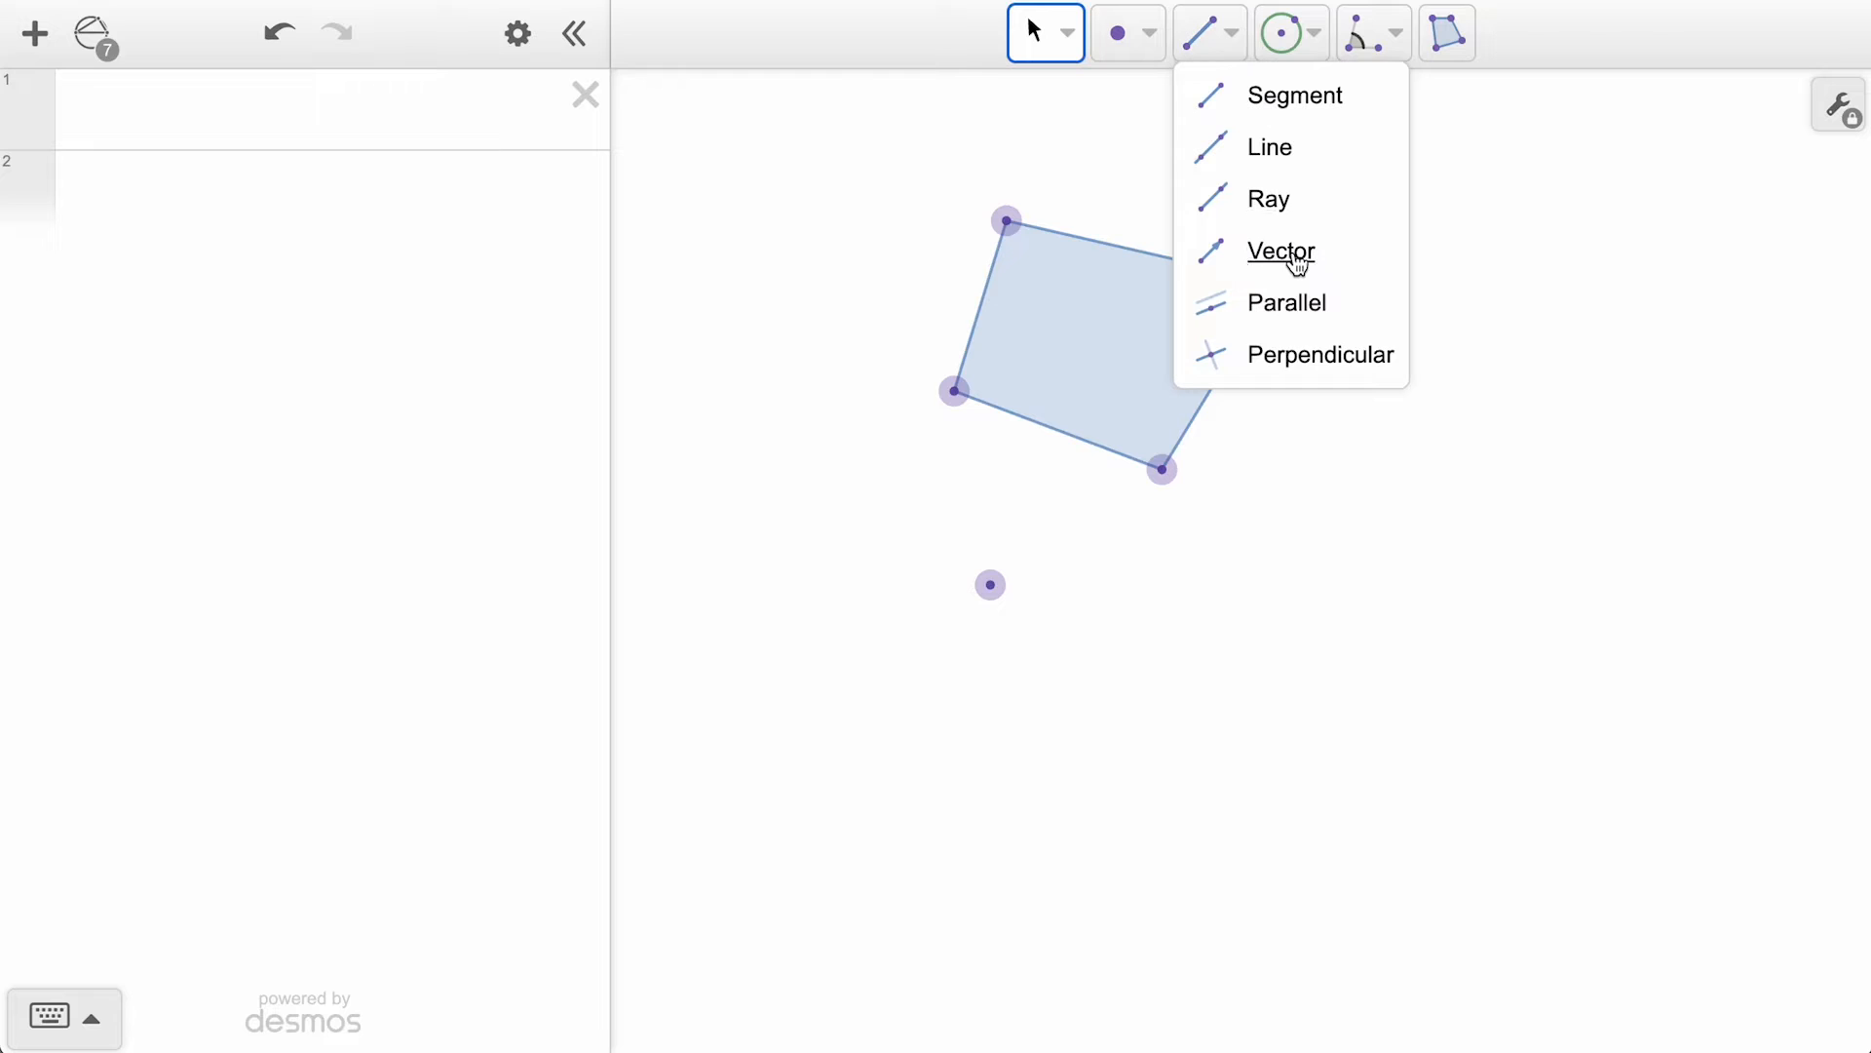
left_click(1281, 252)
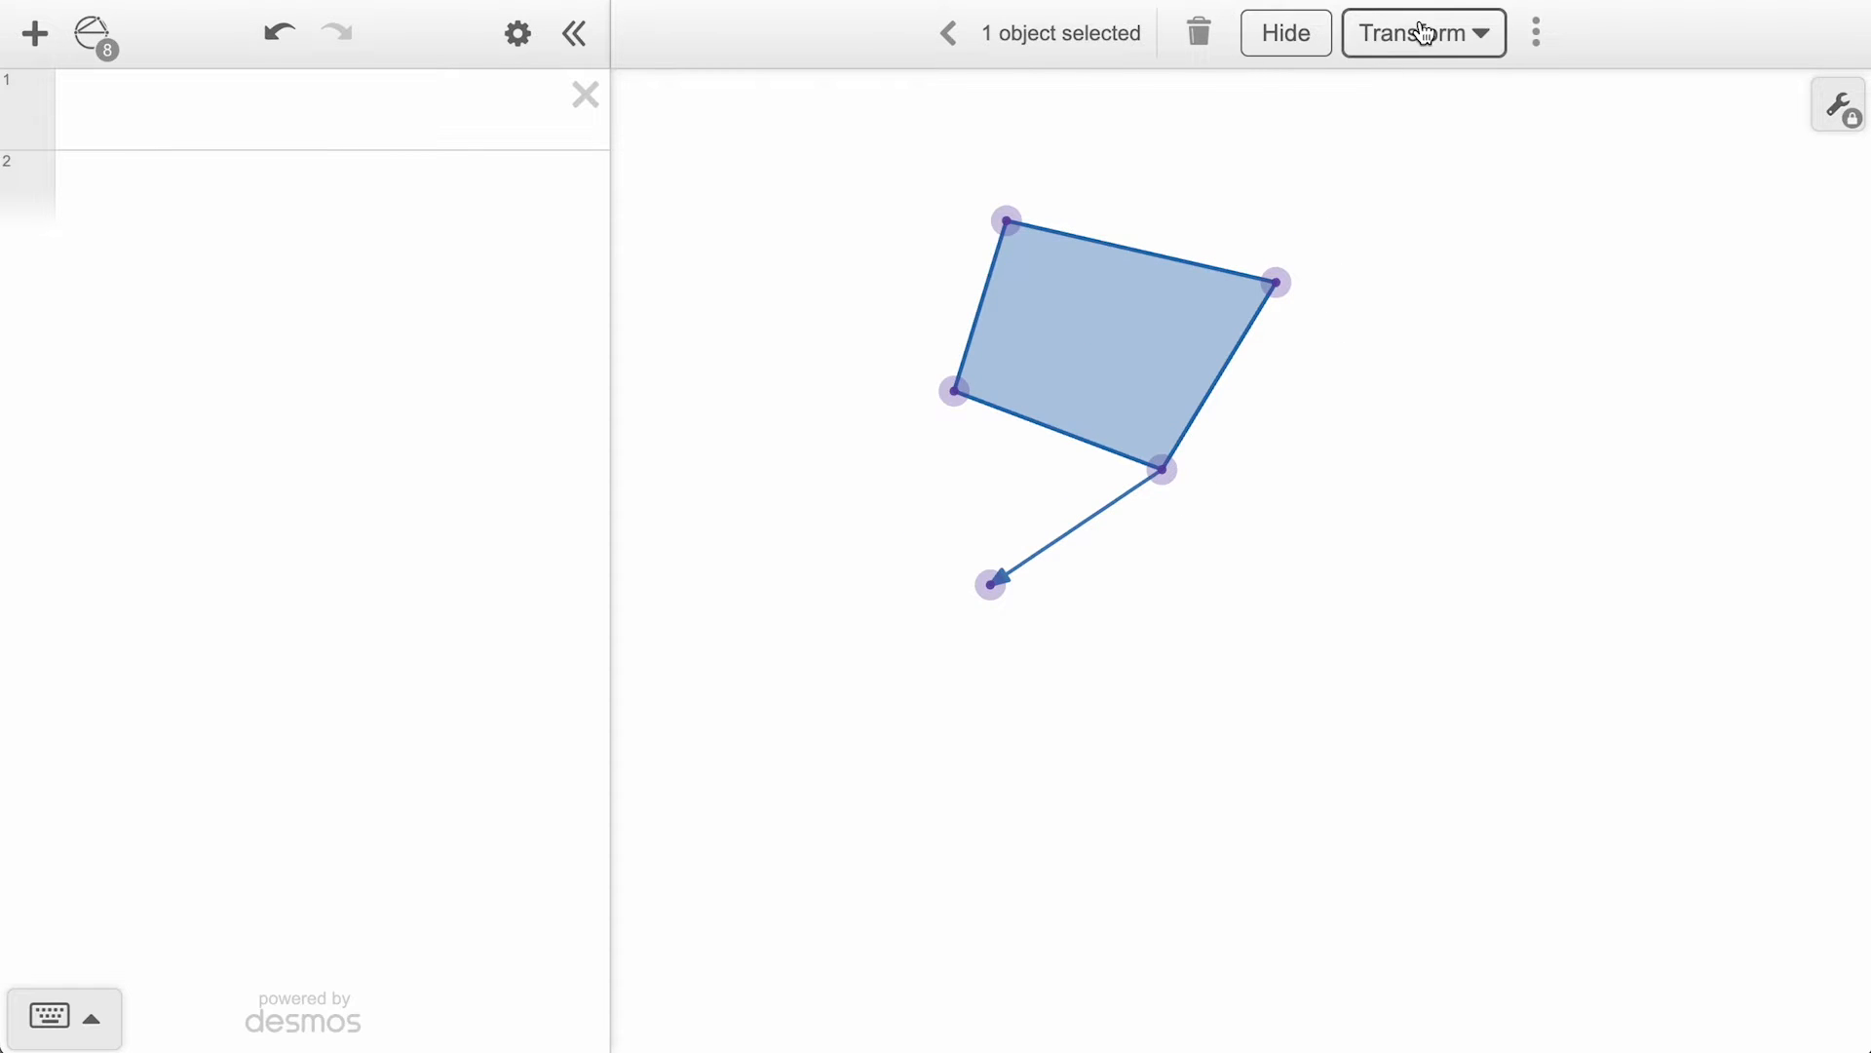
left_click(1423, 33)
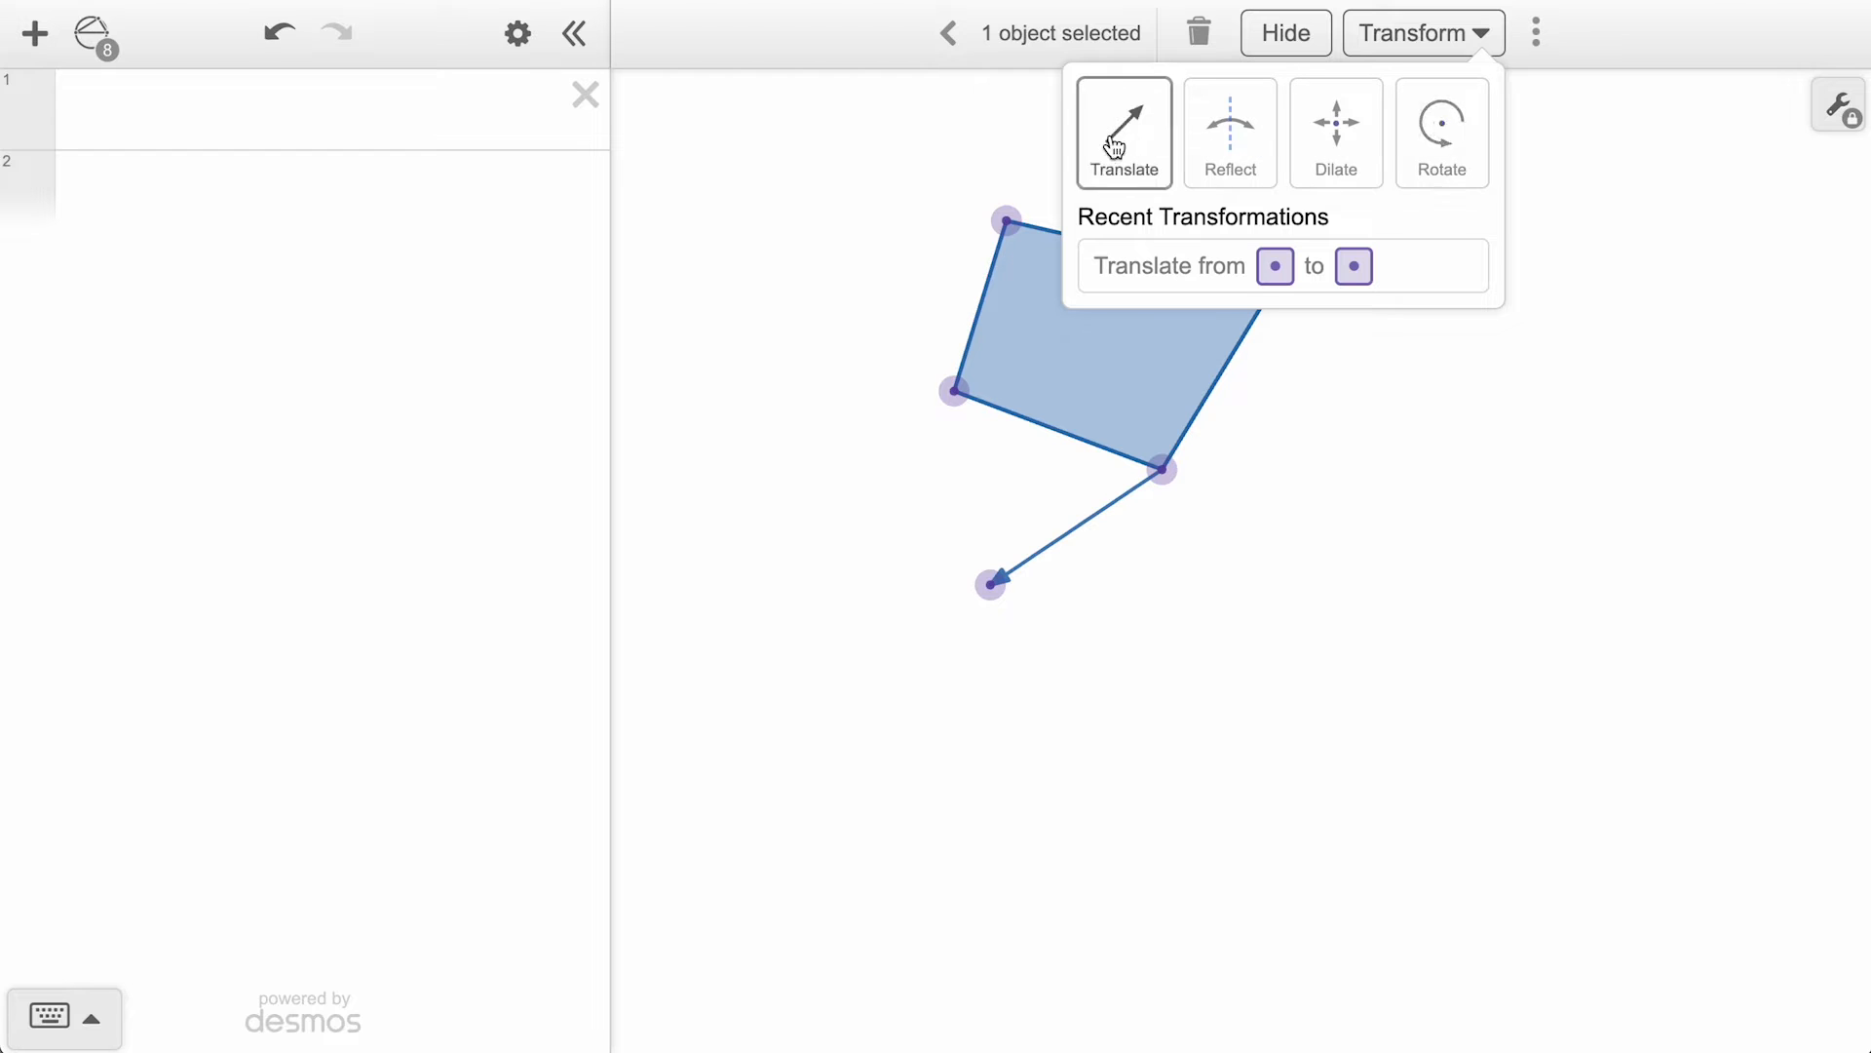
left_click(1121, 131)
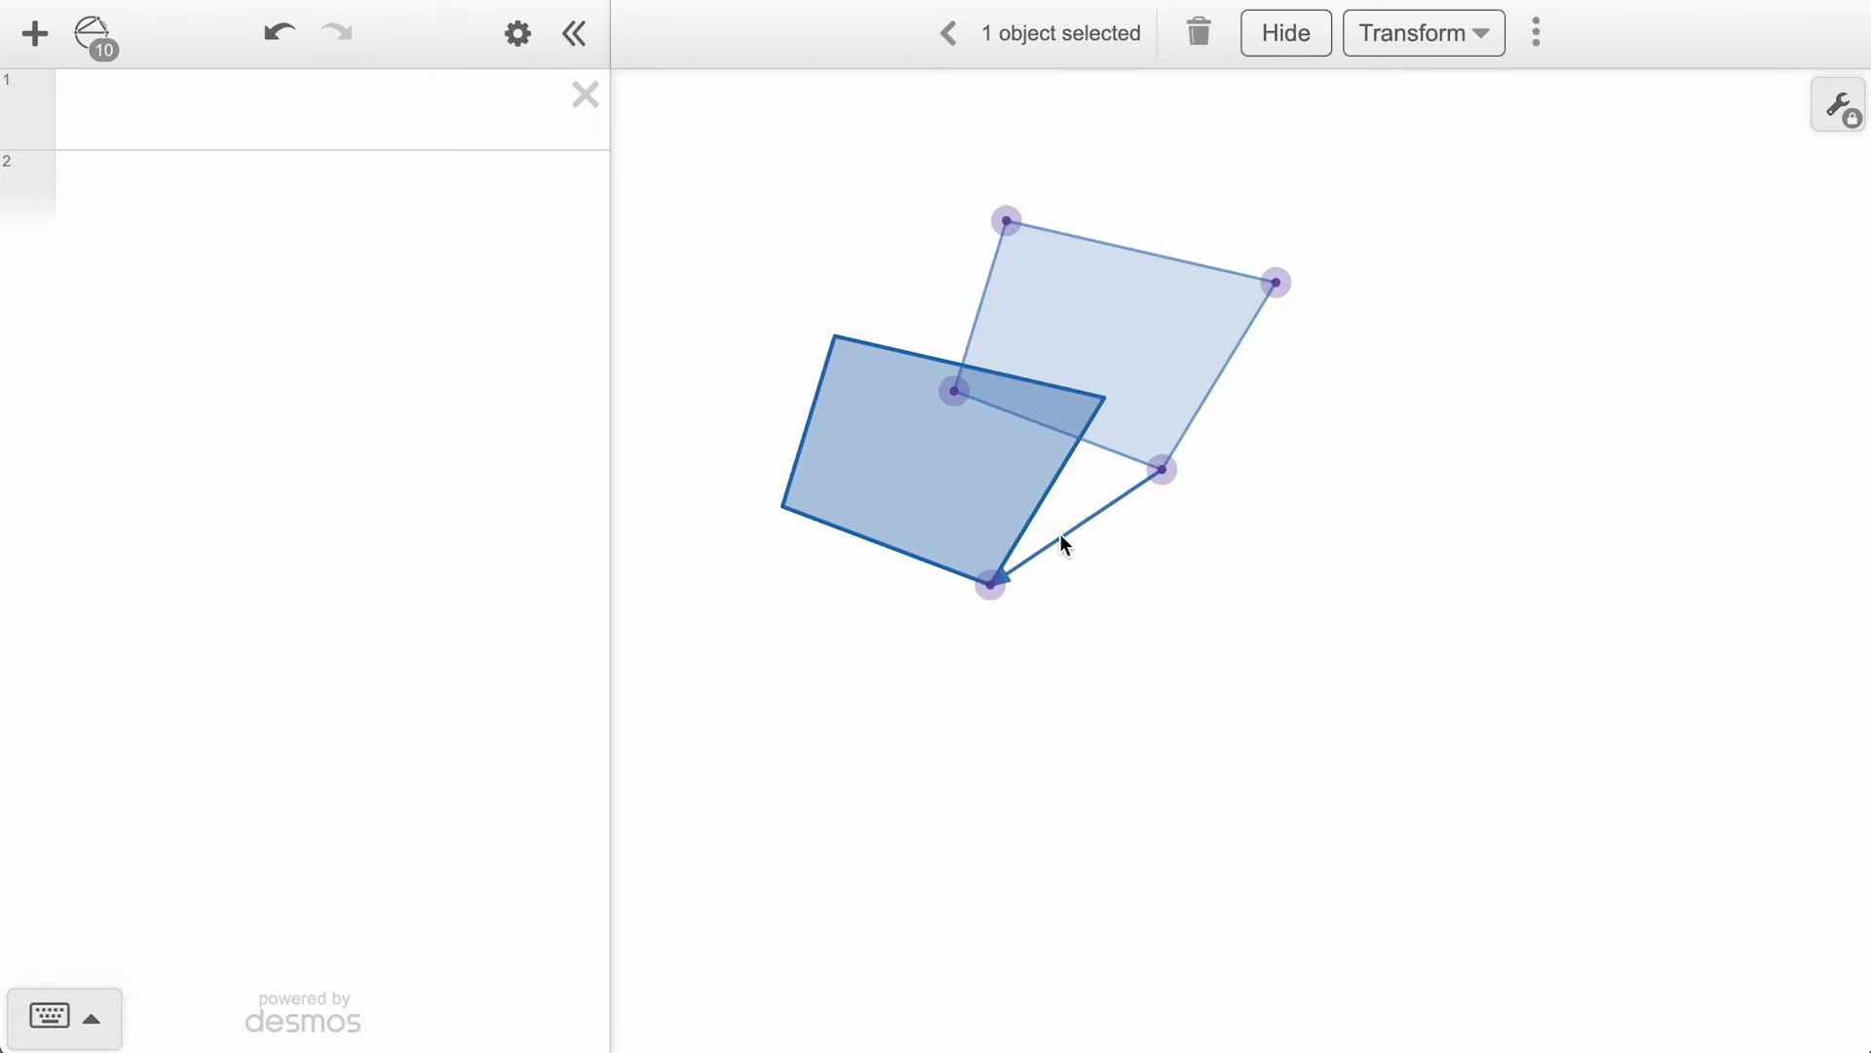
left_click(947, 33)
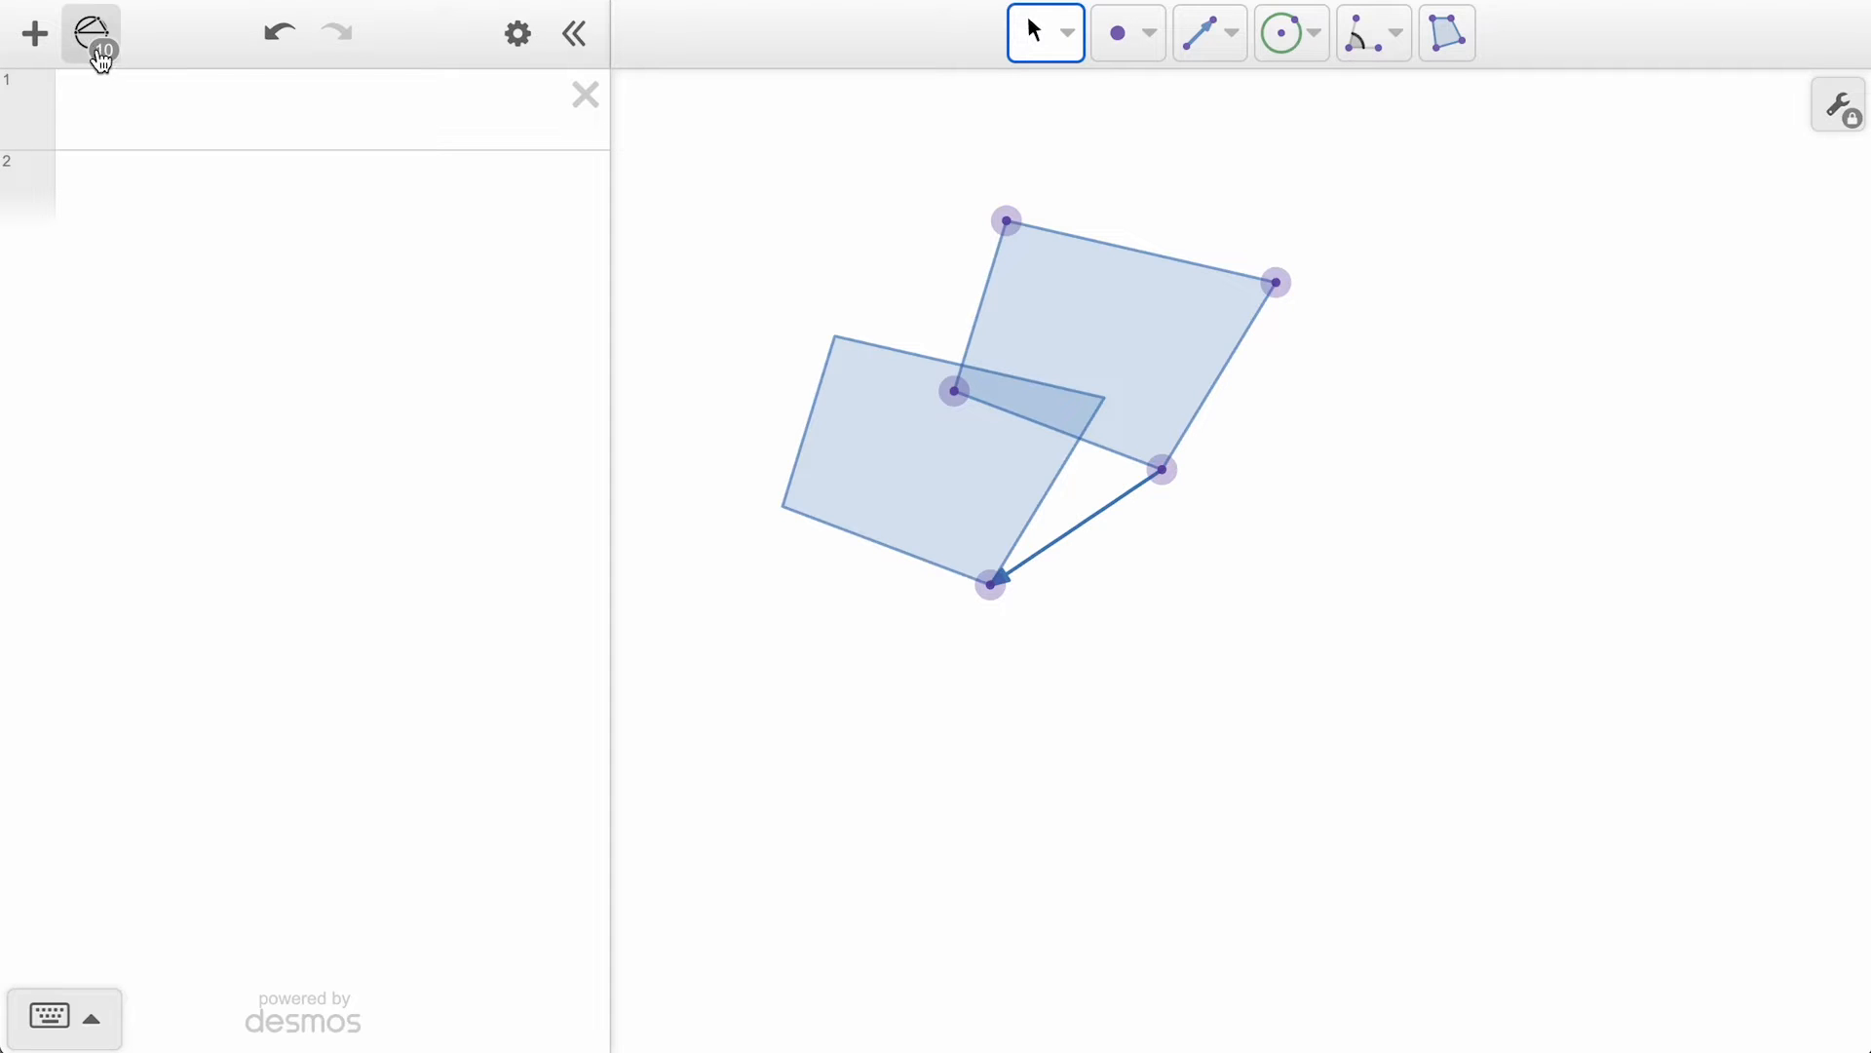
From the construction list, convert the translation into the function T1(x) = translate(x, vector).
left_click(92, 33)
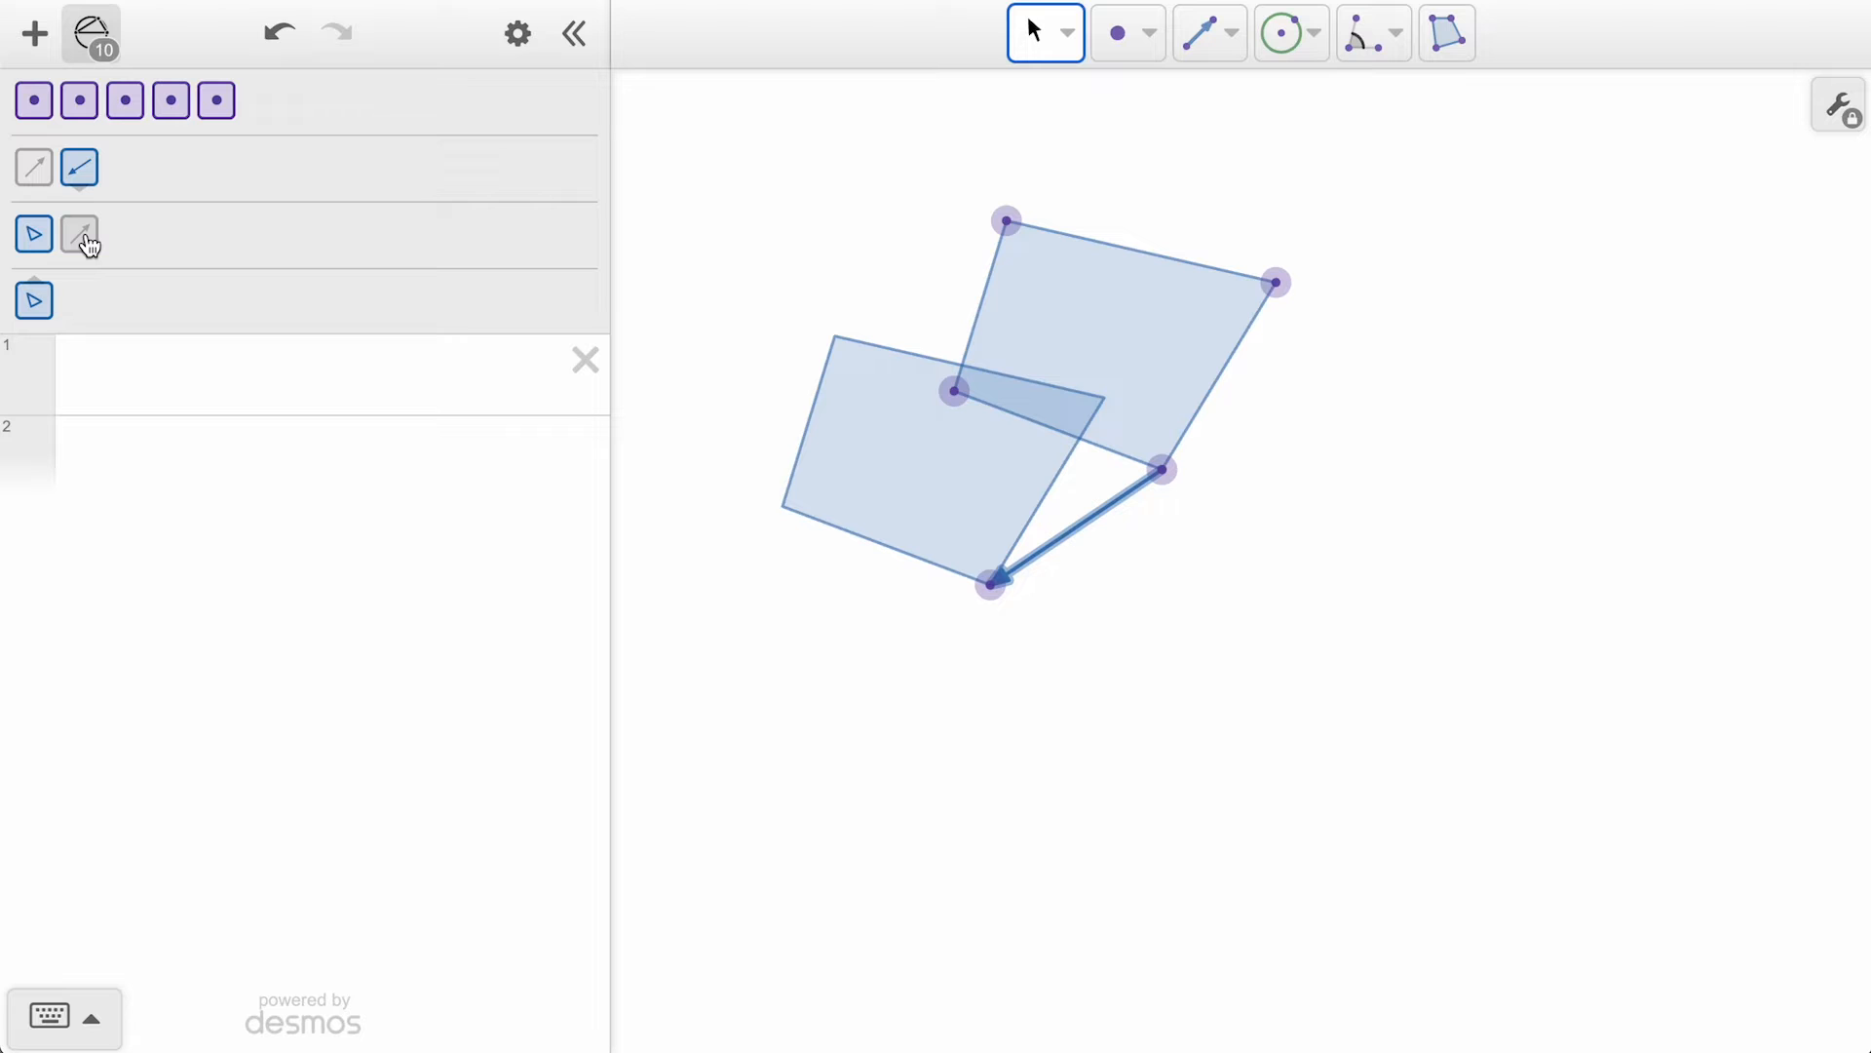
left_click(80, 232)
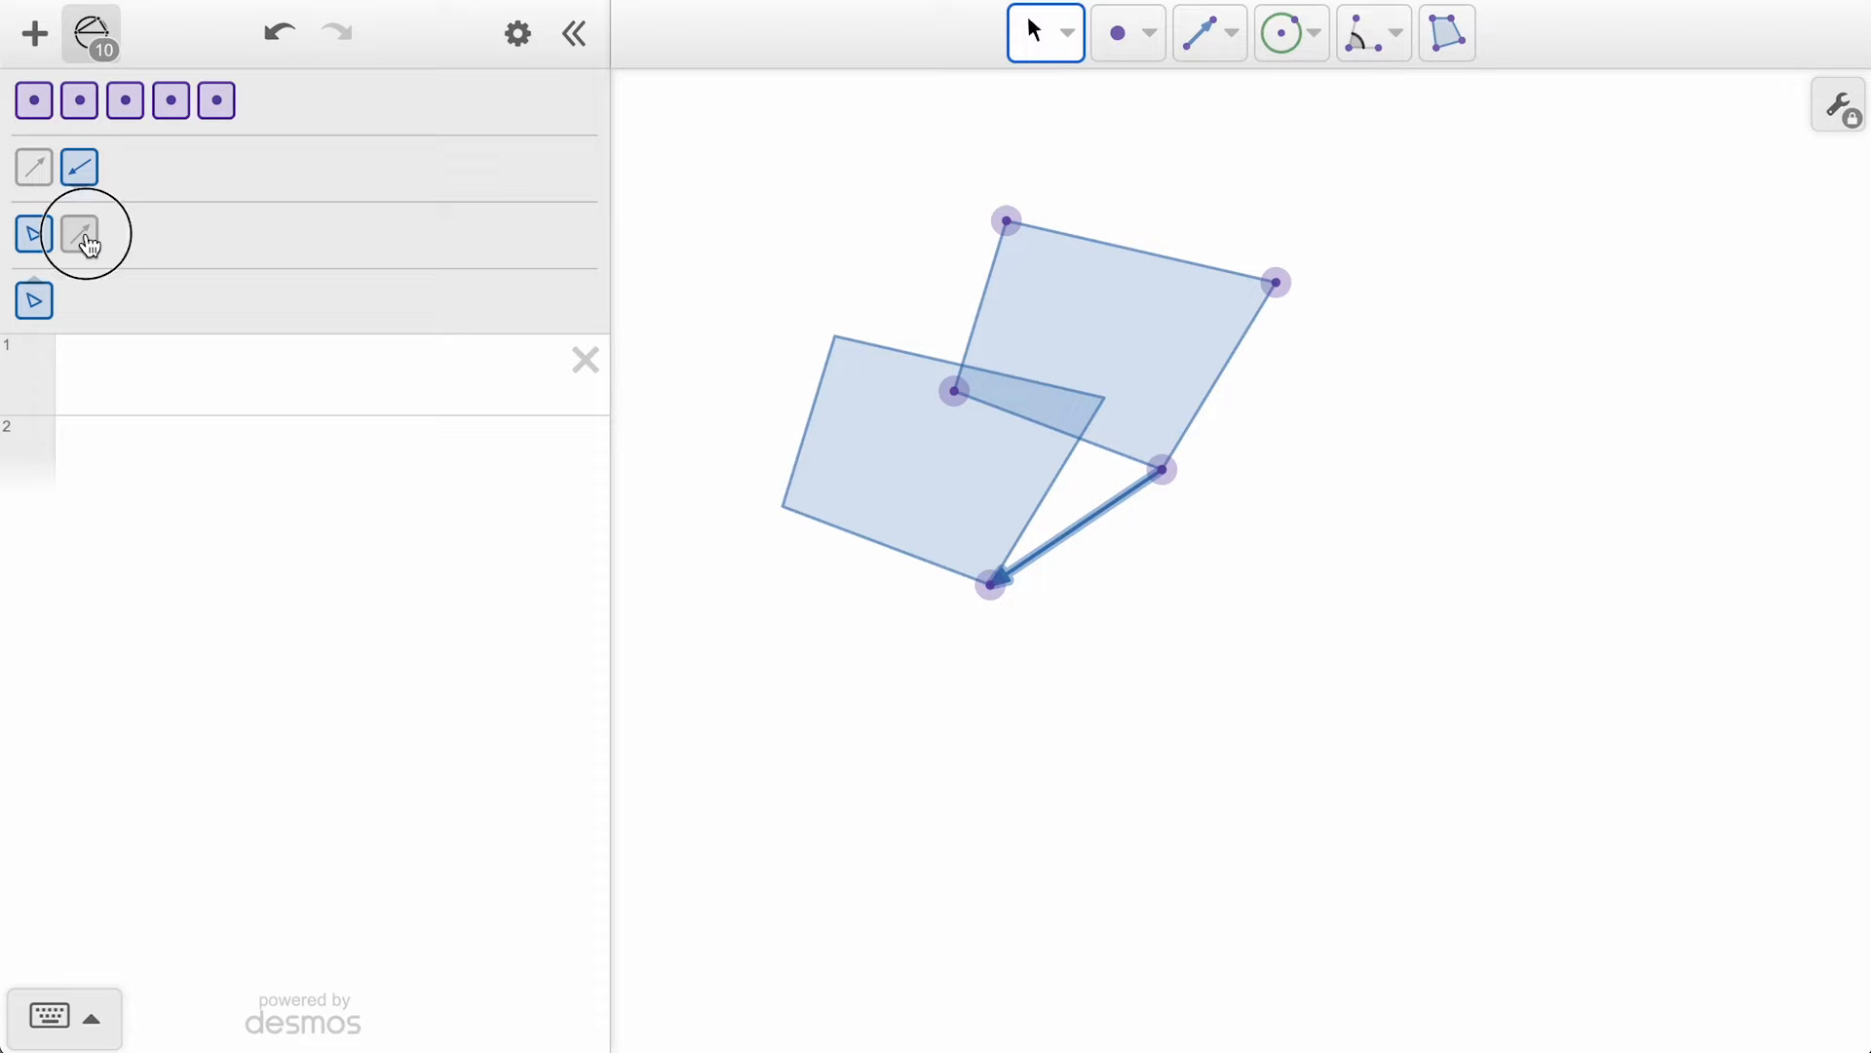
left_click(78, 234)
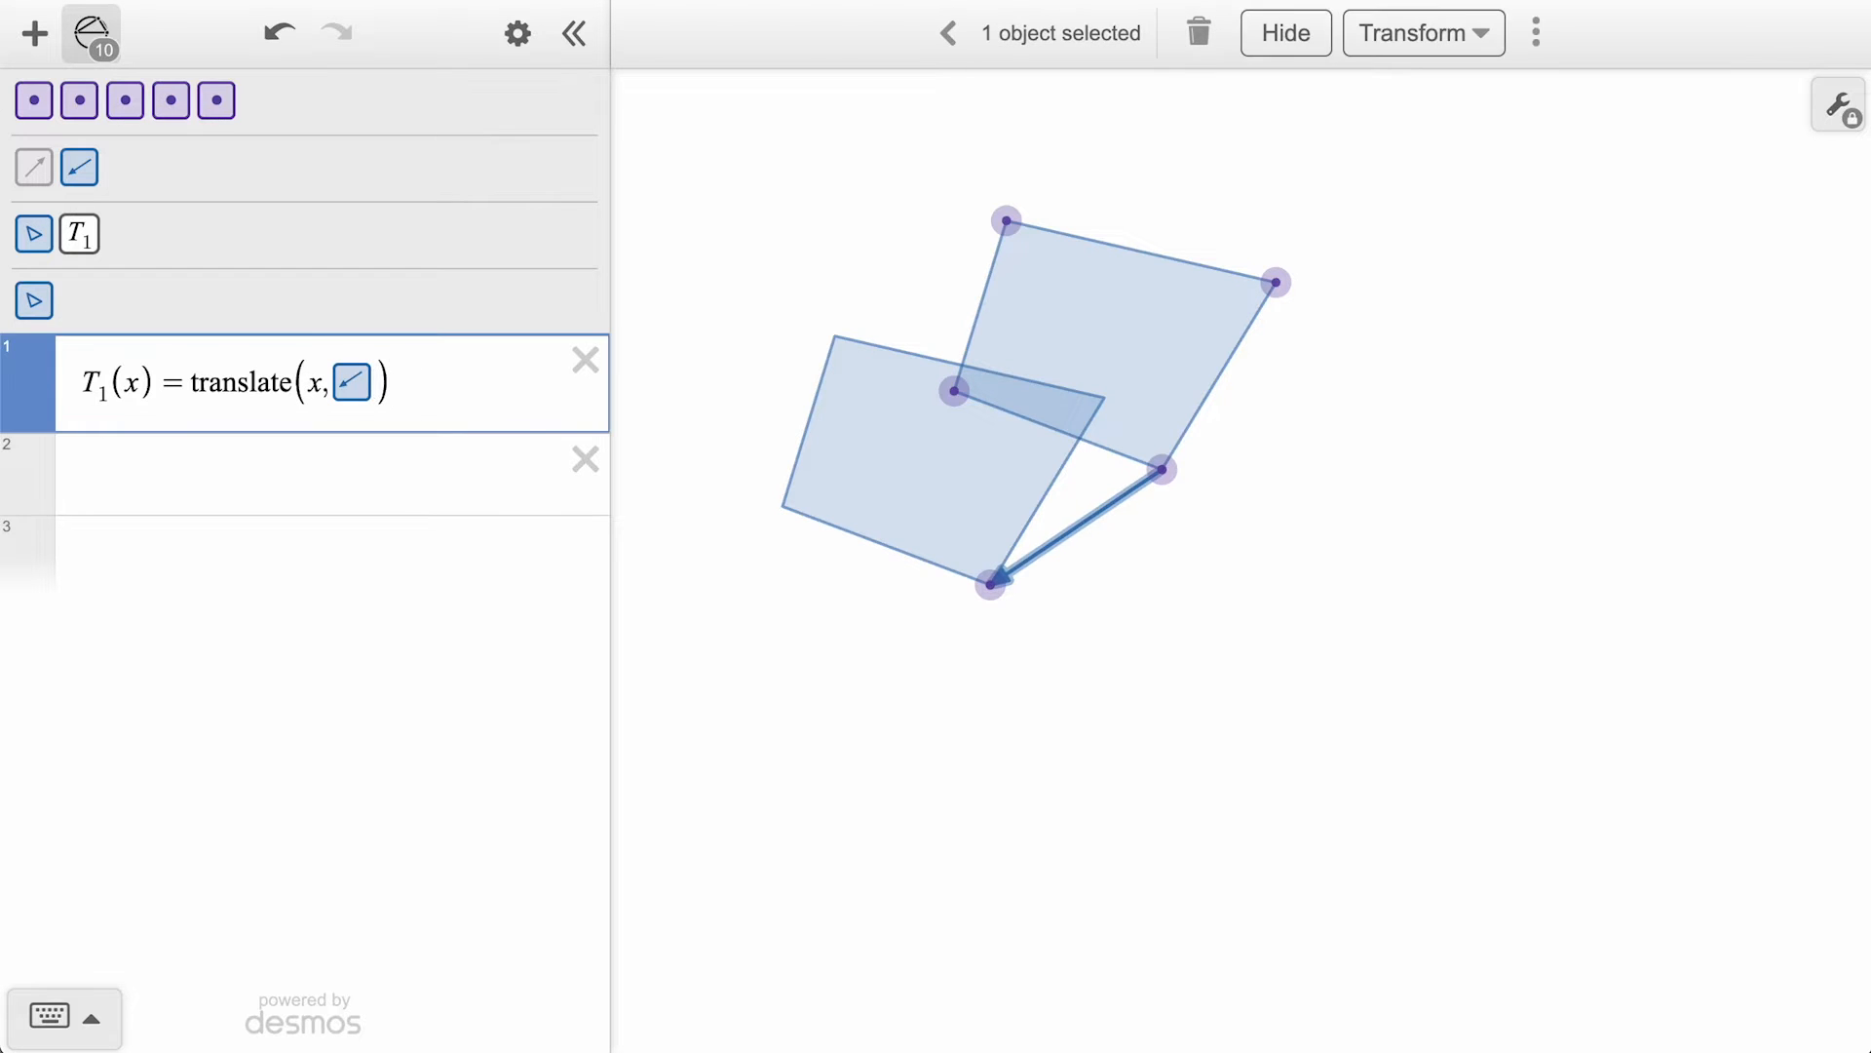
Multiply T1's vector by [.25,.5,...2] for eight copies, then swing the vector tip around and back.
type("·2")
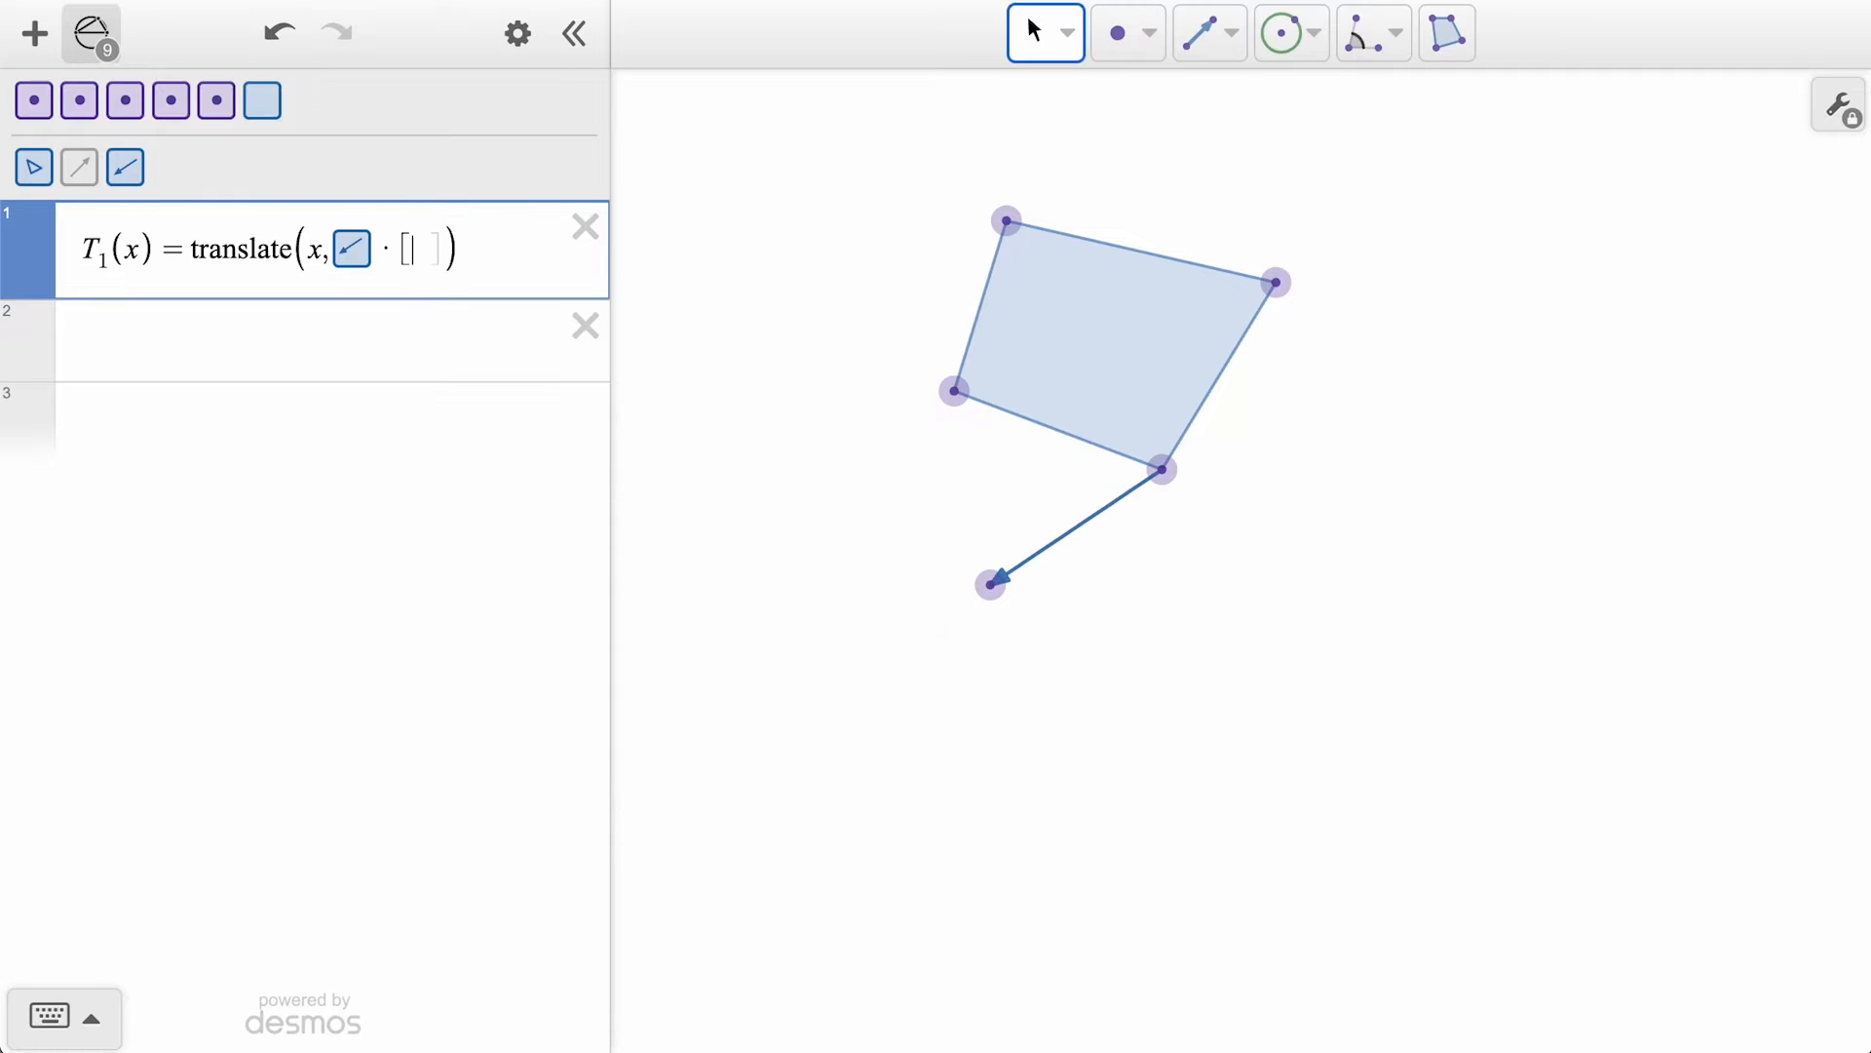
type(".25,.5,...2")
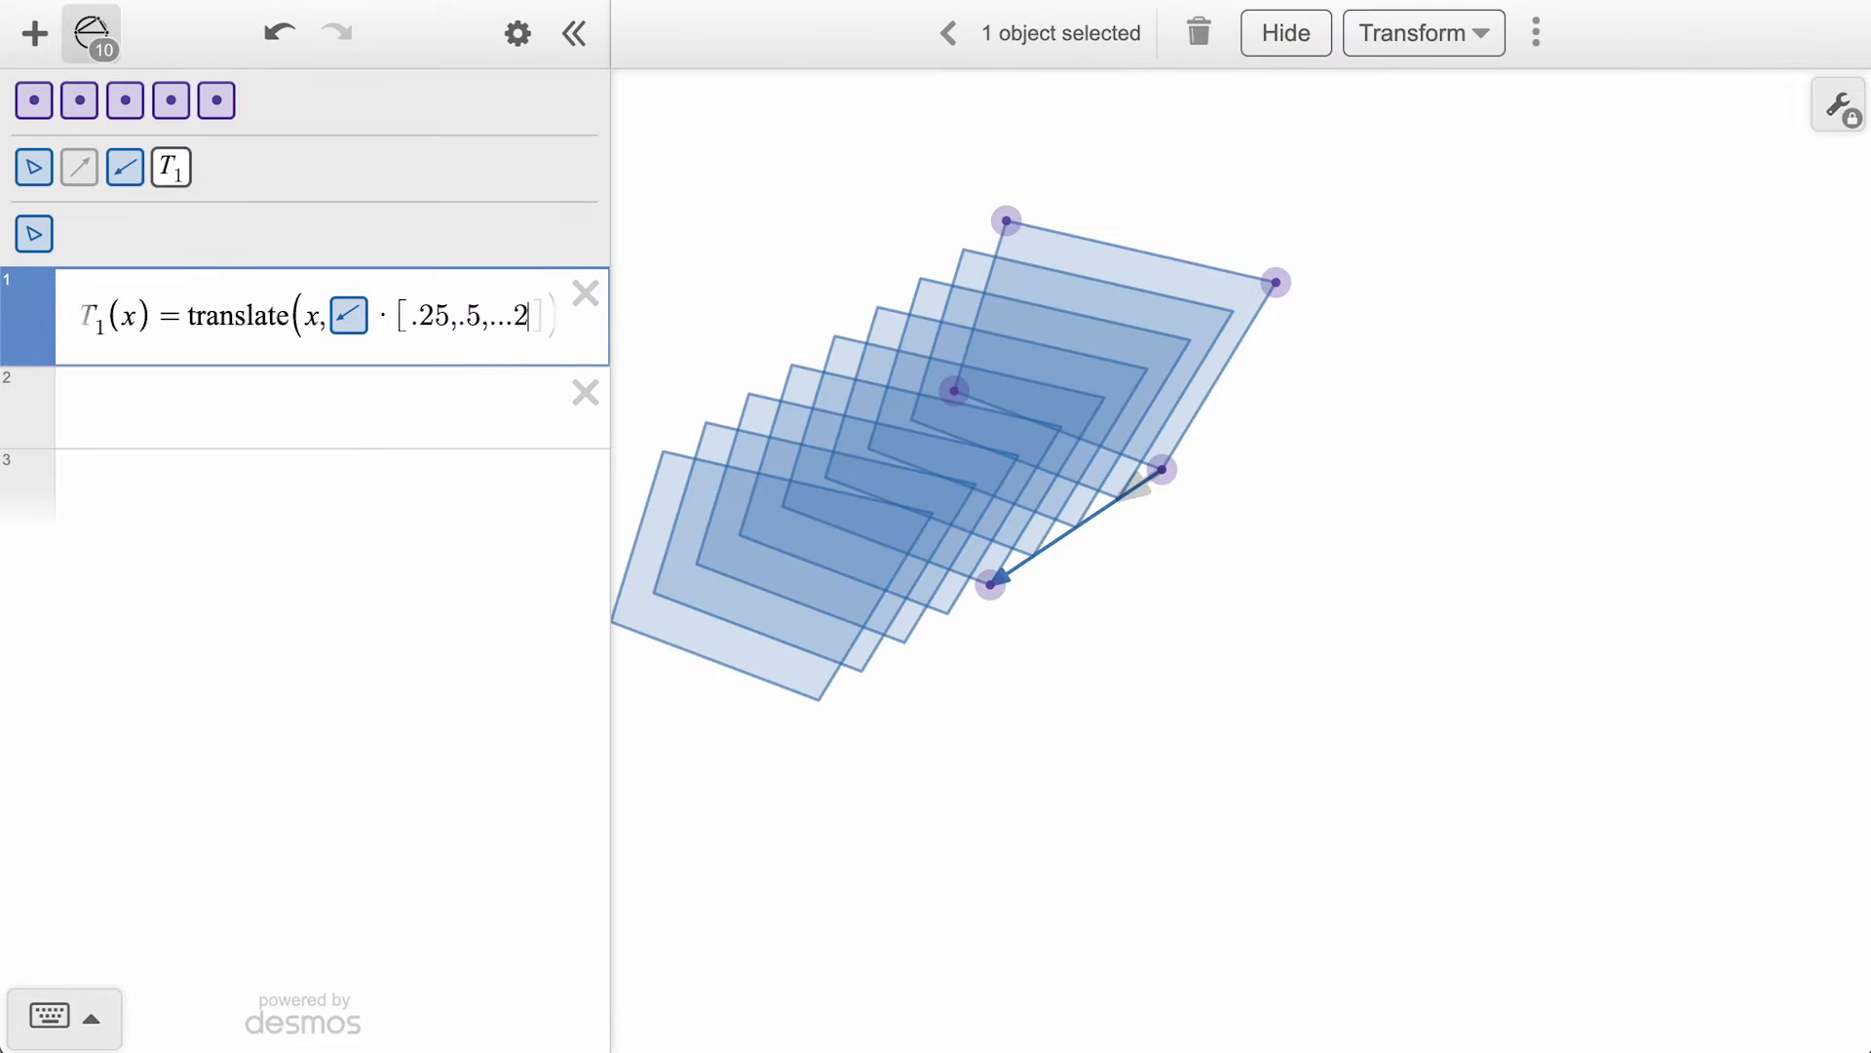
left_click_drag(990, 585, 1349, 591)
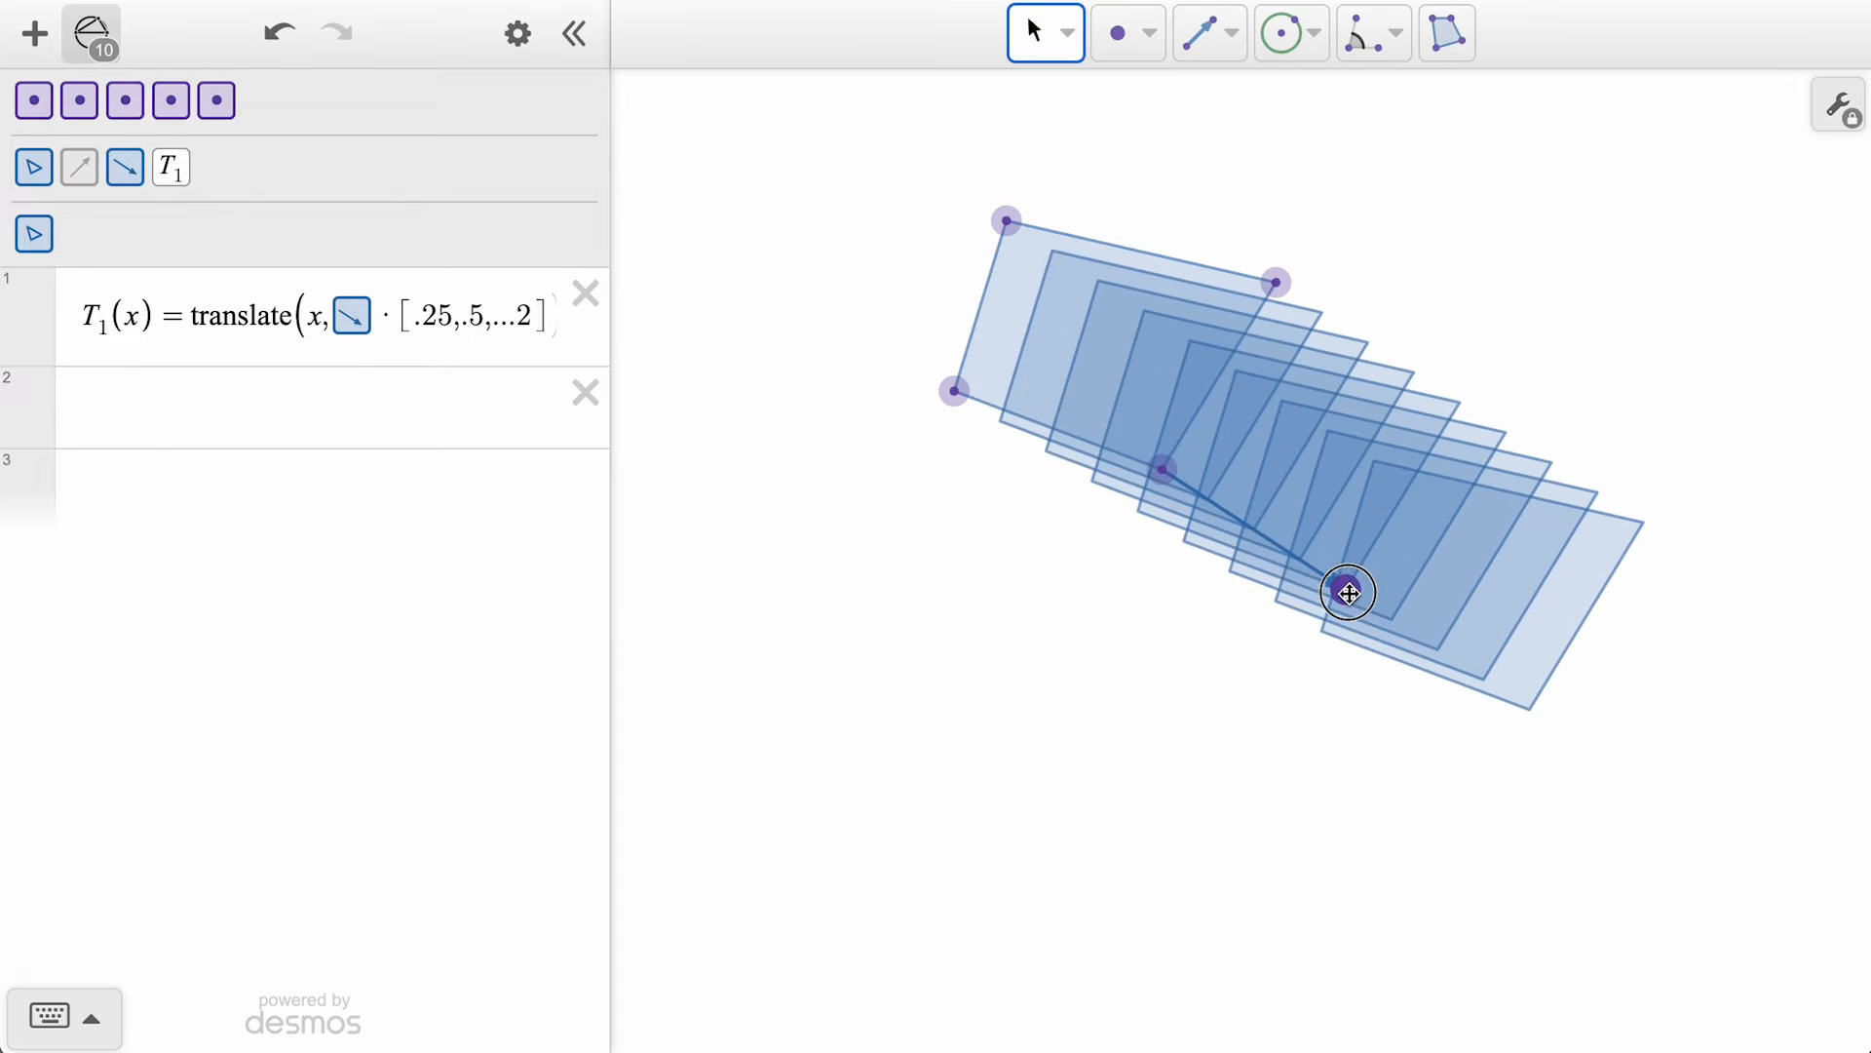
left_click_drag(1347, 593, 1002, 368)
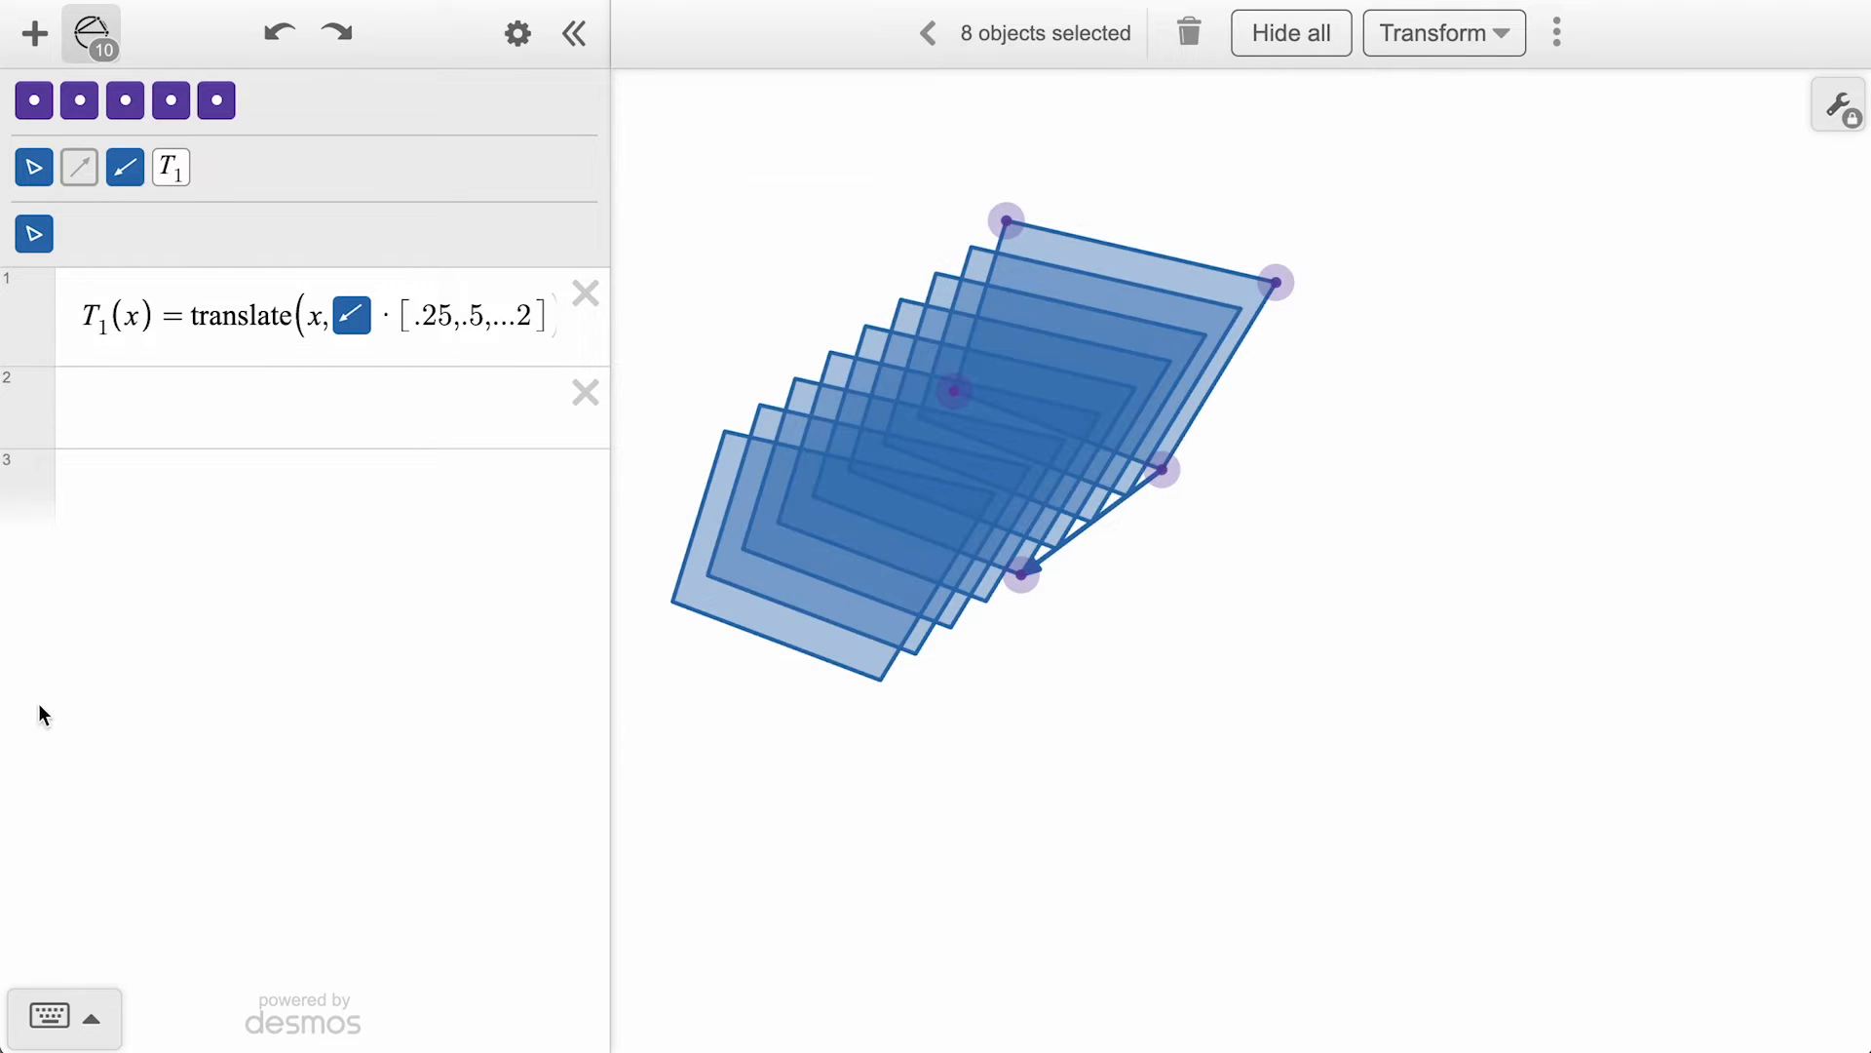
Clear the canvas, draw a horizontal line, and construct a perpendicular through a point on it.
left_click(1187, 33)
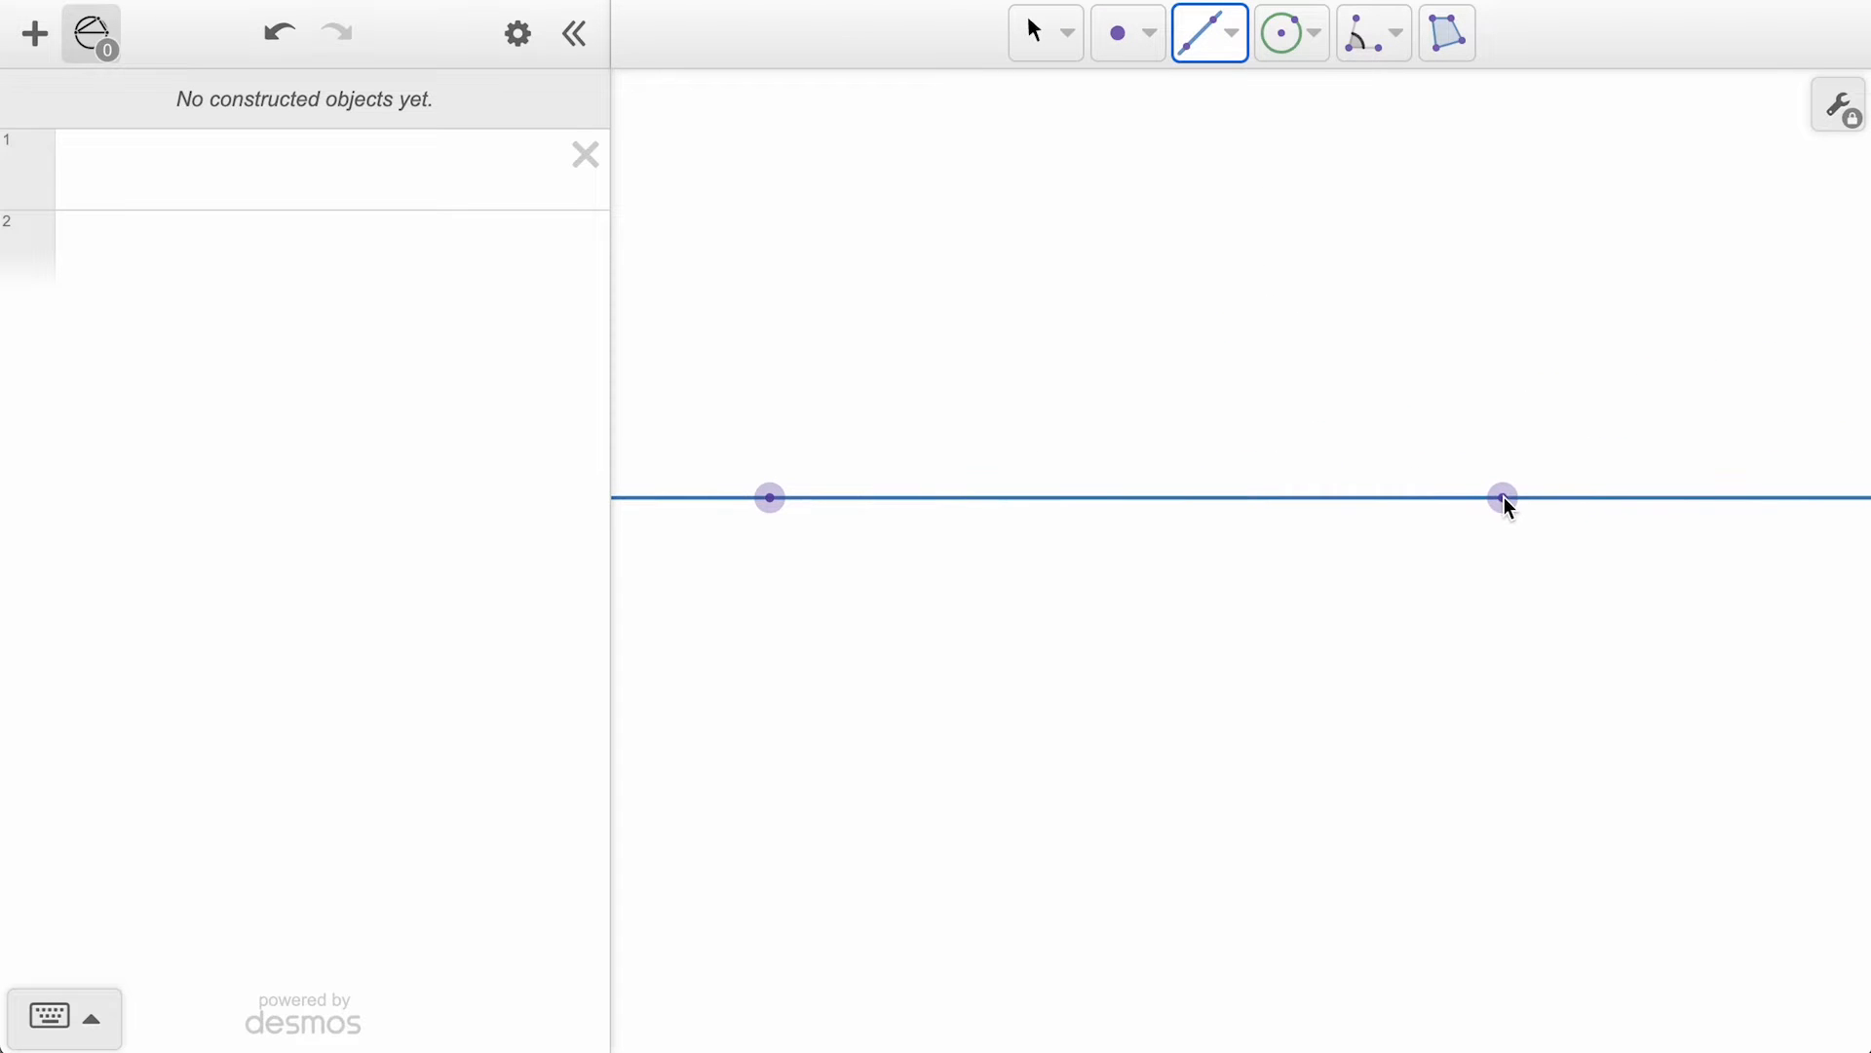
left_click(1232, 33)
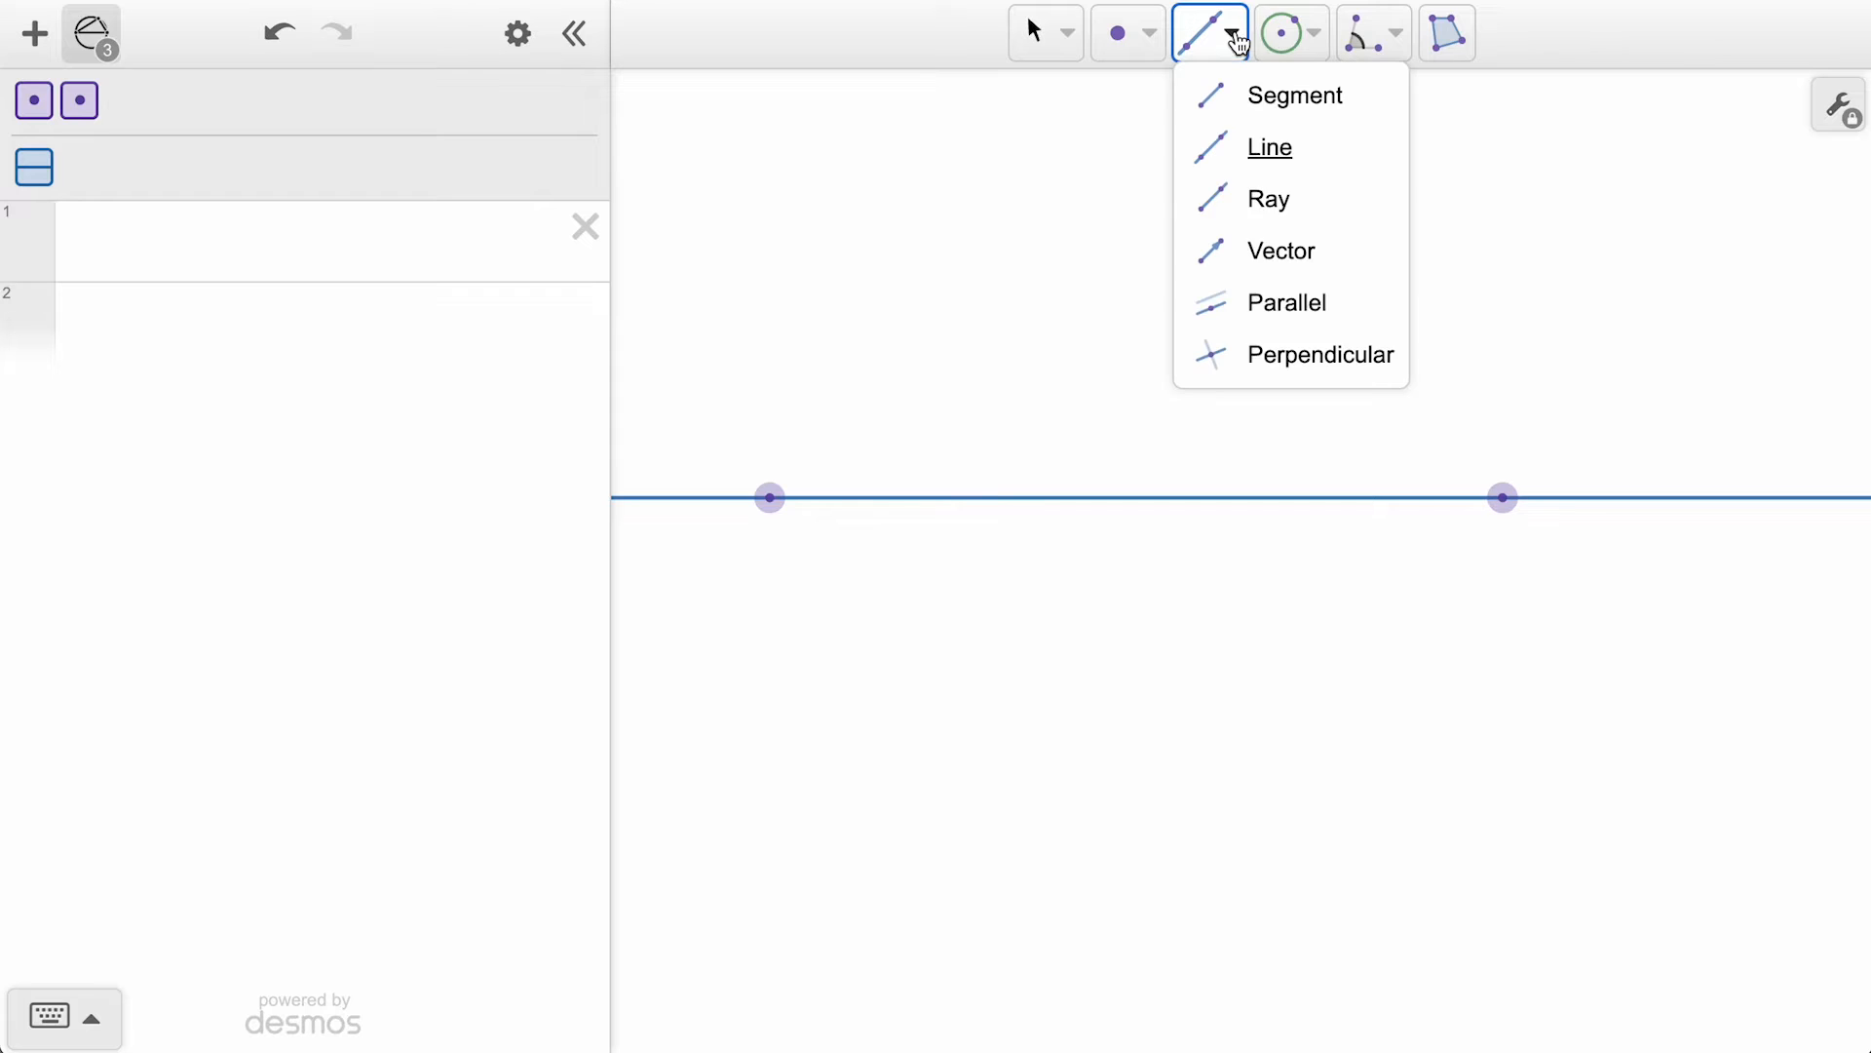
left_click(1319, 355)
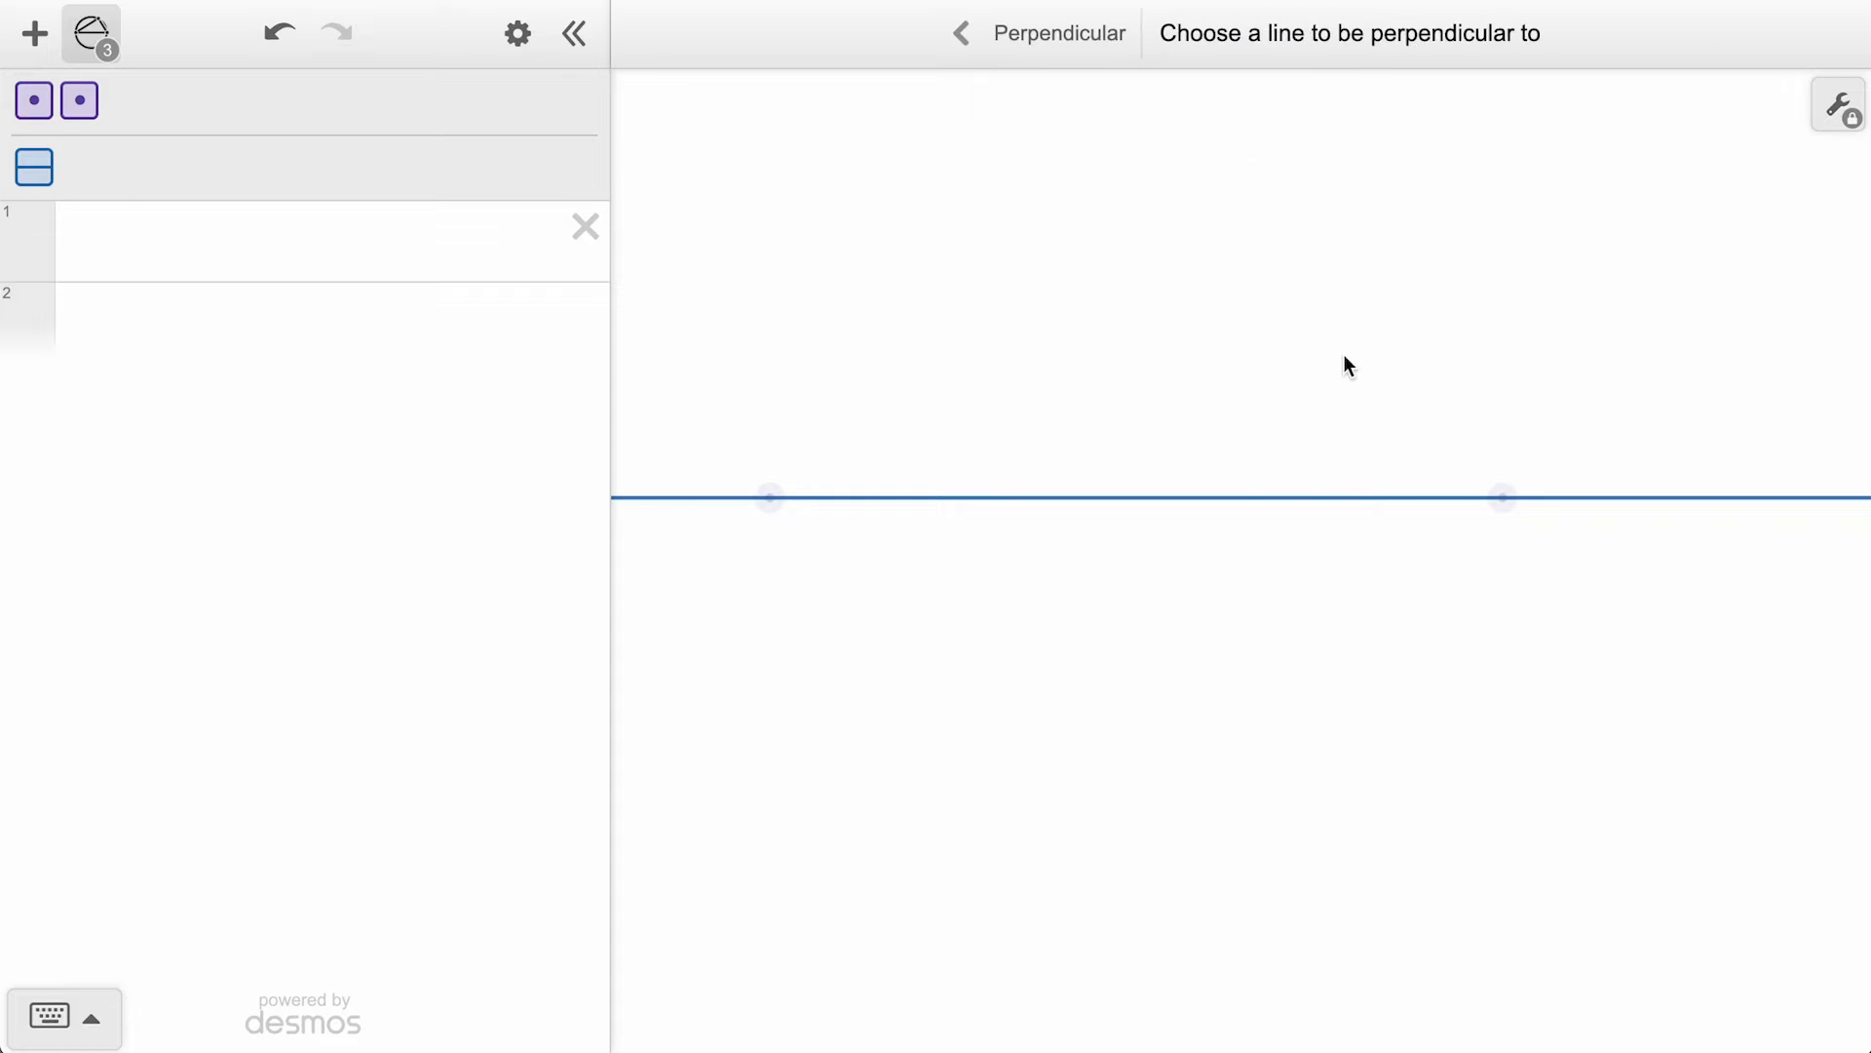
left_click(1141, 497)
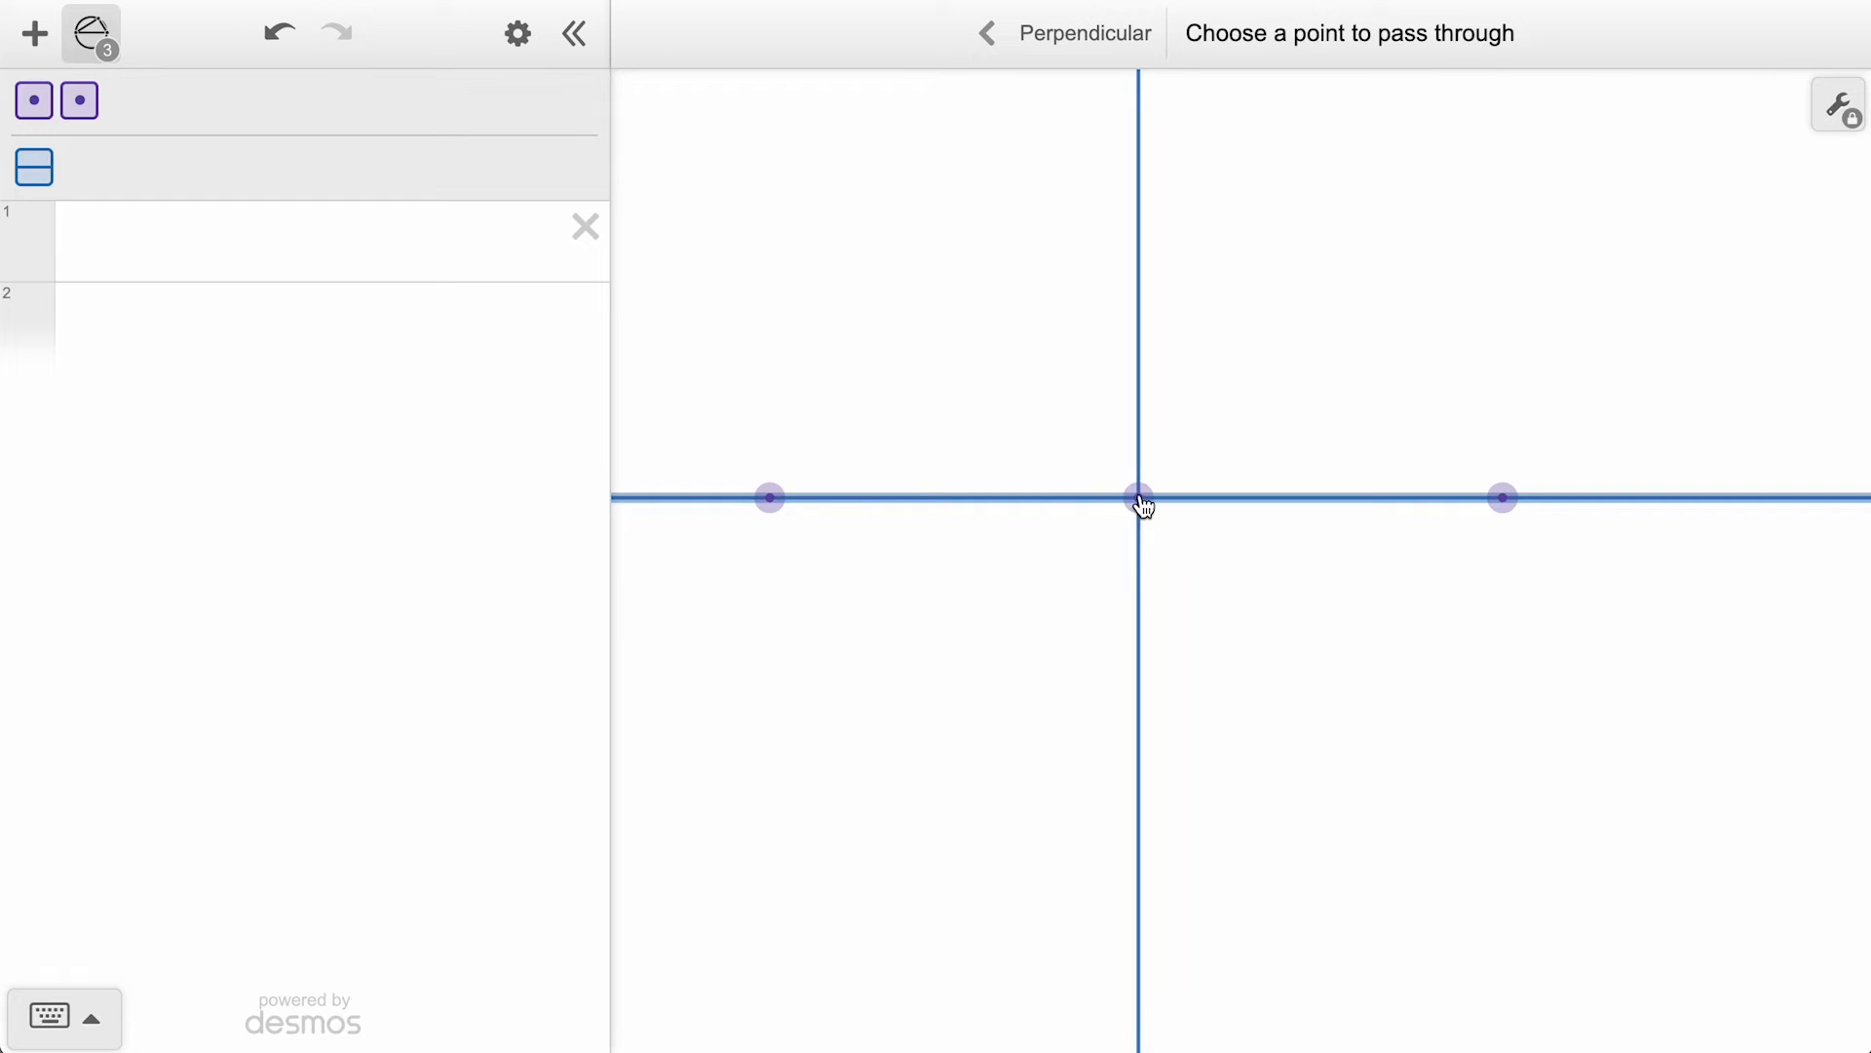
left_click(1134, 497)
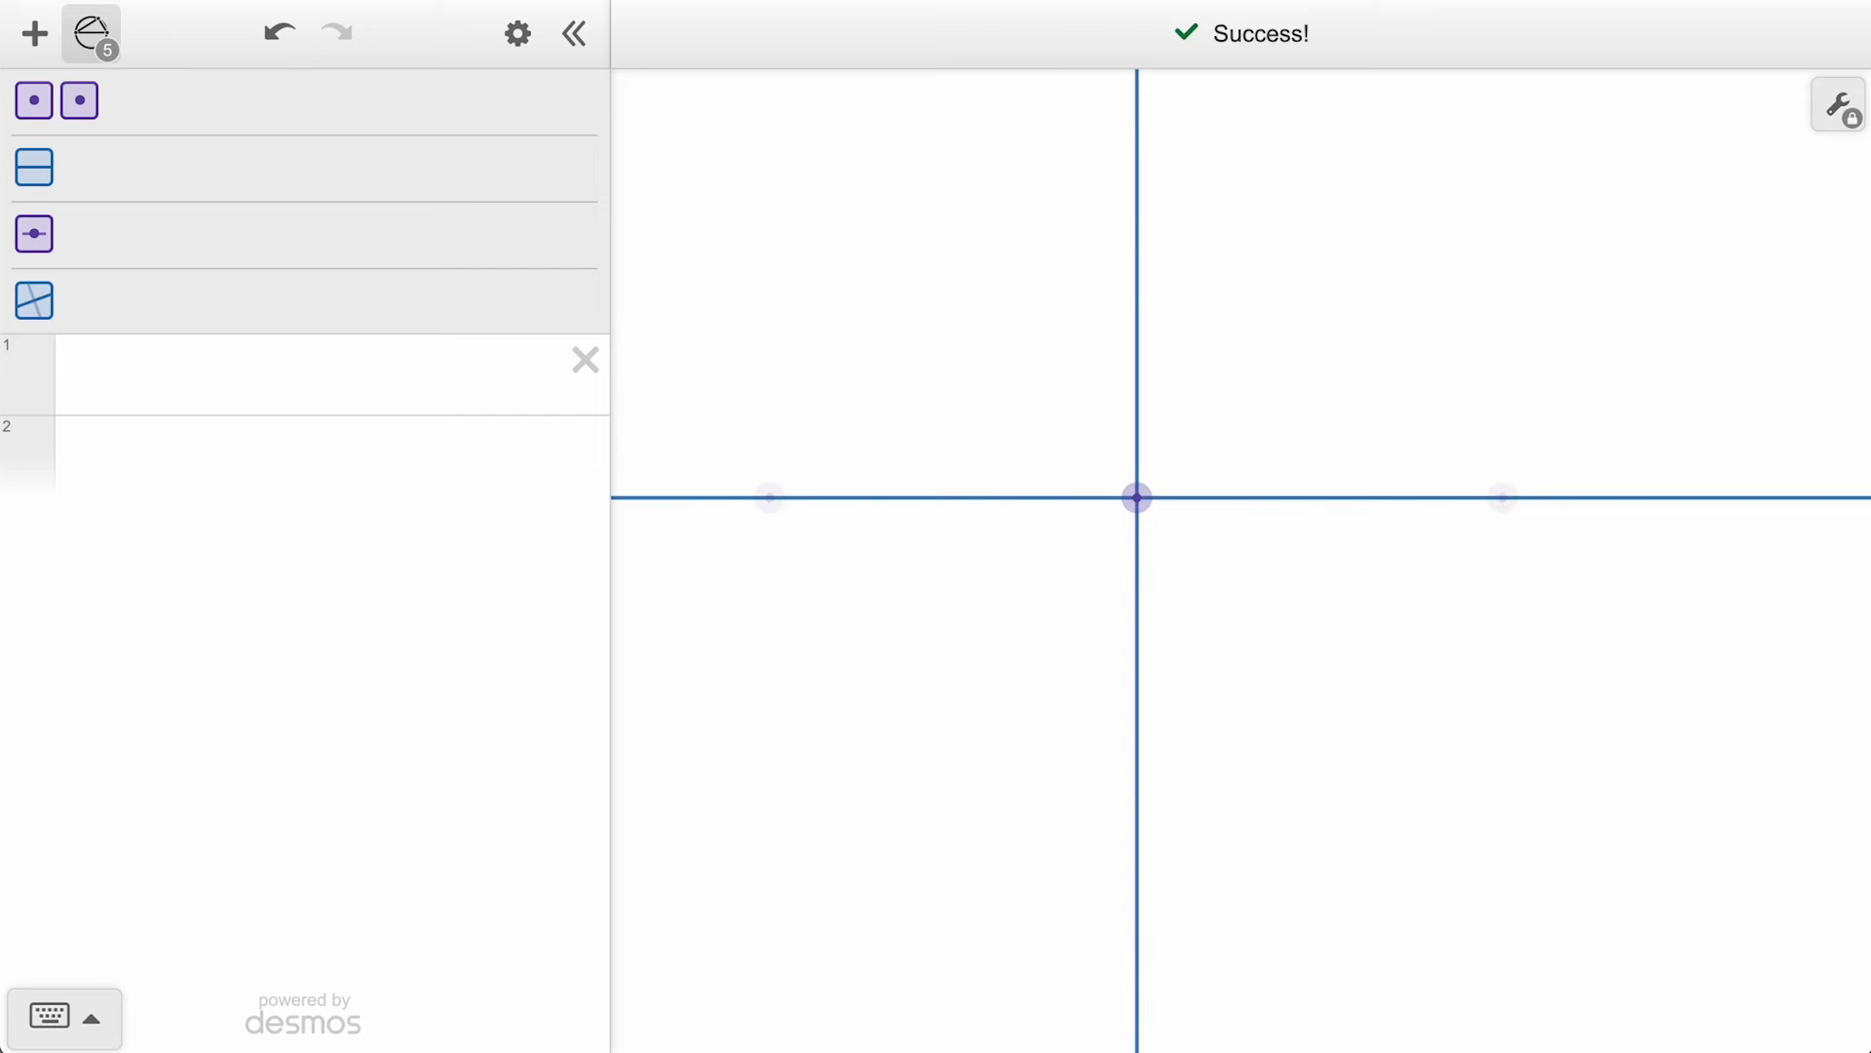
left_click(1281, 33)
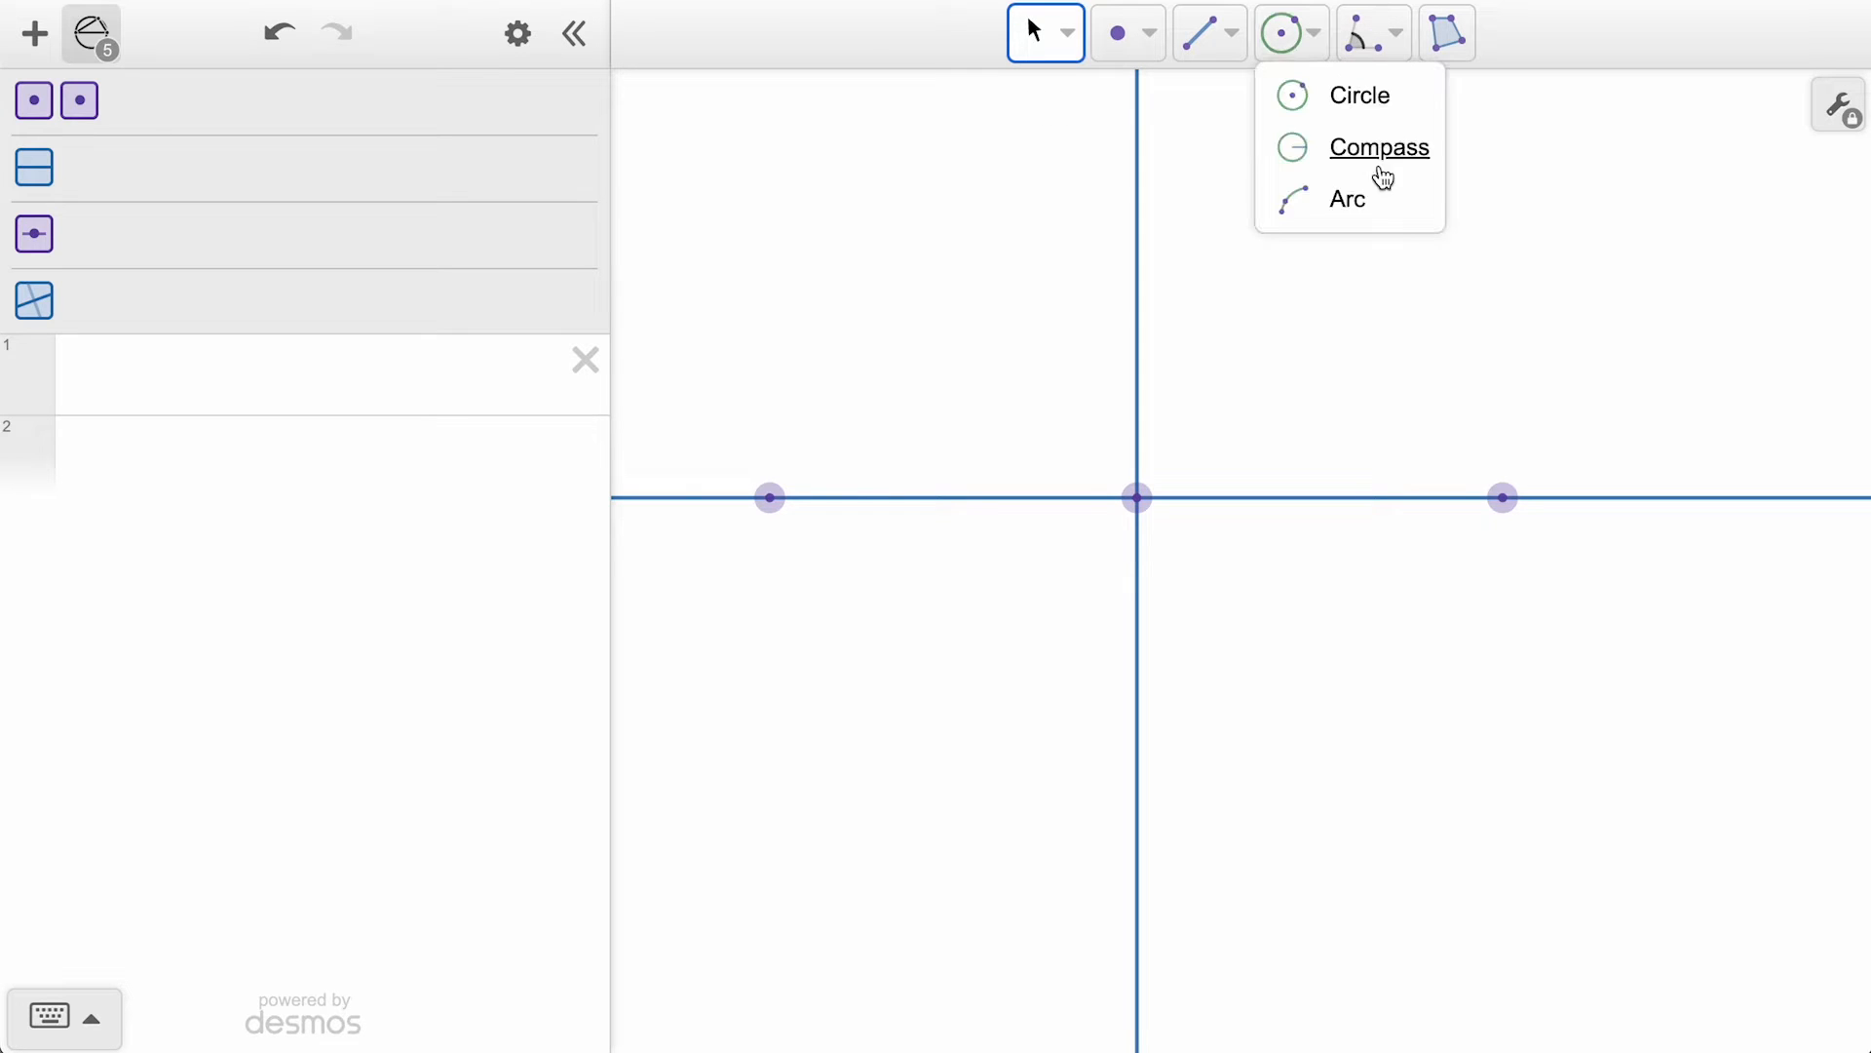
Draw a two-arc curve from the horizontal line to the perpendicular and reflect it across the vertical line.
left_click(1347, 199)
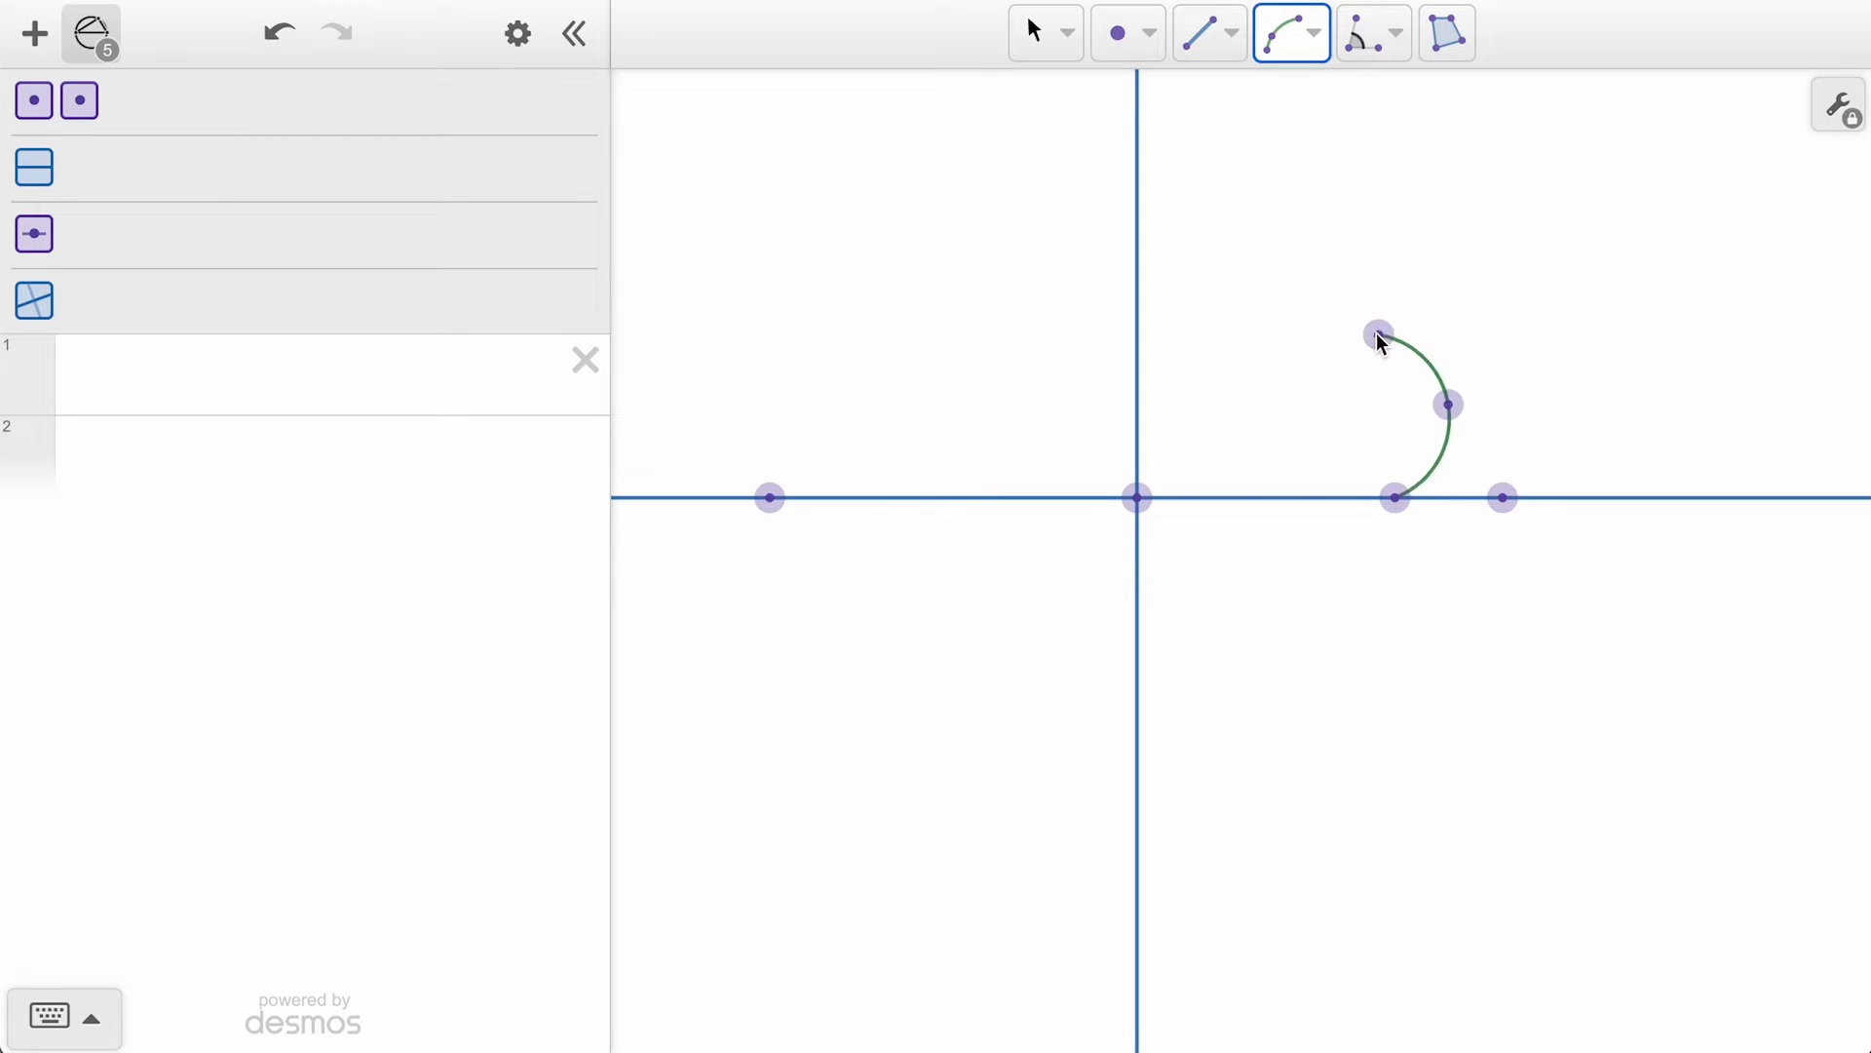
left_click_drag(1378, 334, 1113, 290)
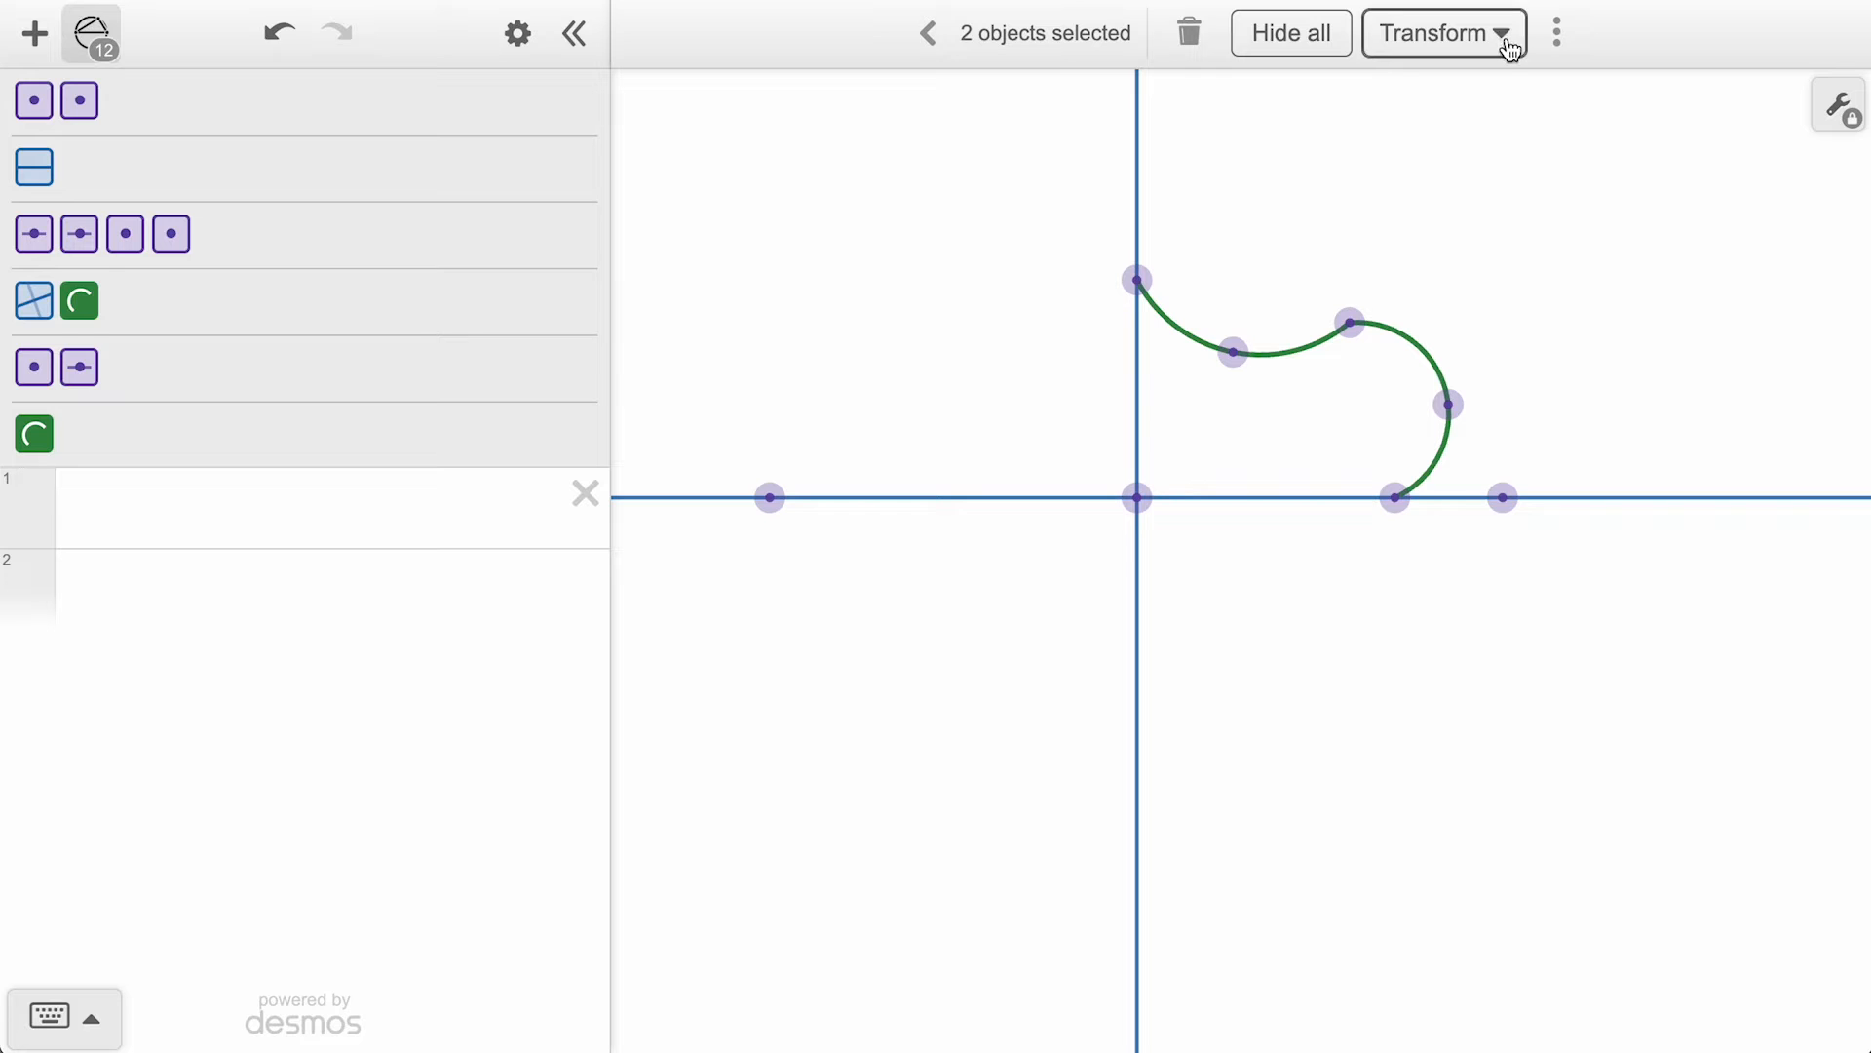
left_click(1445, 33)
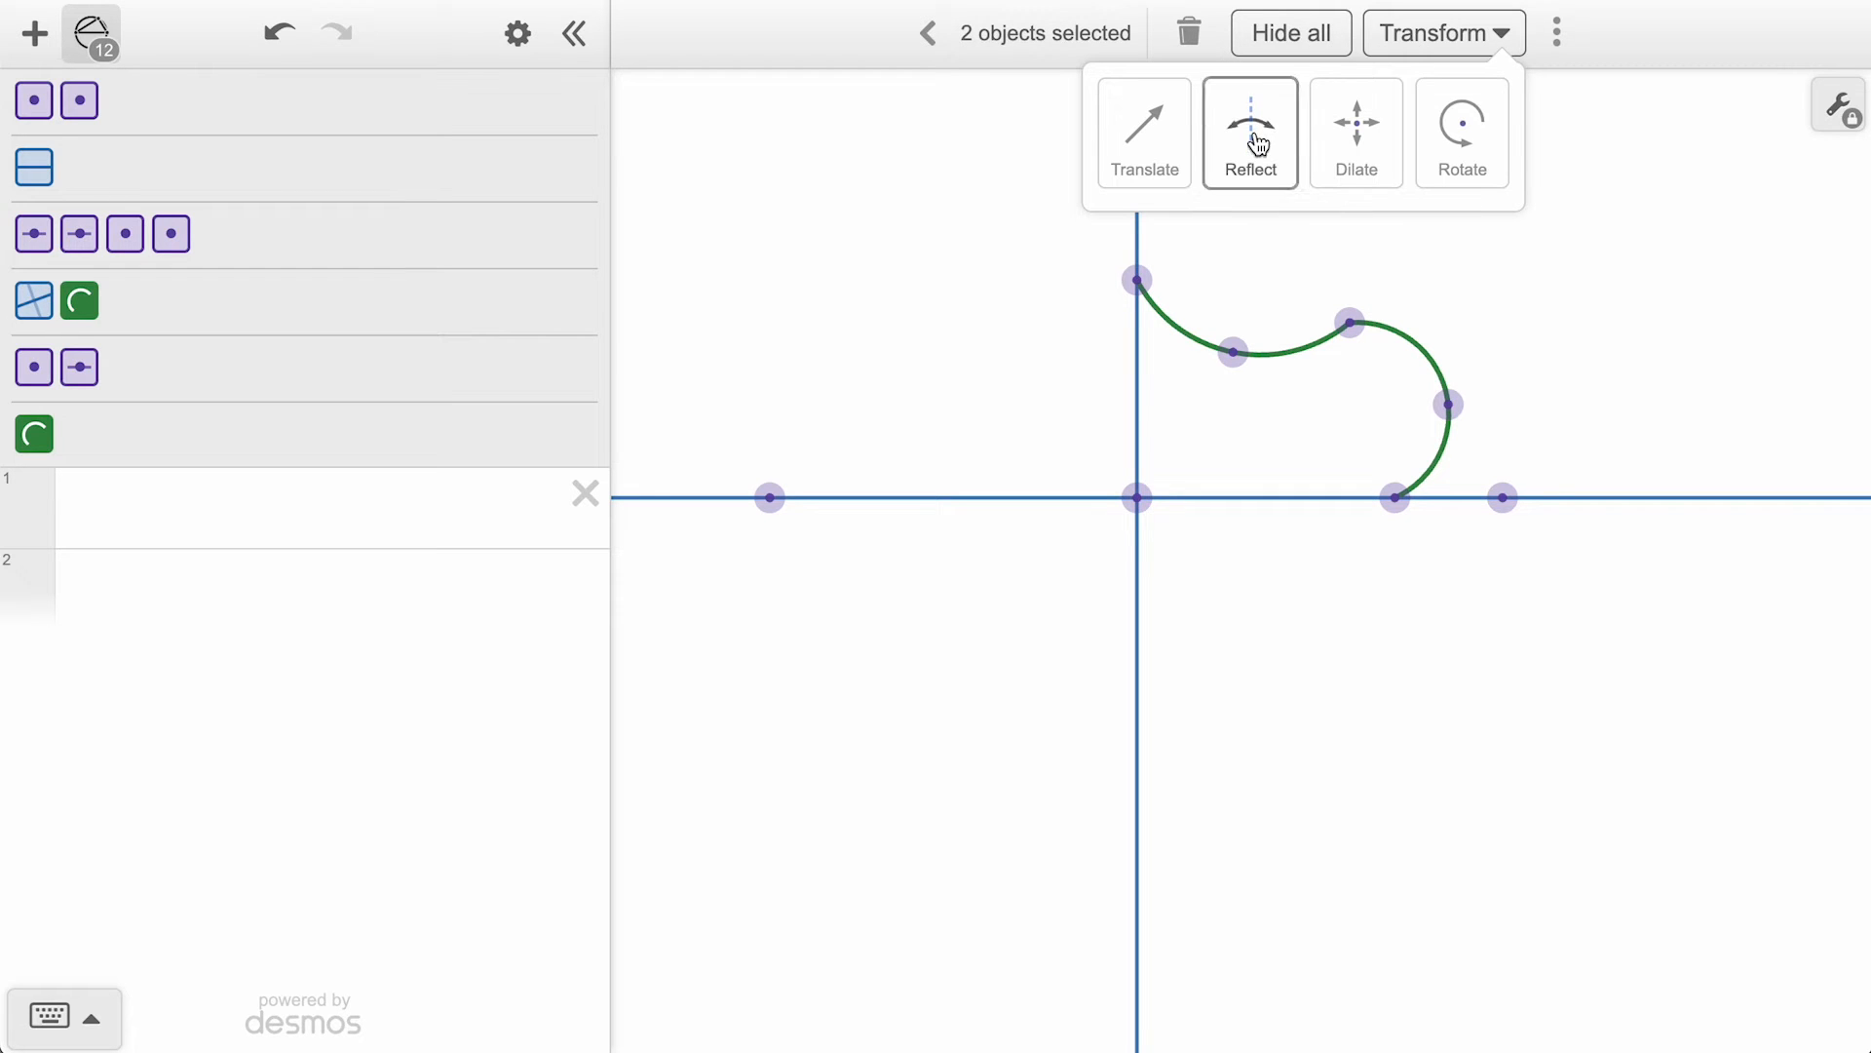
left_click(1250, 130)
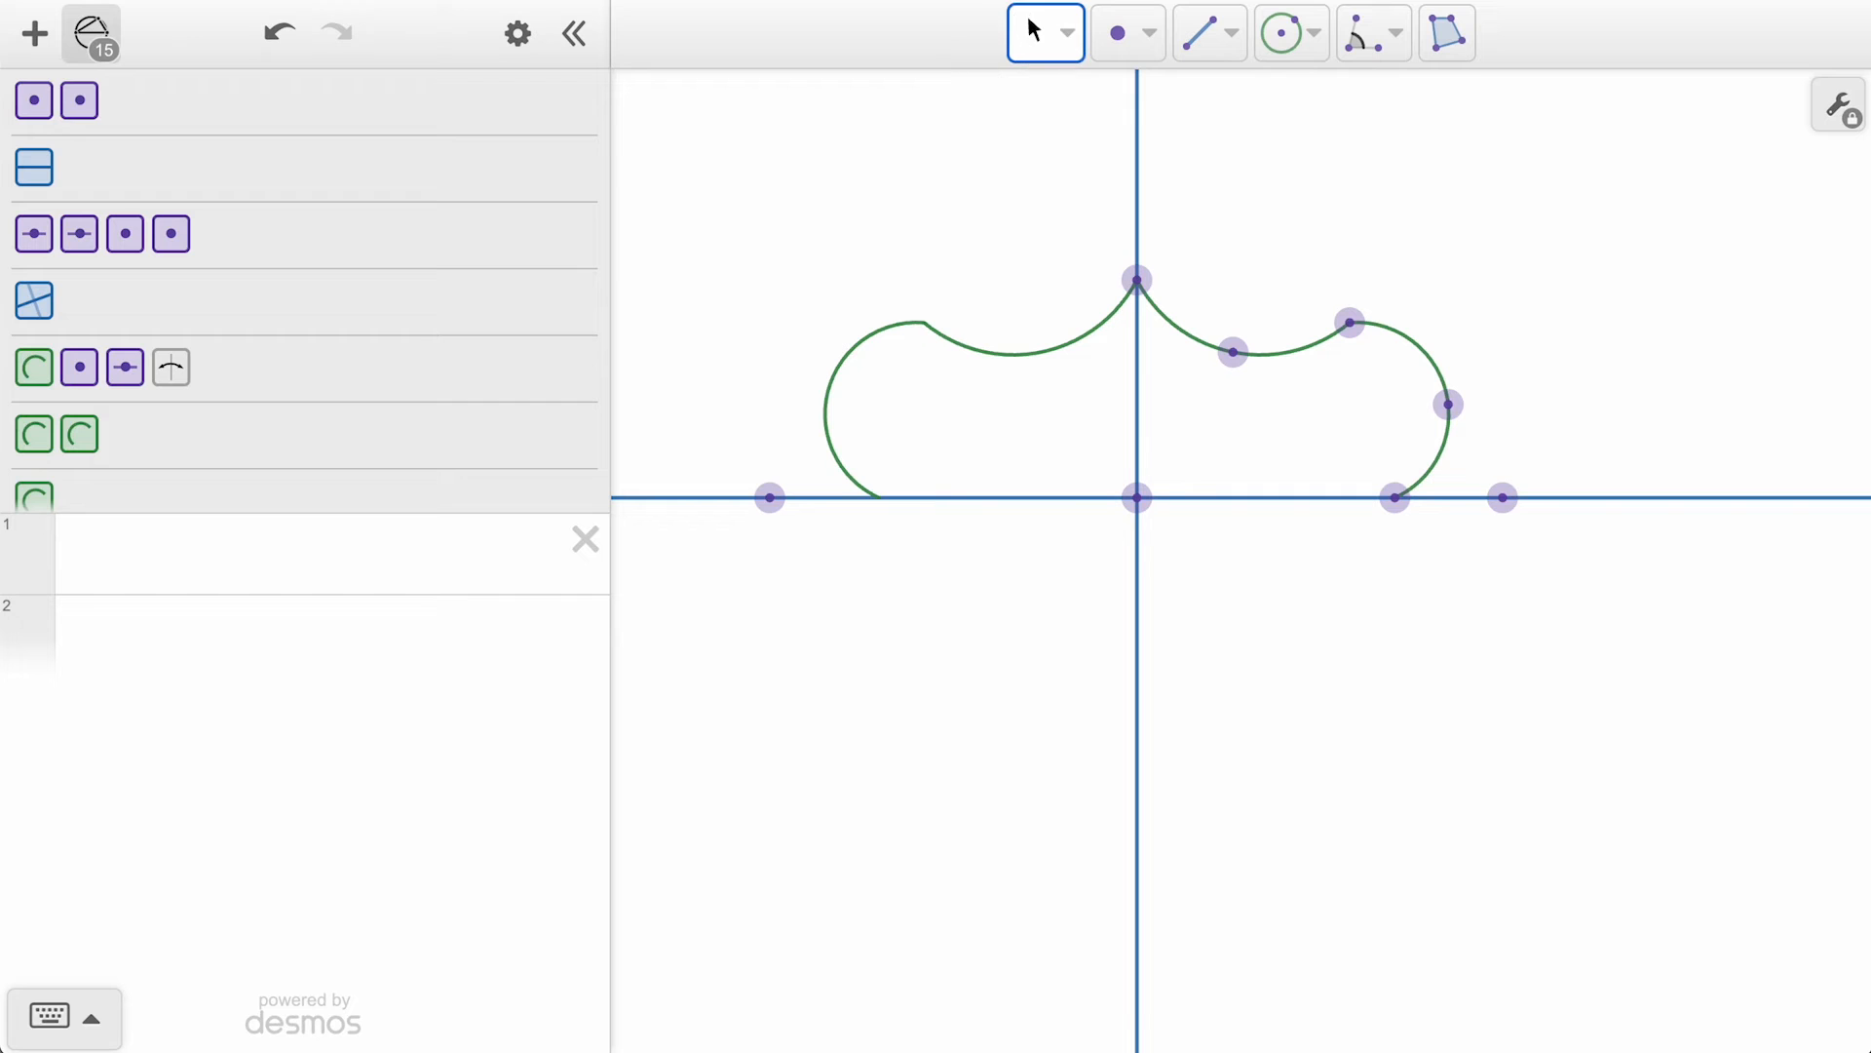
Drag the arcs' junction point around to reshape the curve, settling it smooth again.
left_click_drag(1232, 350, 1221, 358)
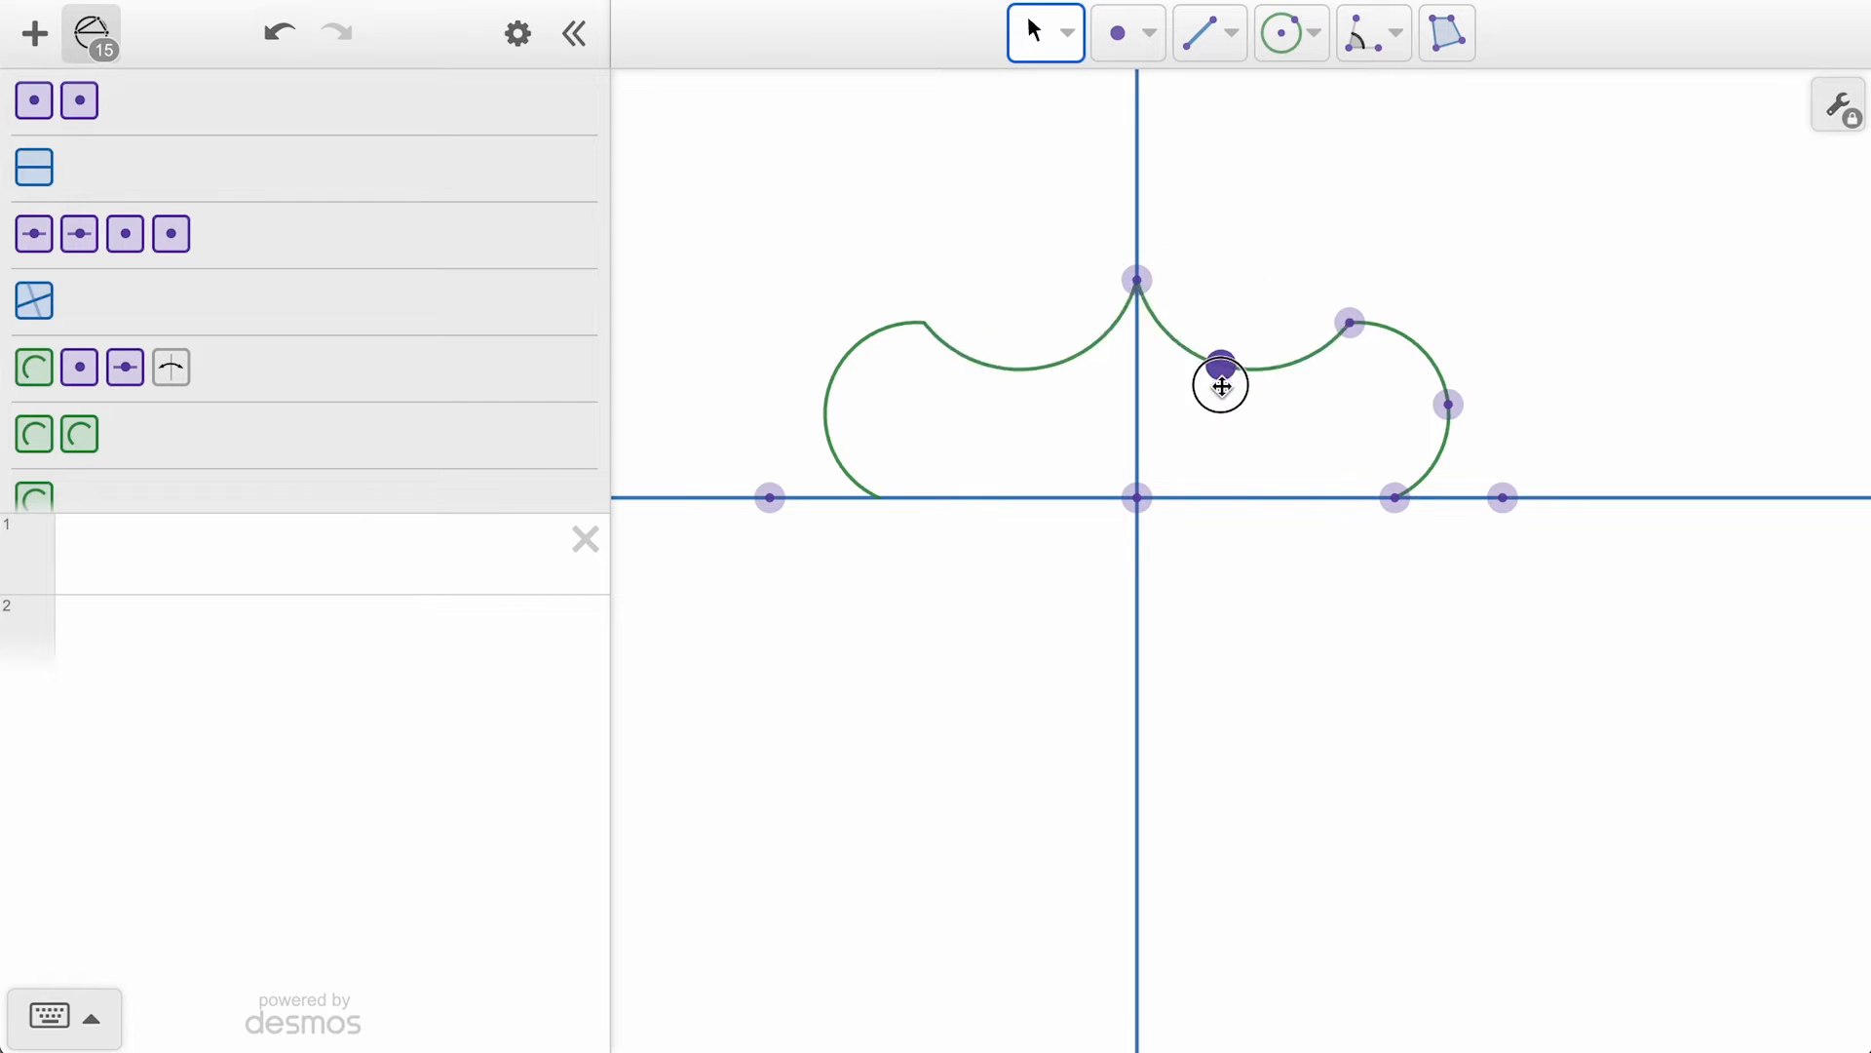
left_click_drag(1220, 359, 1304, 438)
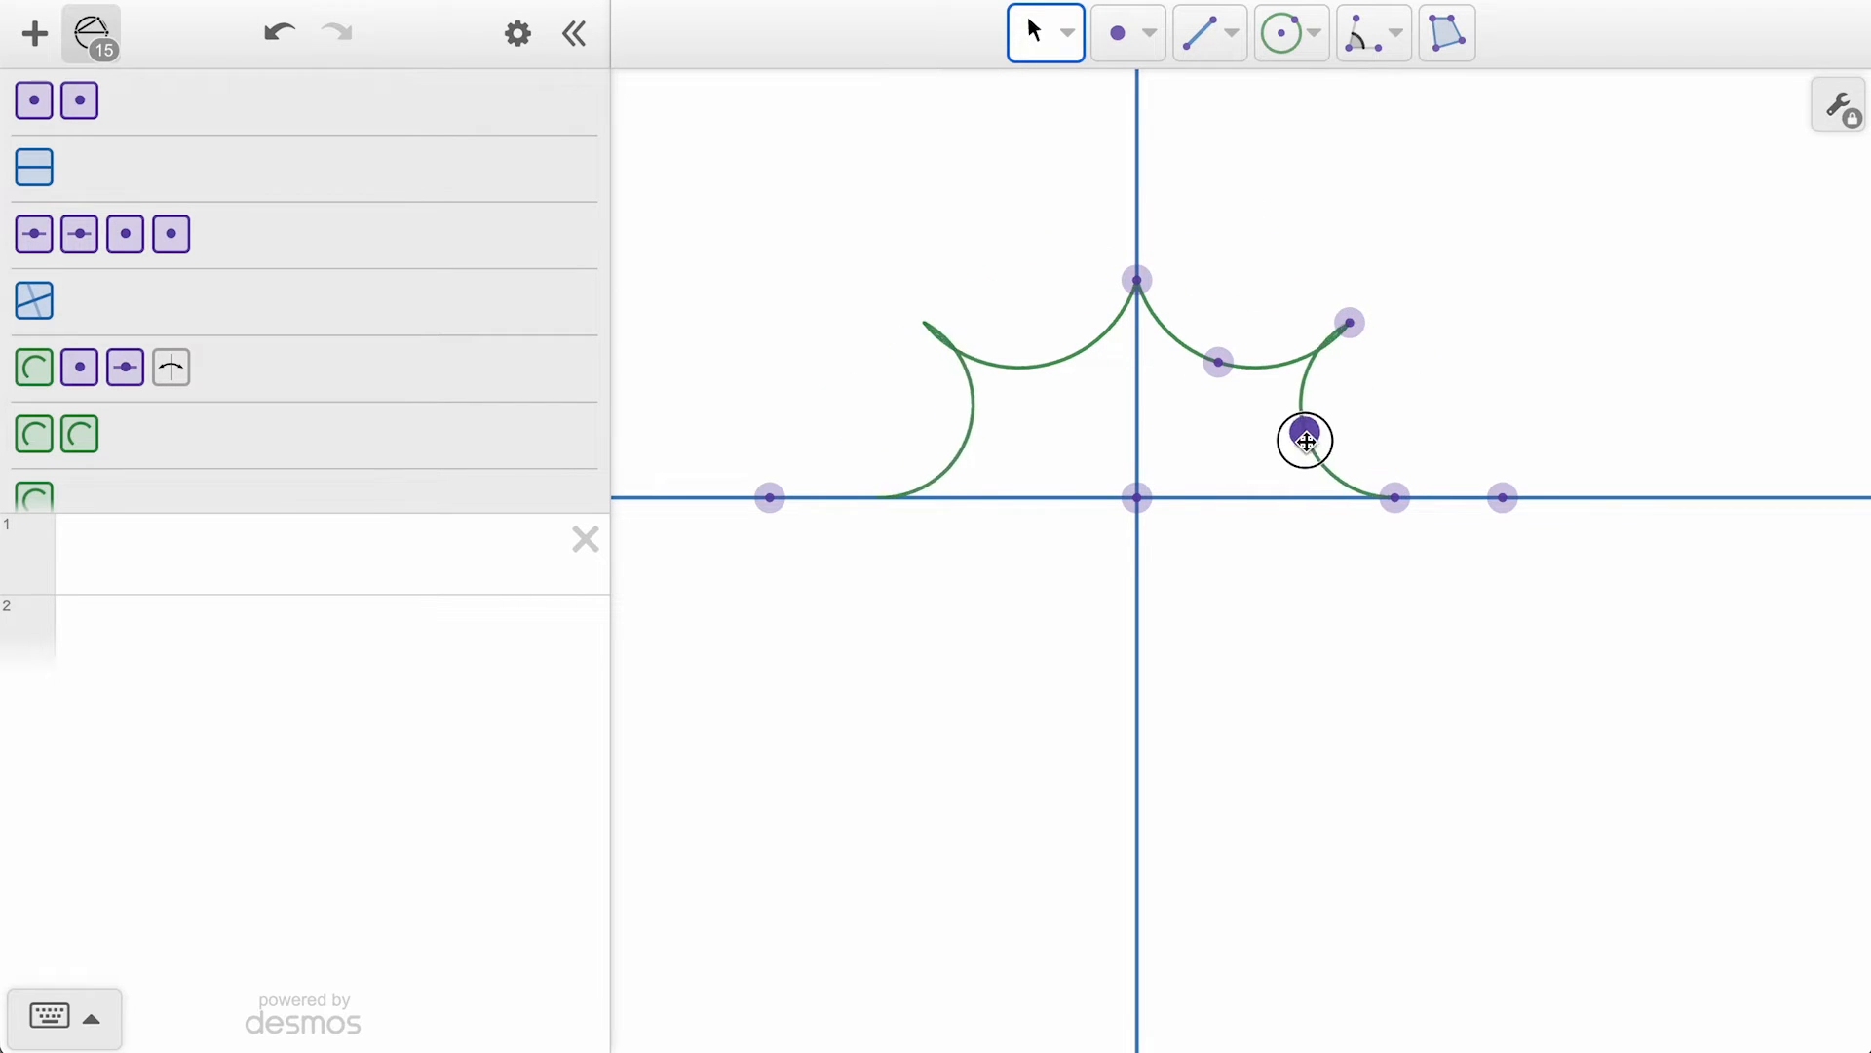
left_click_drag(1304, 438, 1366, 438)
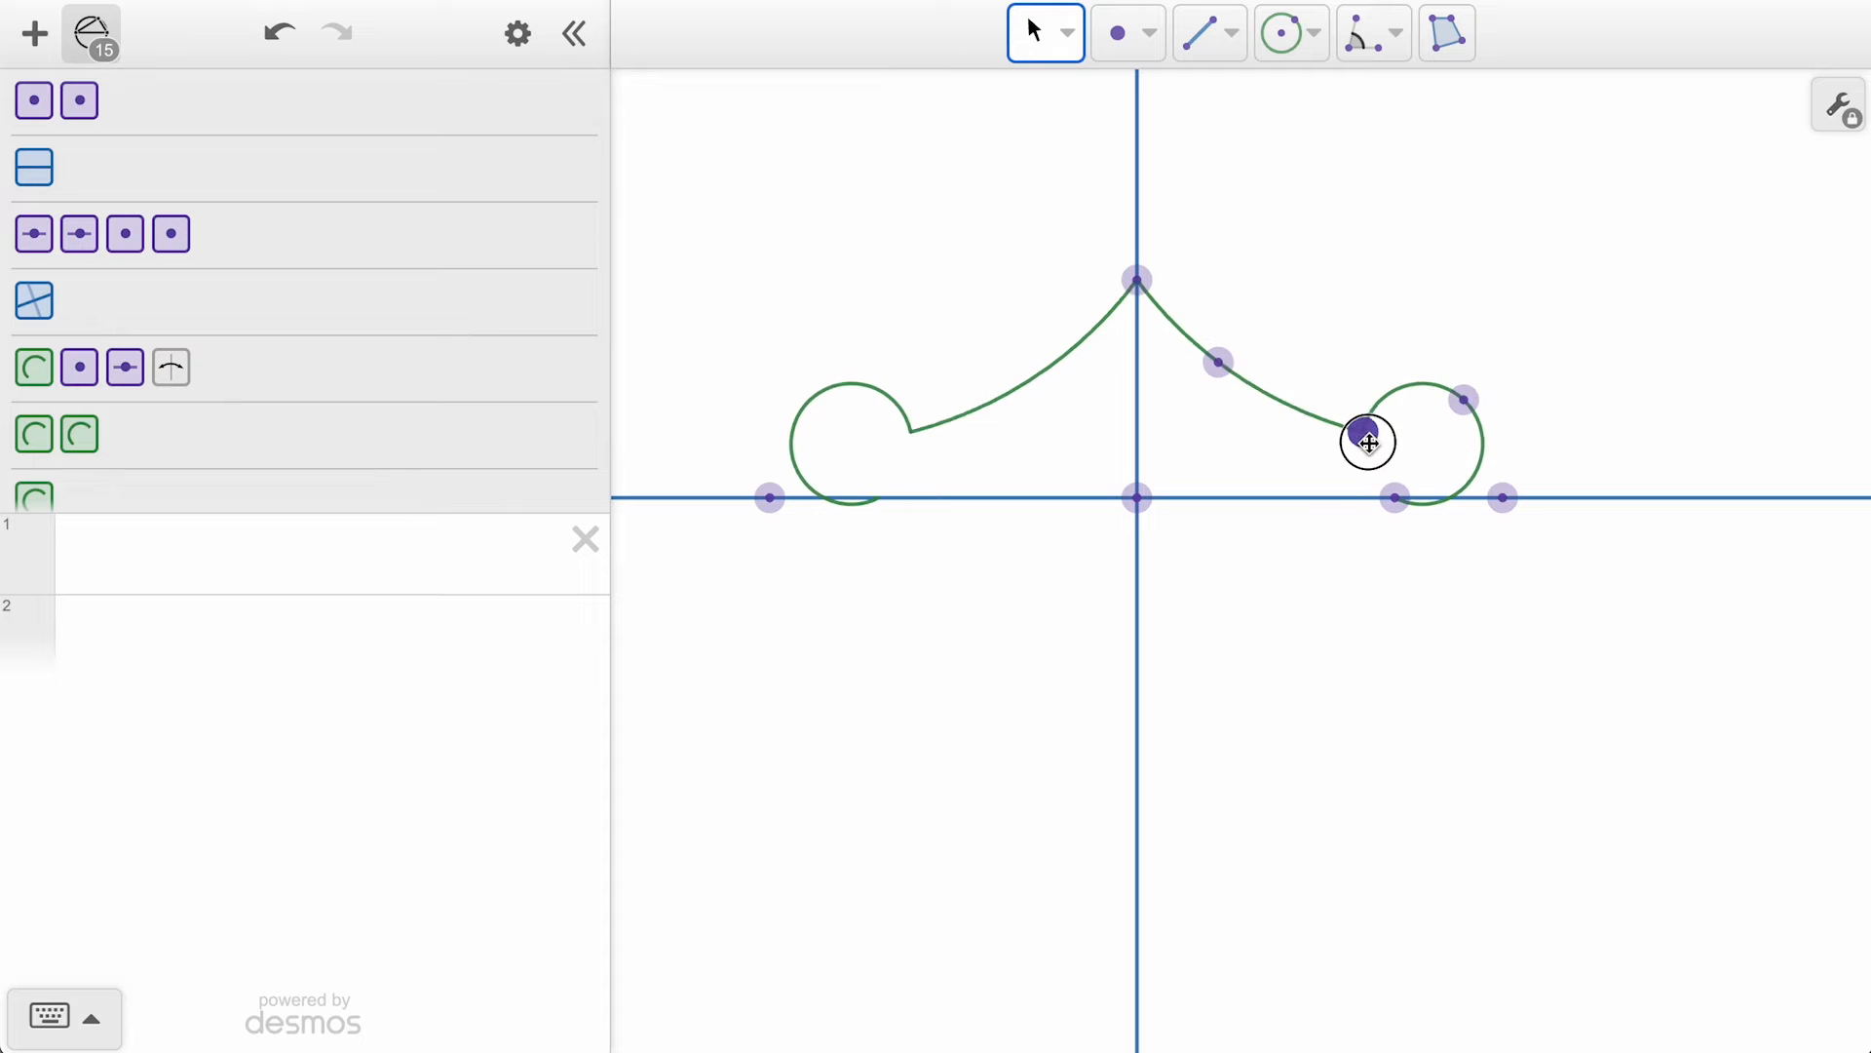
left_click_drag(1366, 439, 1357, 347)
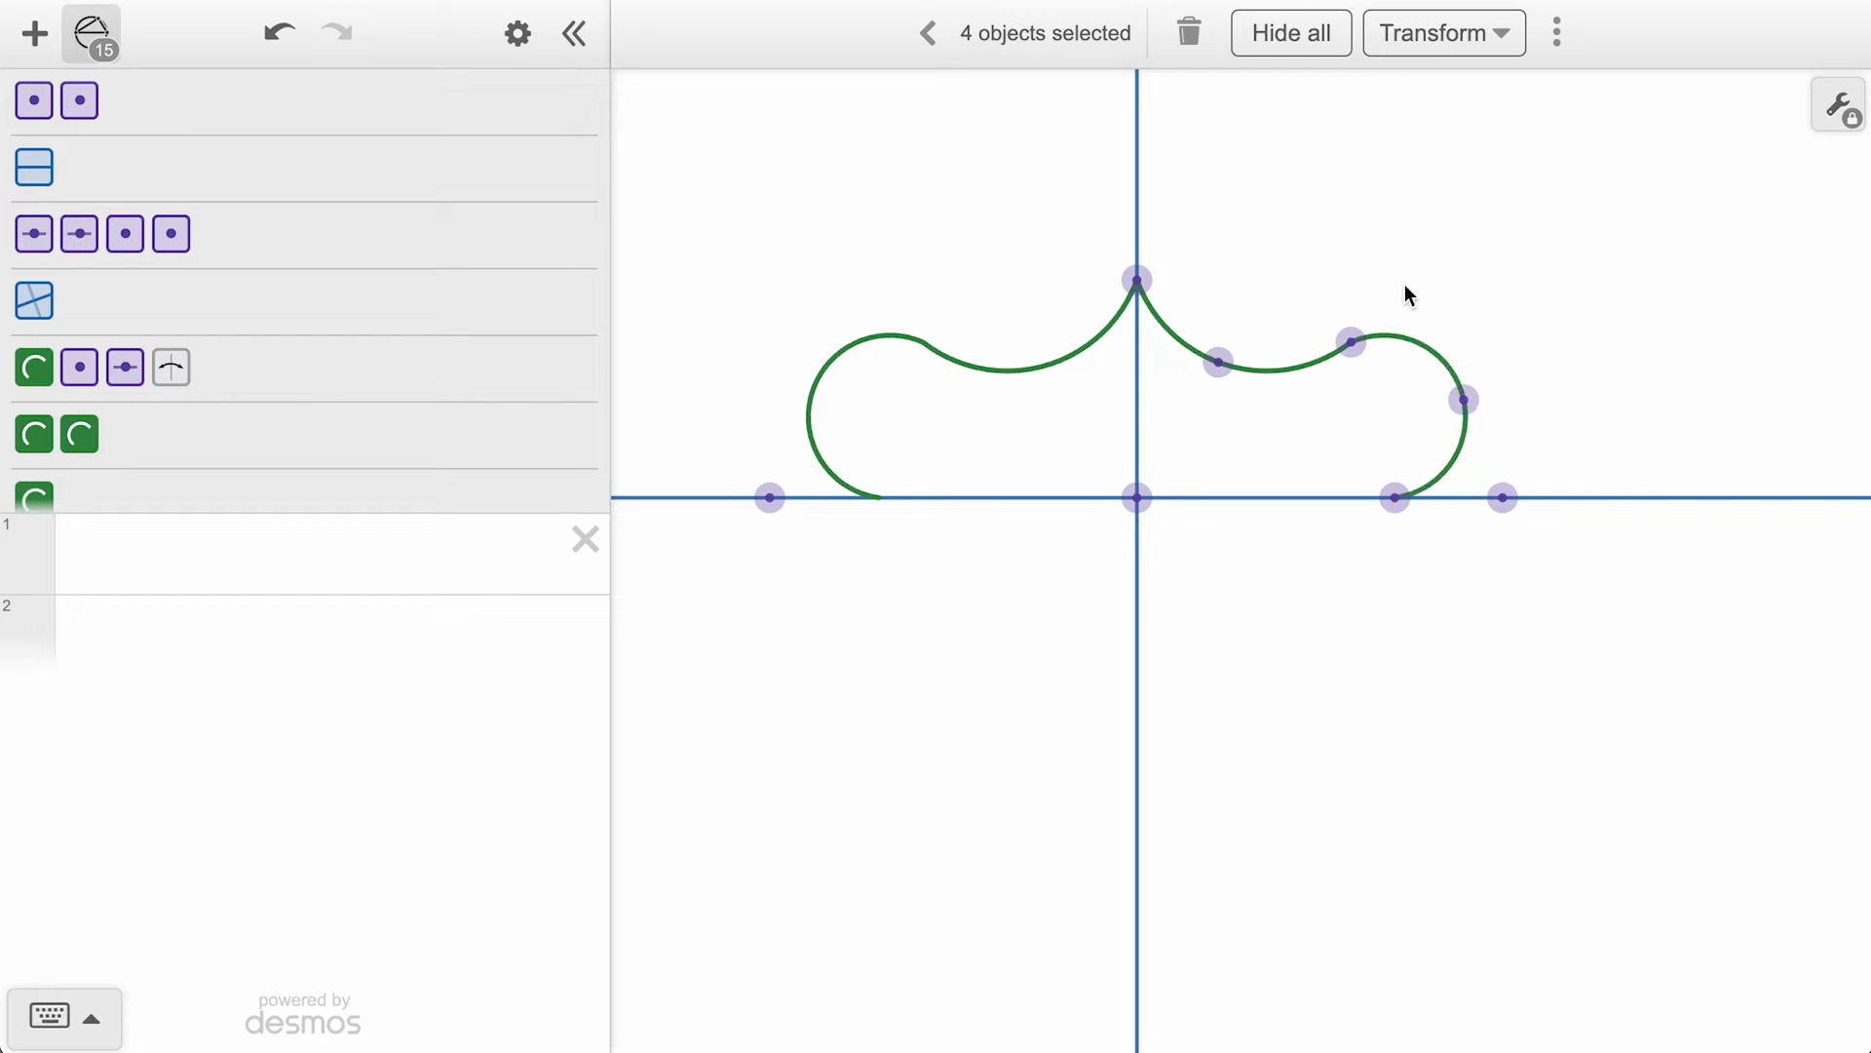
Reflect the four arcs over a line, then select all 18 flower objects and delete them.
left_click(1442, 33)
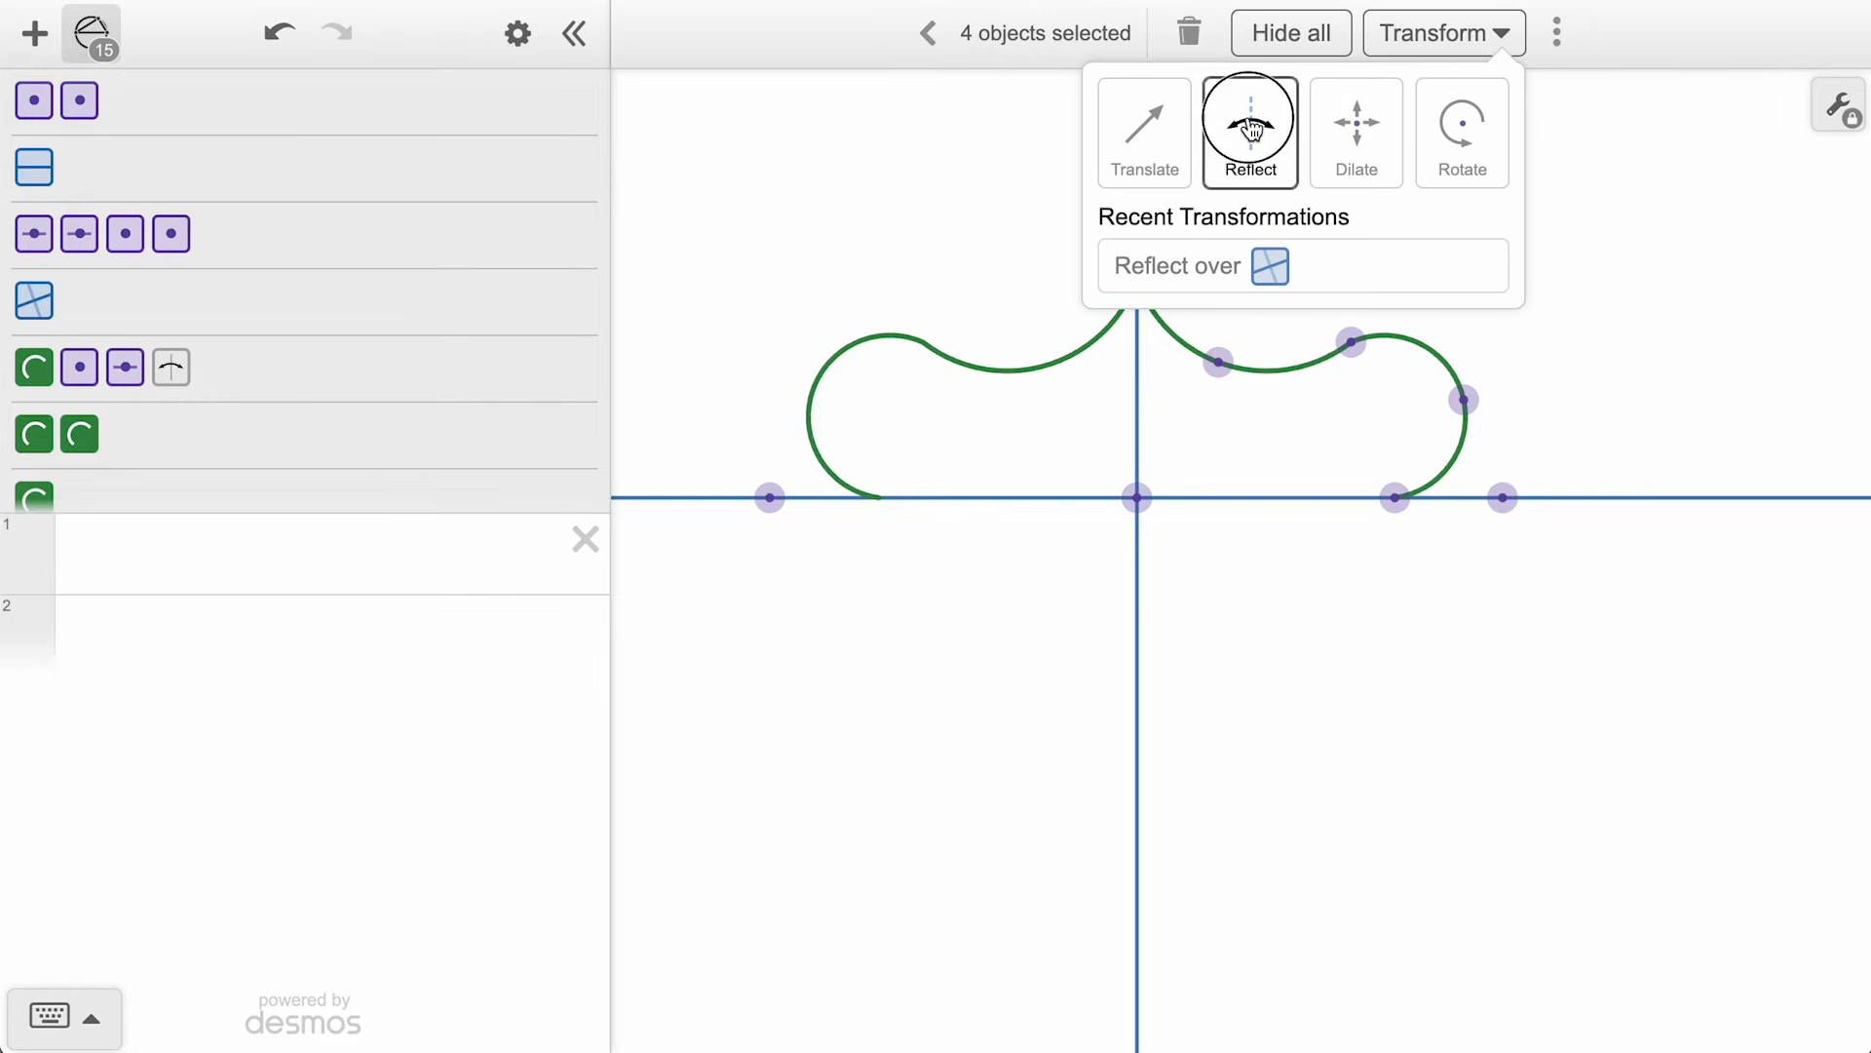
left_click(1193, 265)
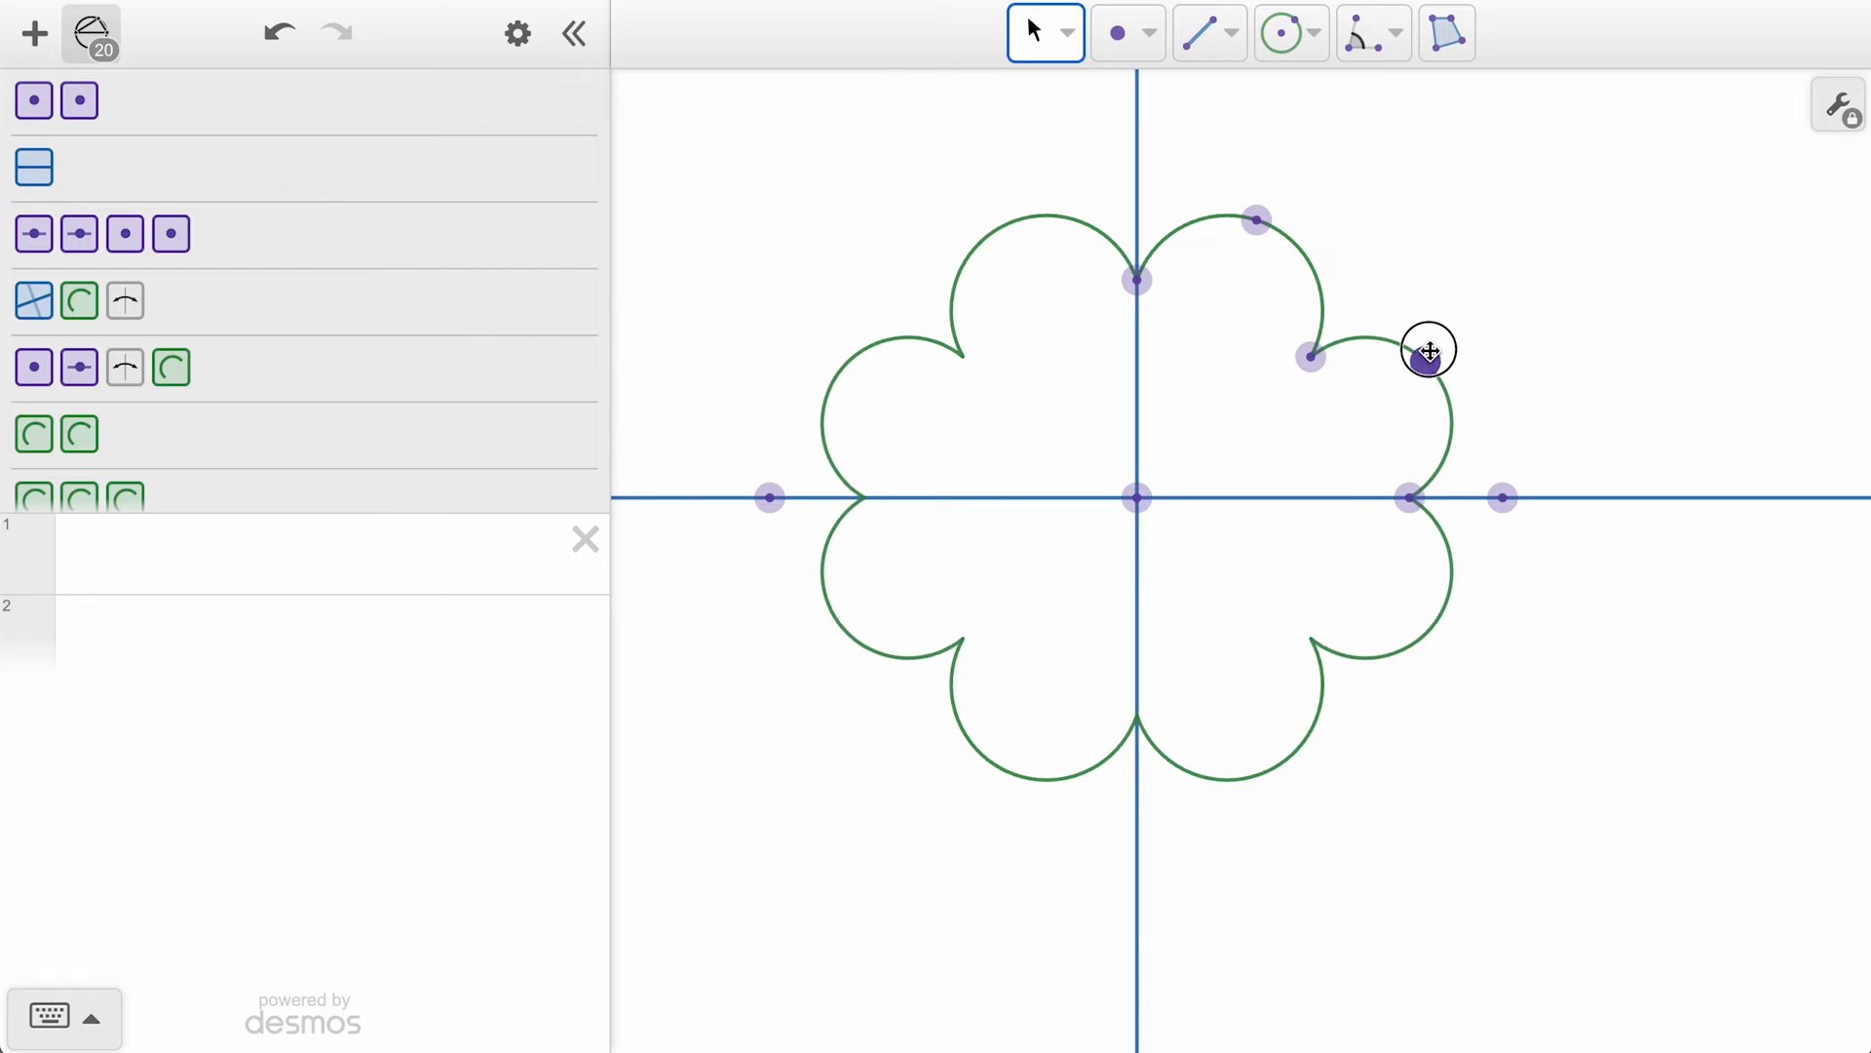
left_click(1066, 33)
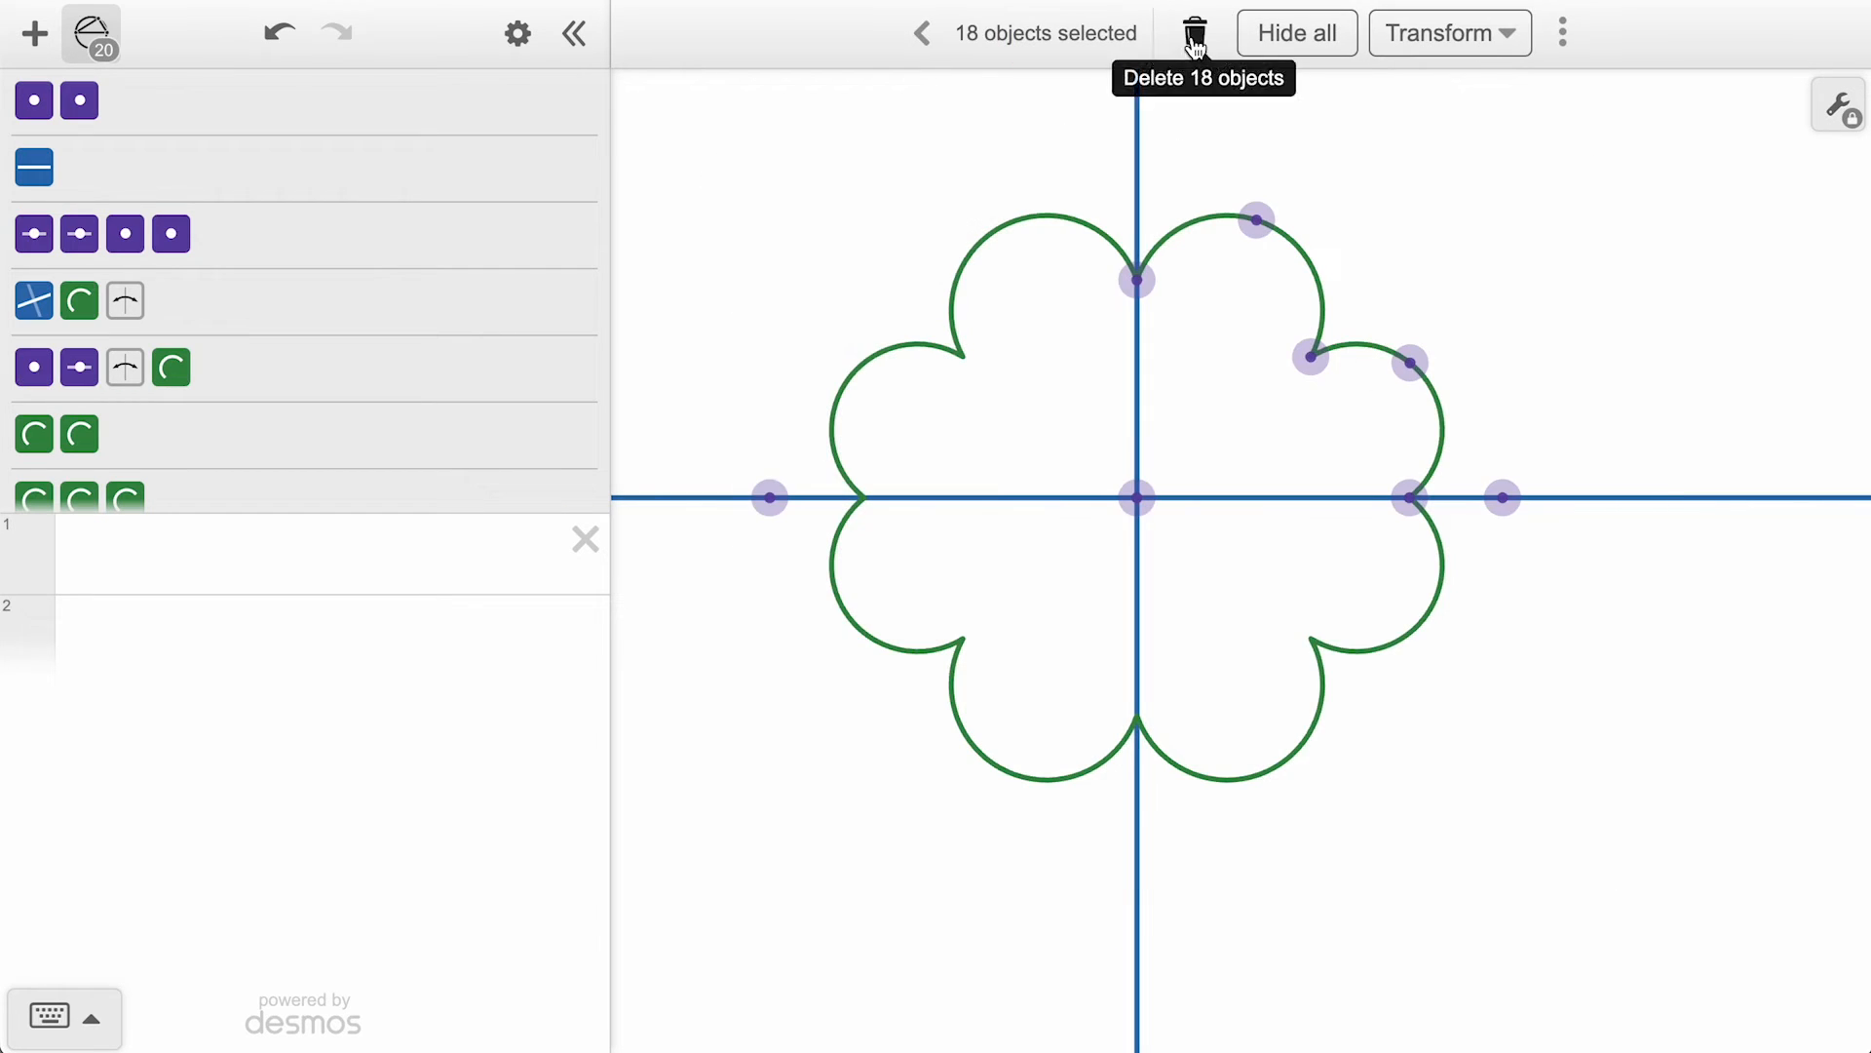
left_click(1193, 33)
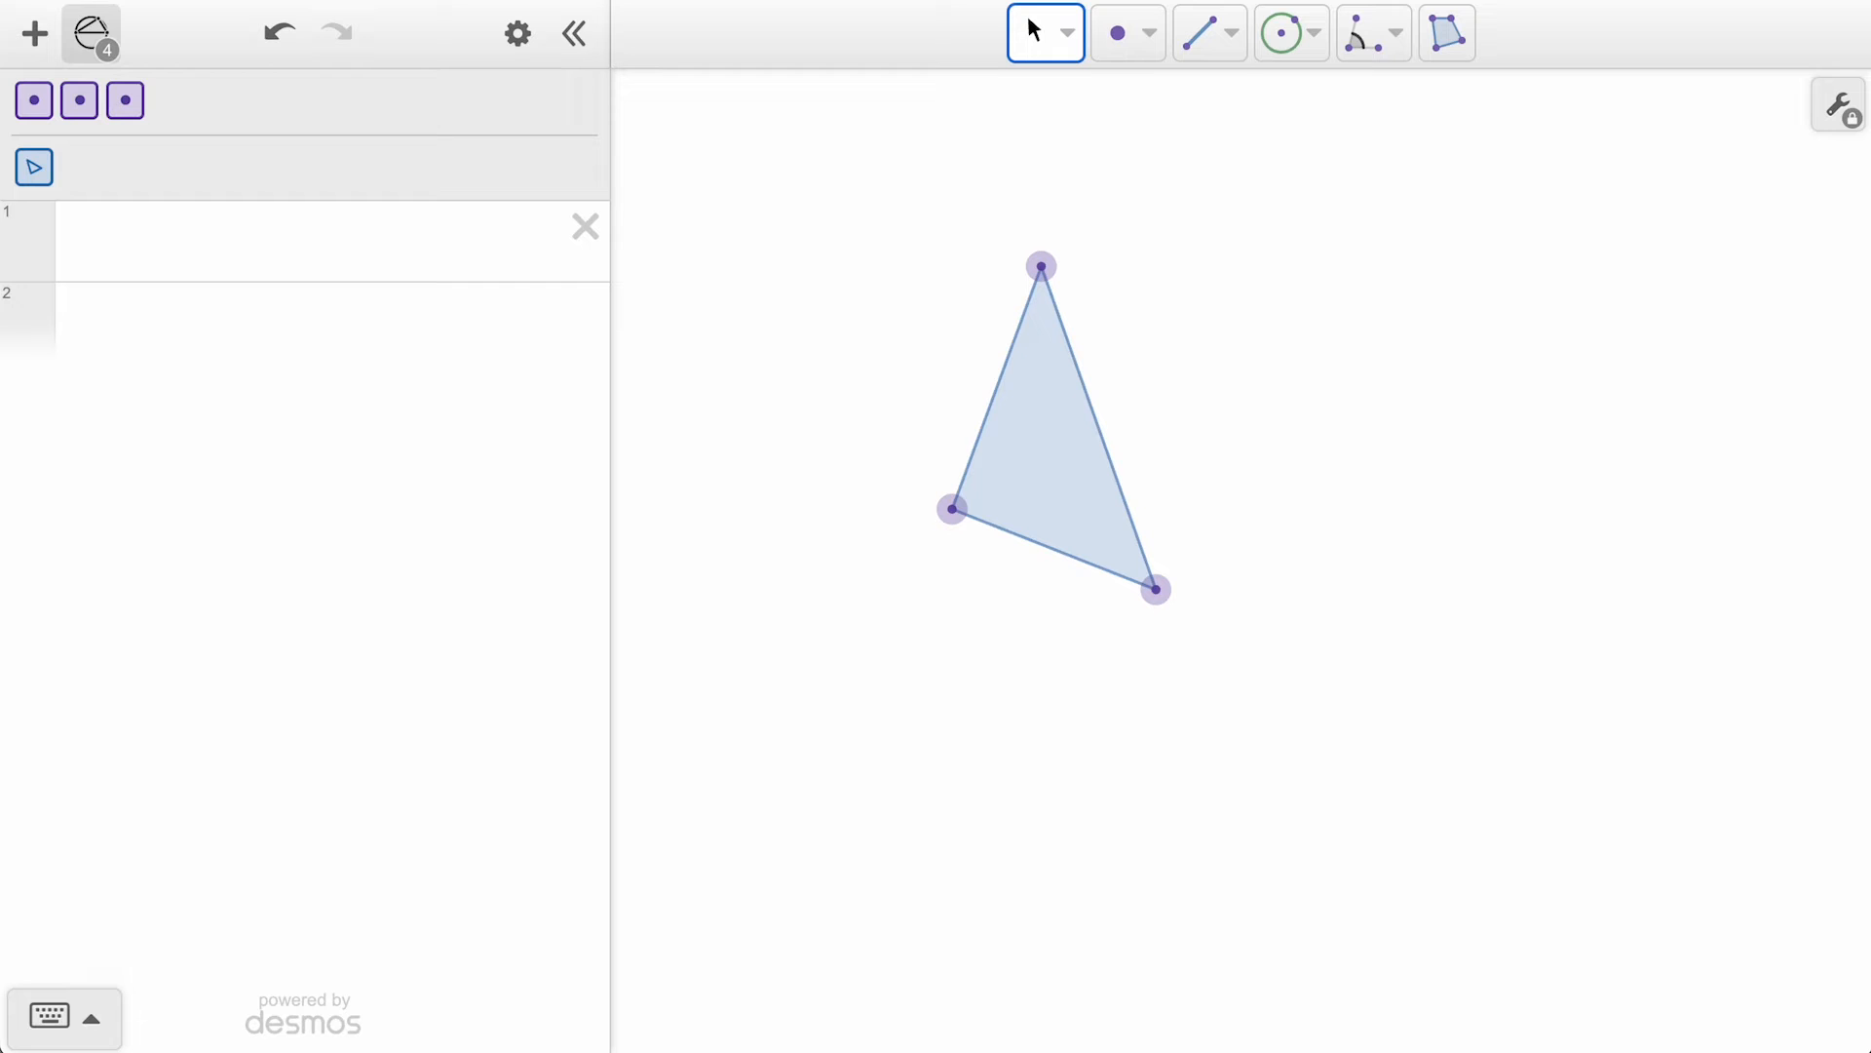
mouse_move(1061, 396)
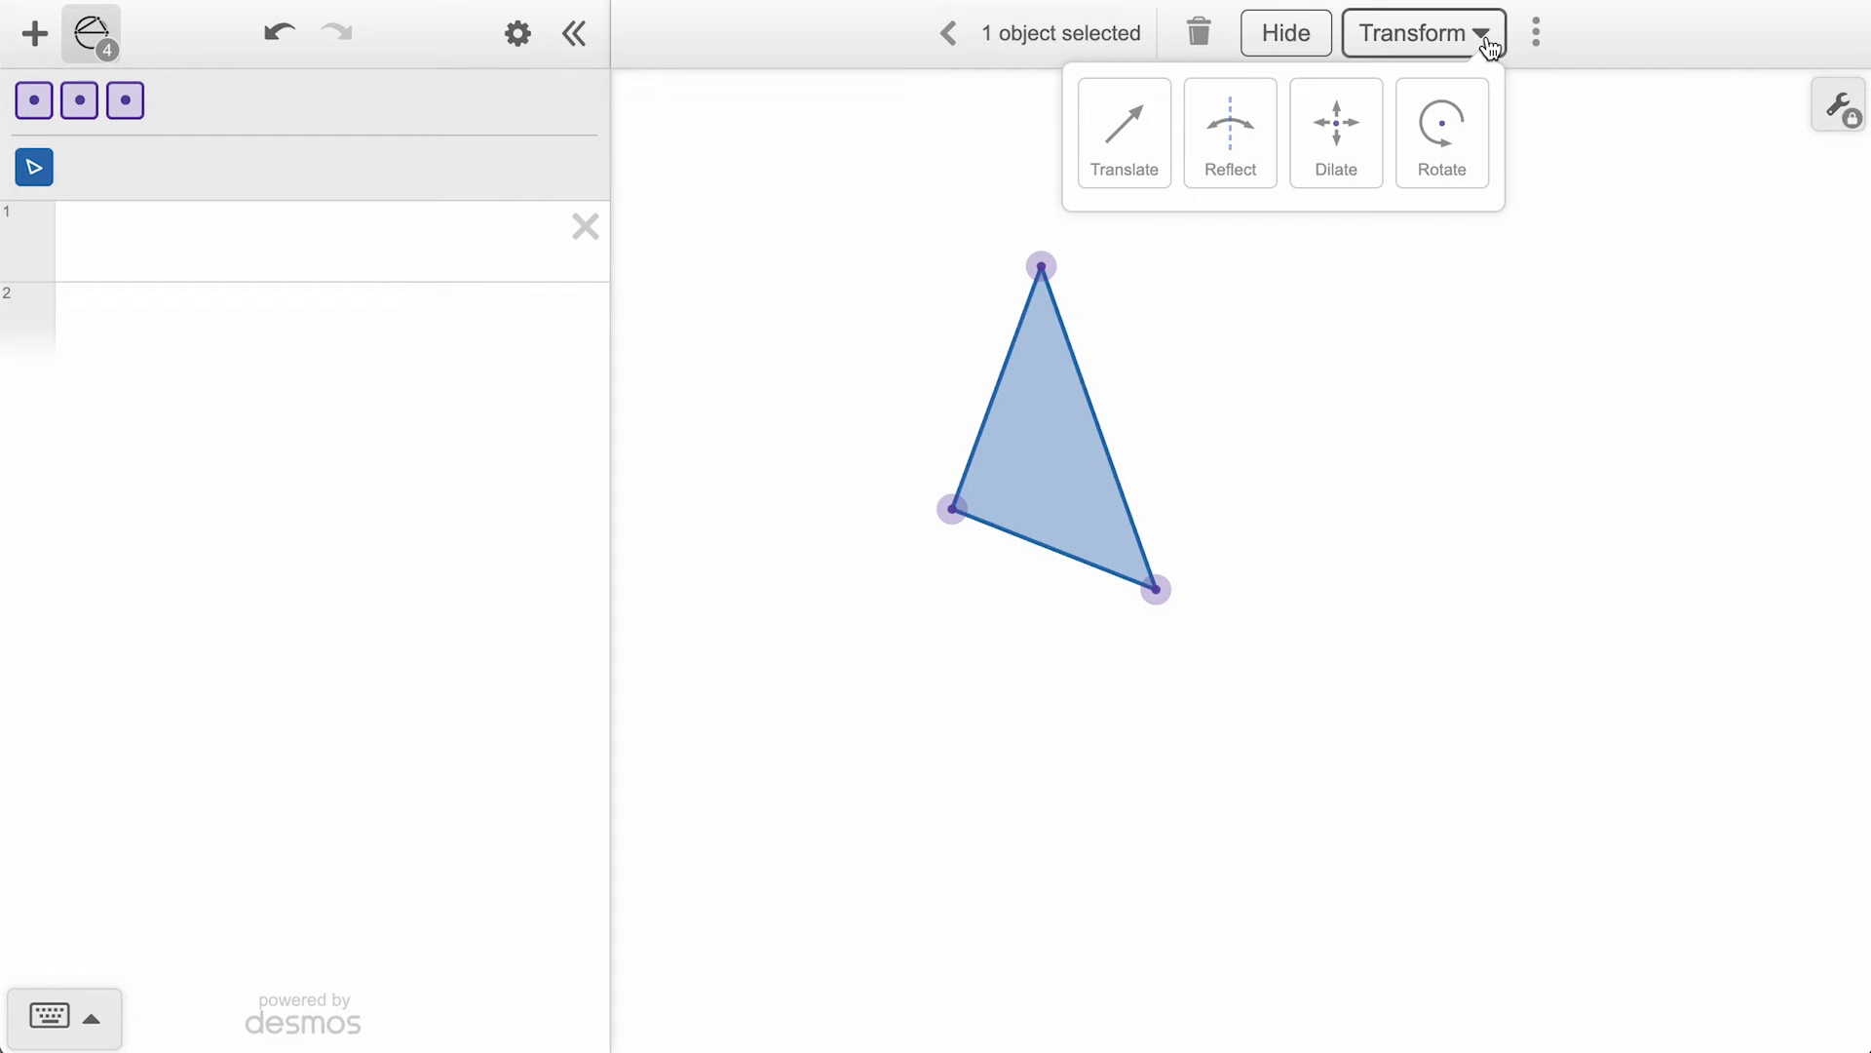
Dilate the triangle by scale factor 2 about a new centre point placed to its left.
left_click(1333, 131)
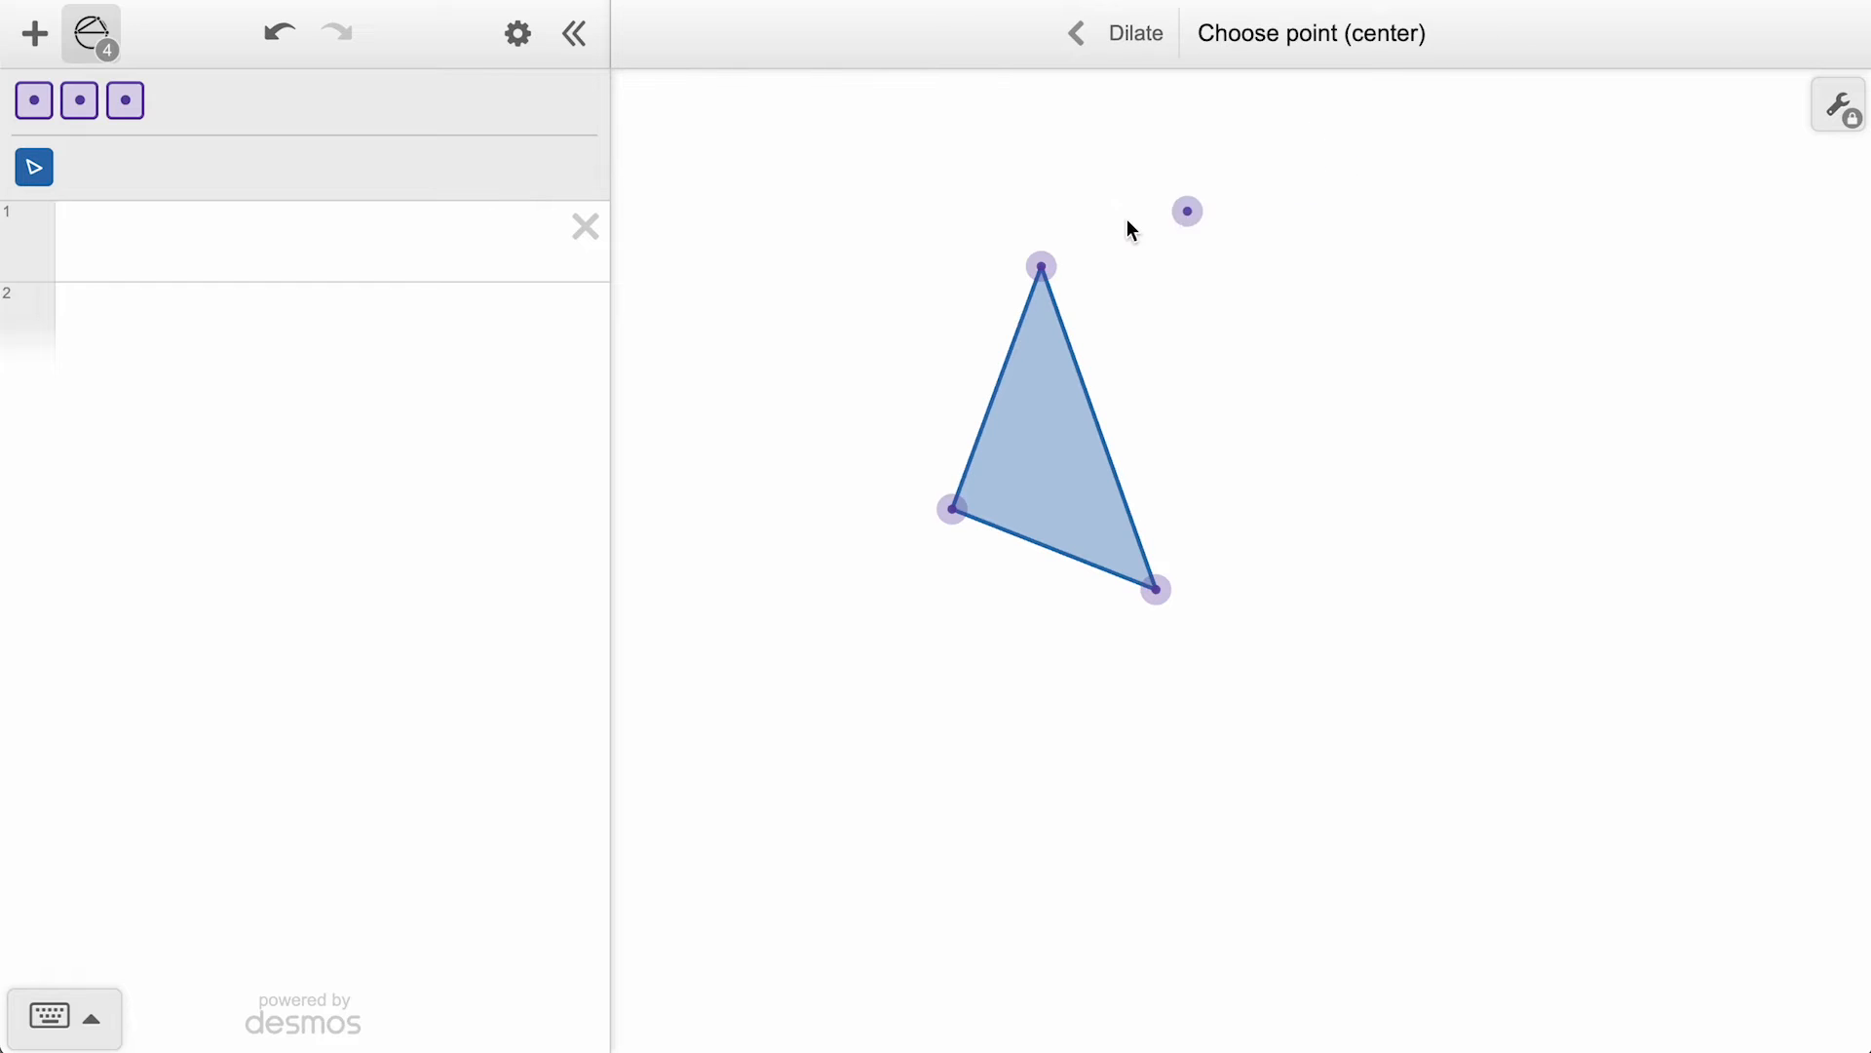
left_click_drag(1187, 211, 872, 343)
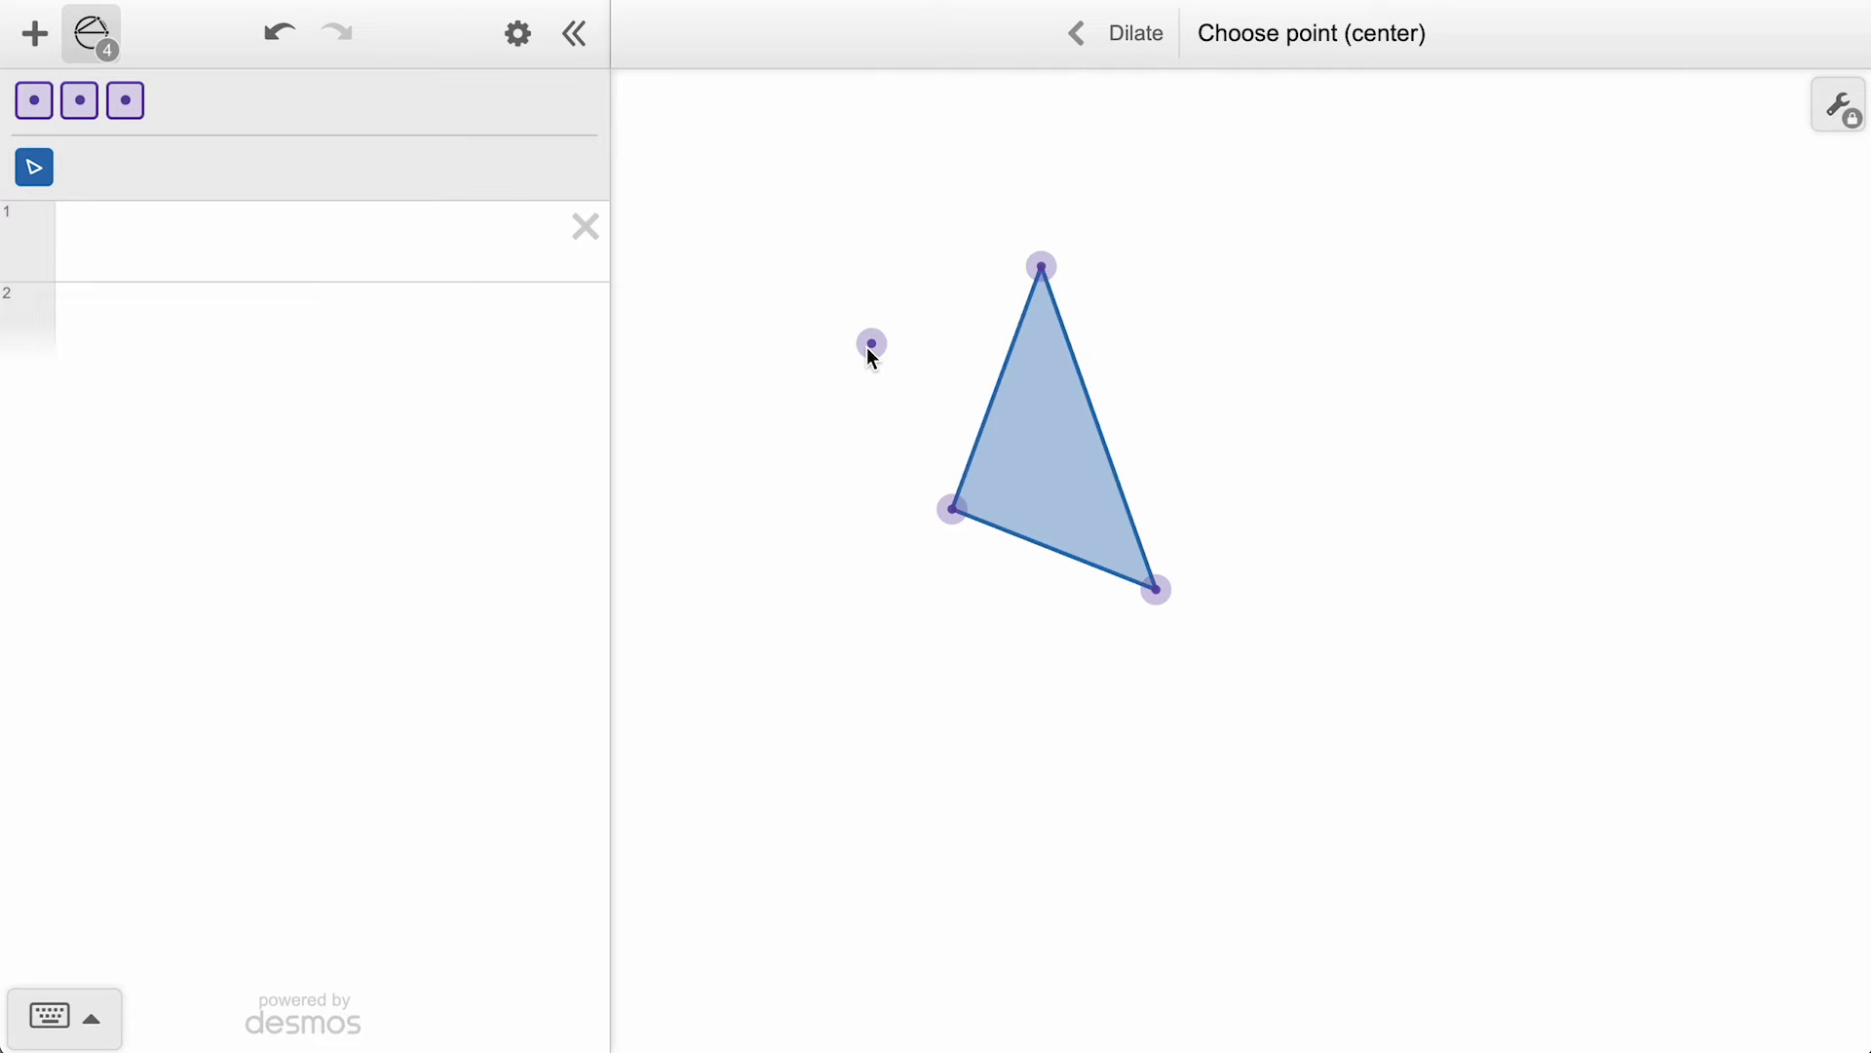
left_click(870, 349)
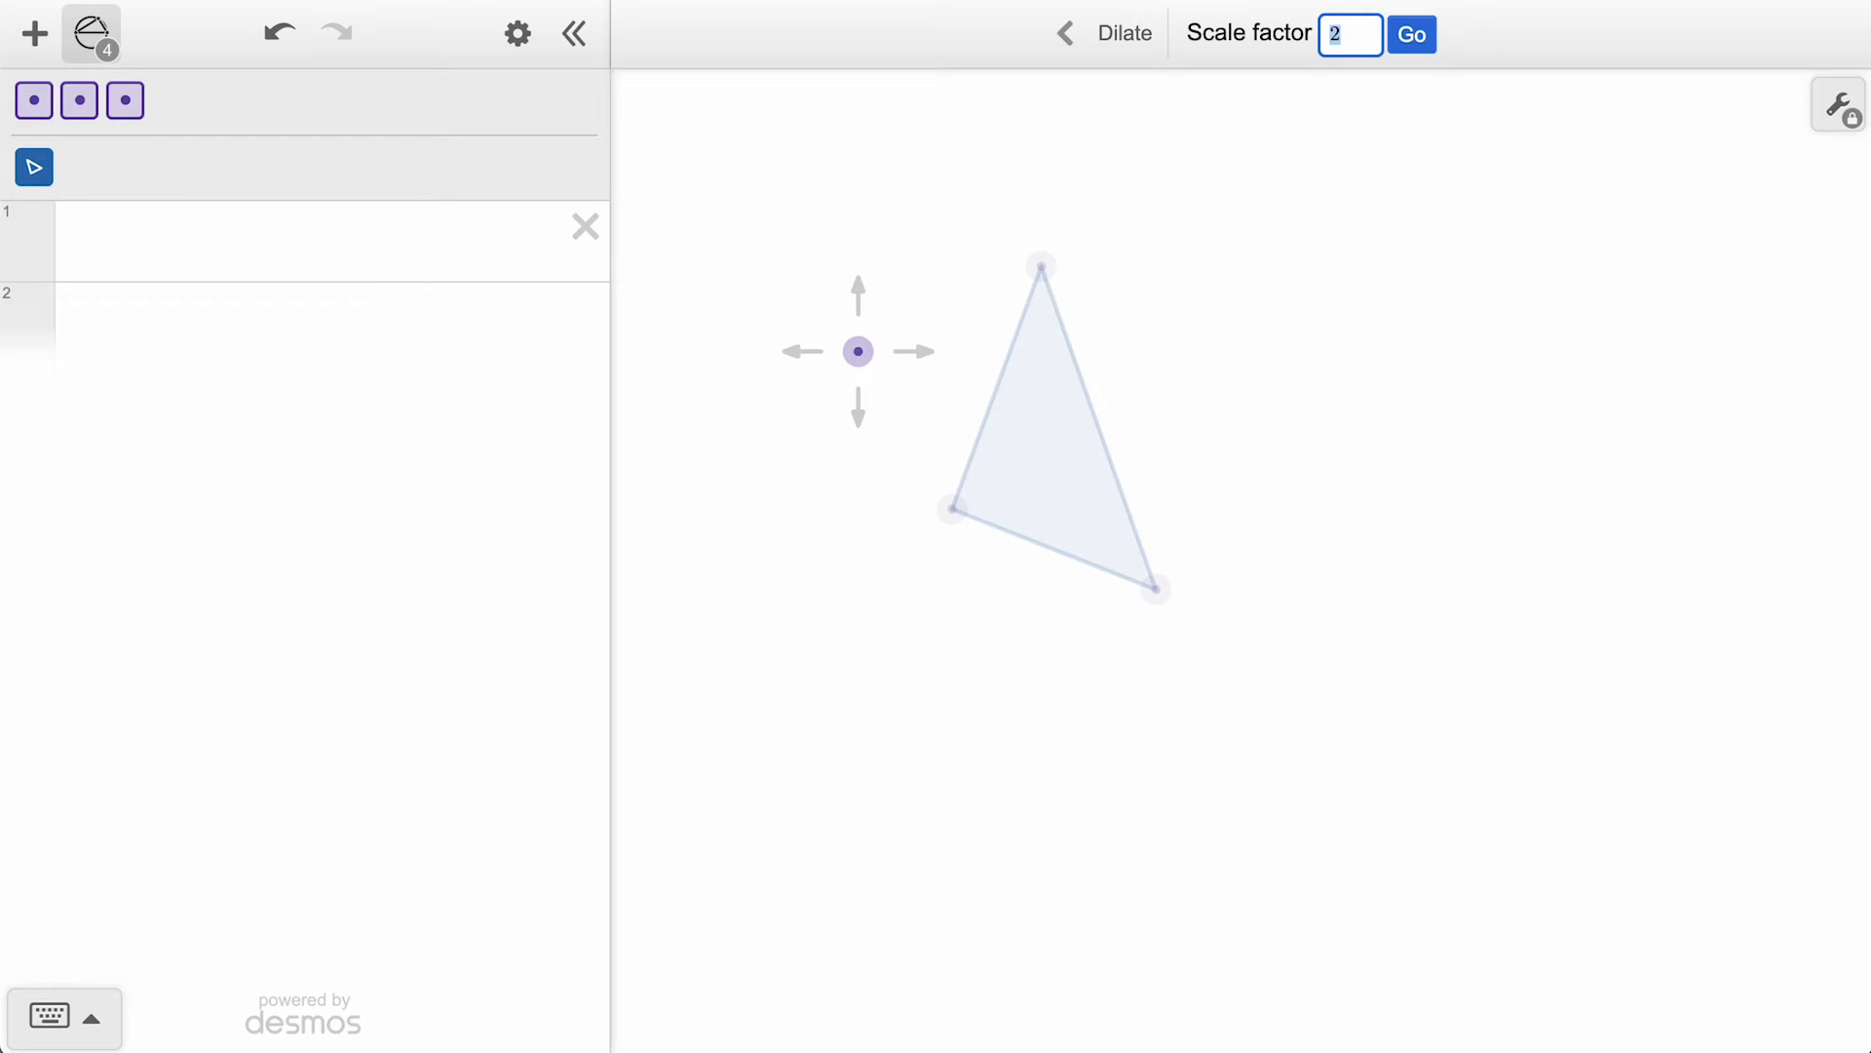
left_click(1411, 34)
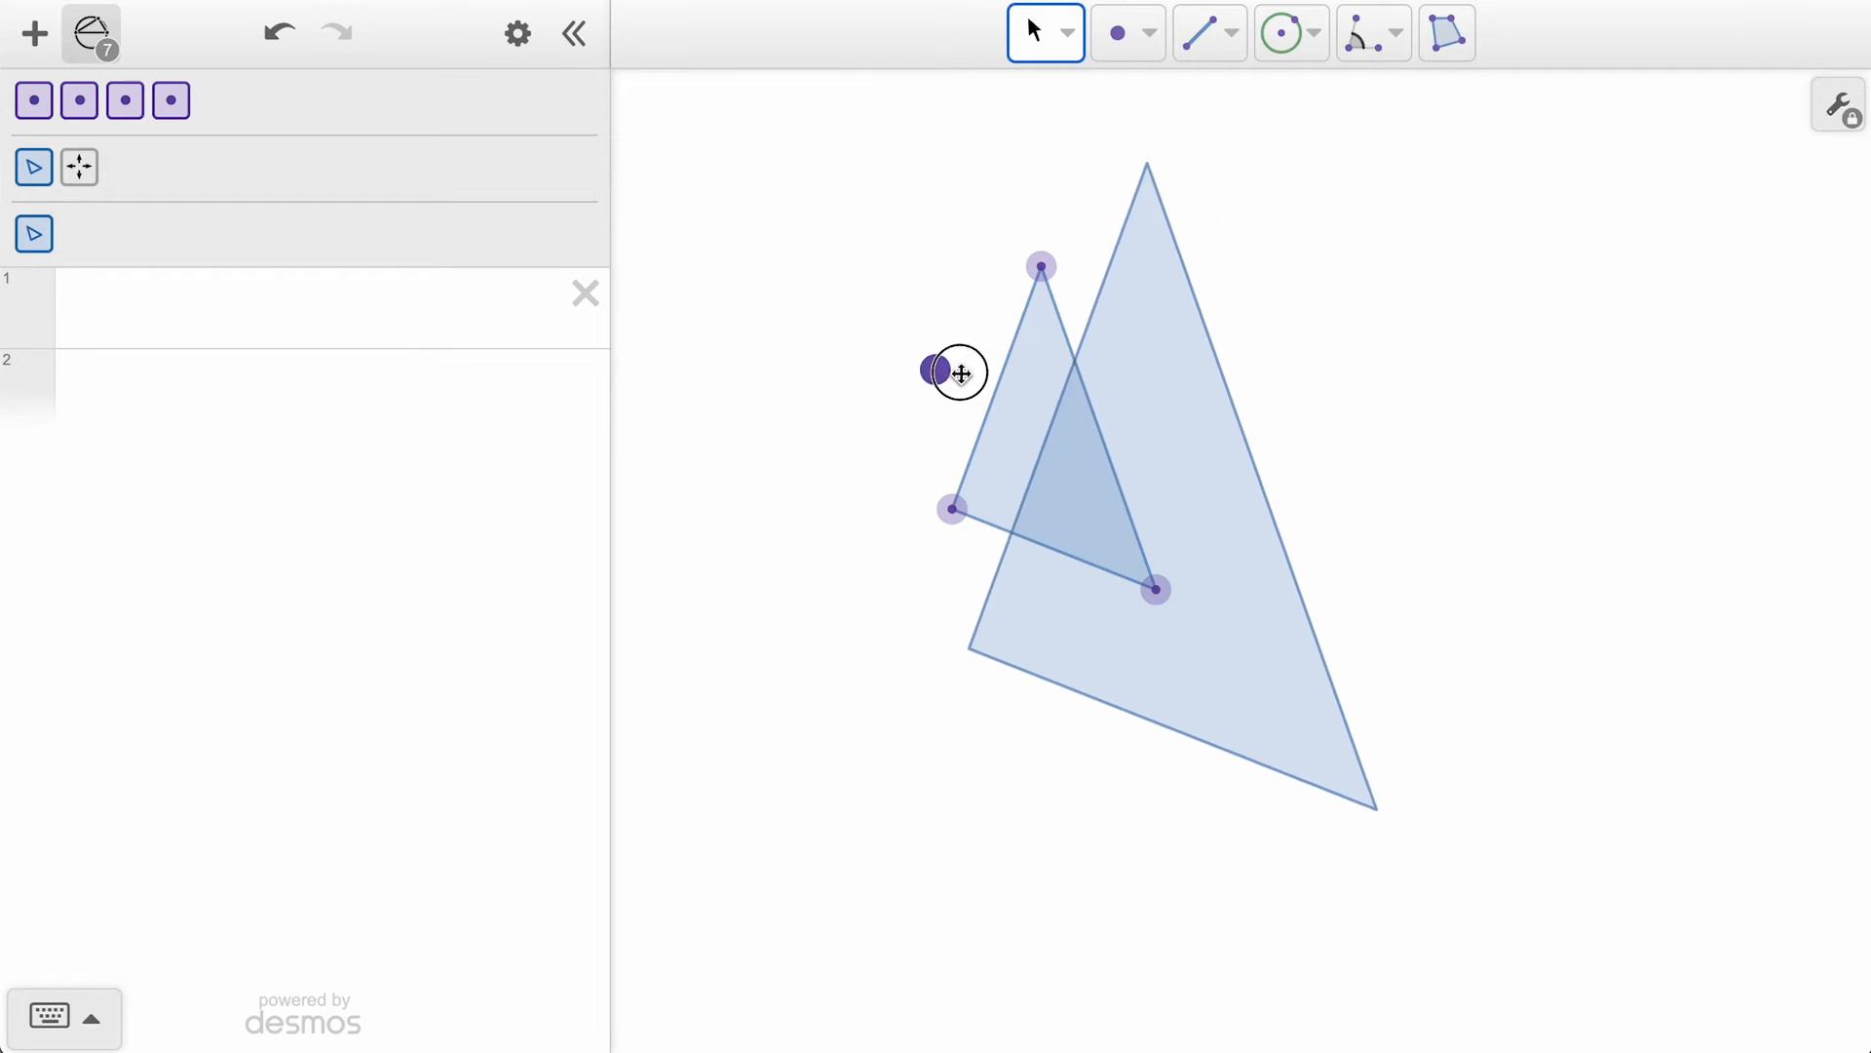
Move the dilation centre above-left and then inside the triangle, shifting the doubled copy.
left_click_drag(943, 370, 1103, 141)
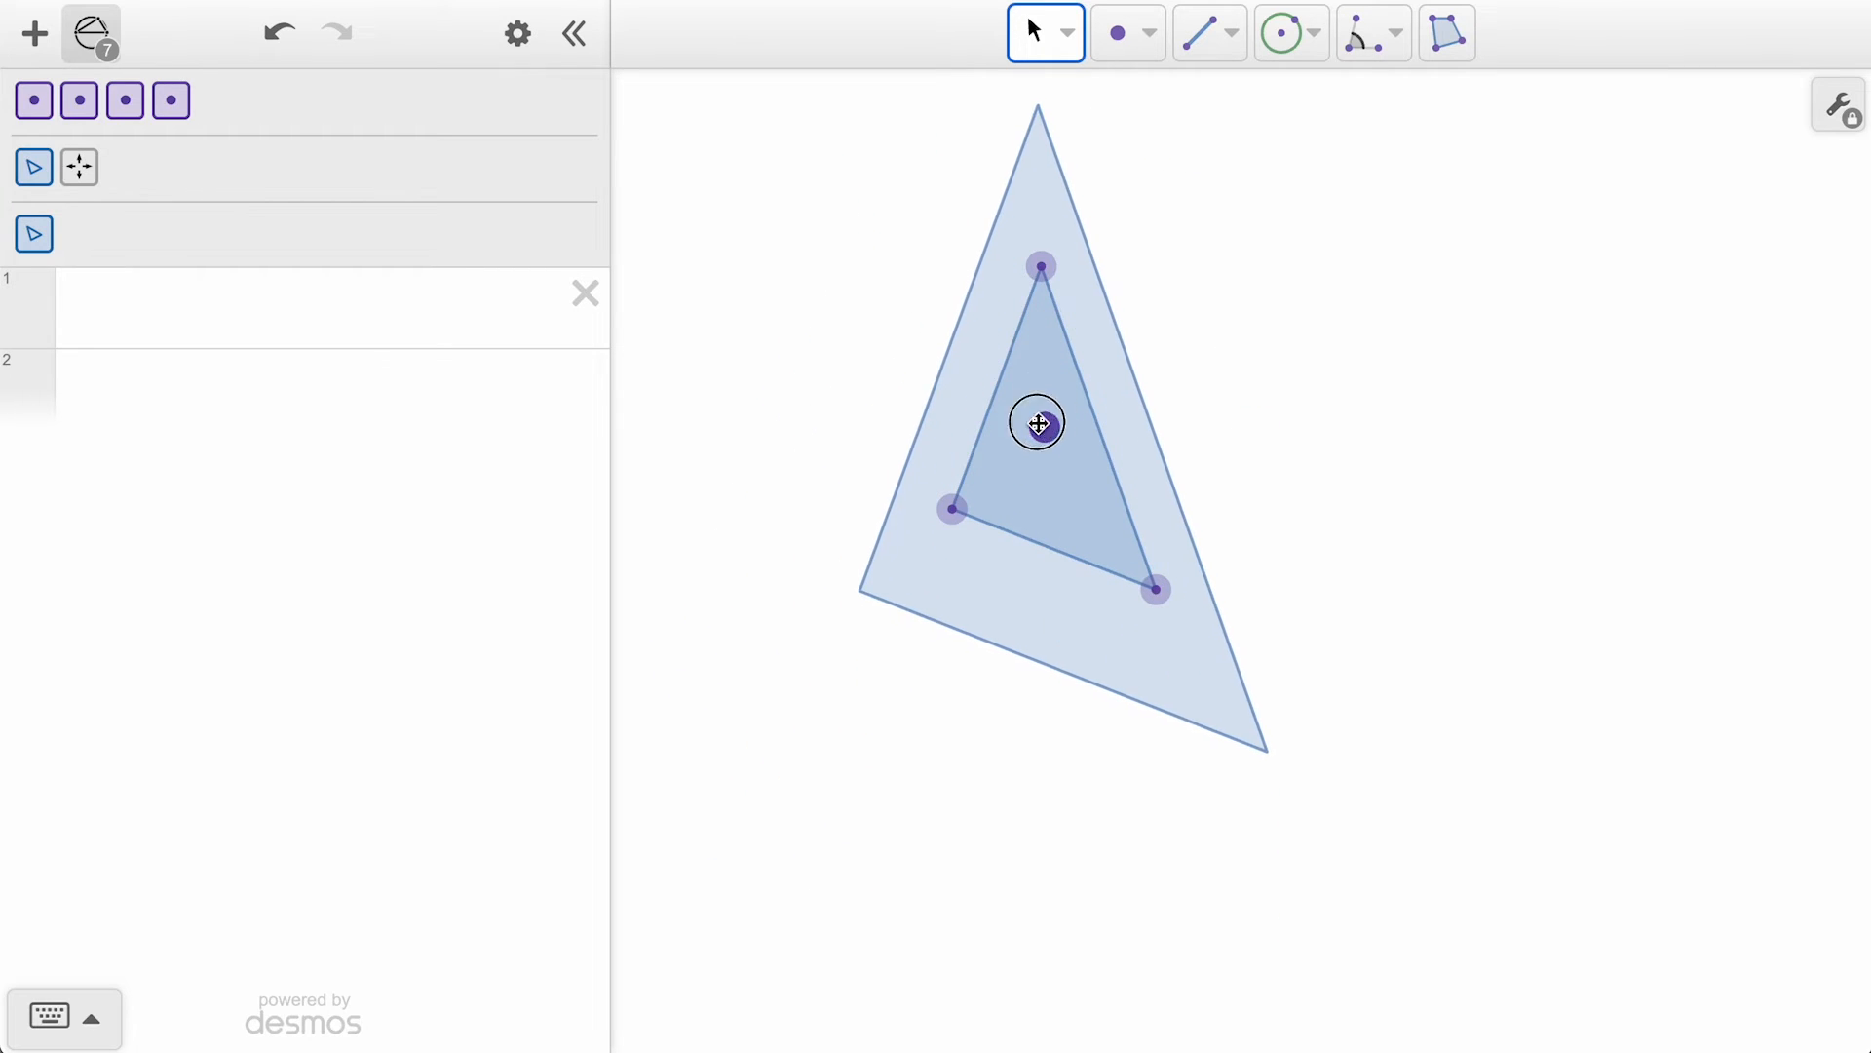
left_click_drag(1037, 423, 859, 317)
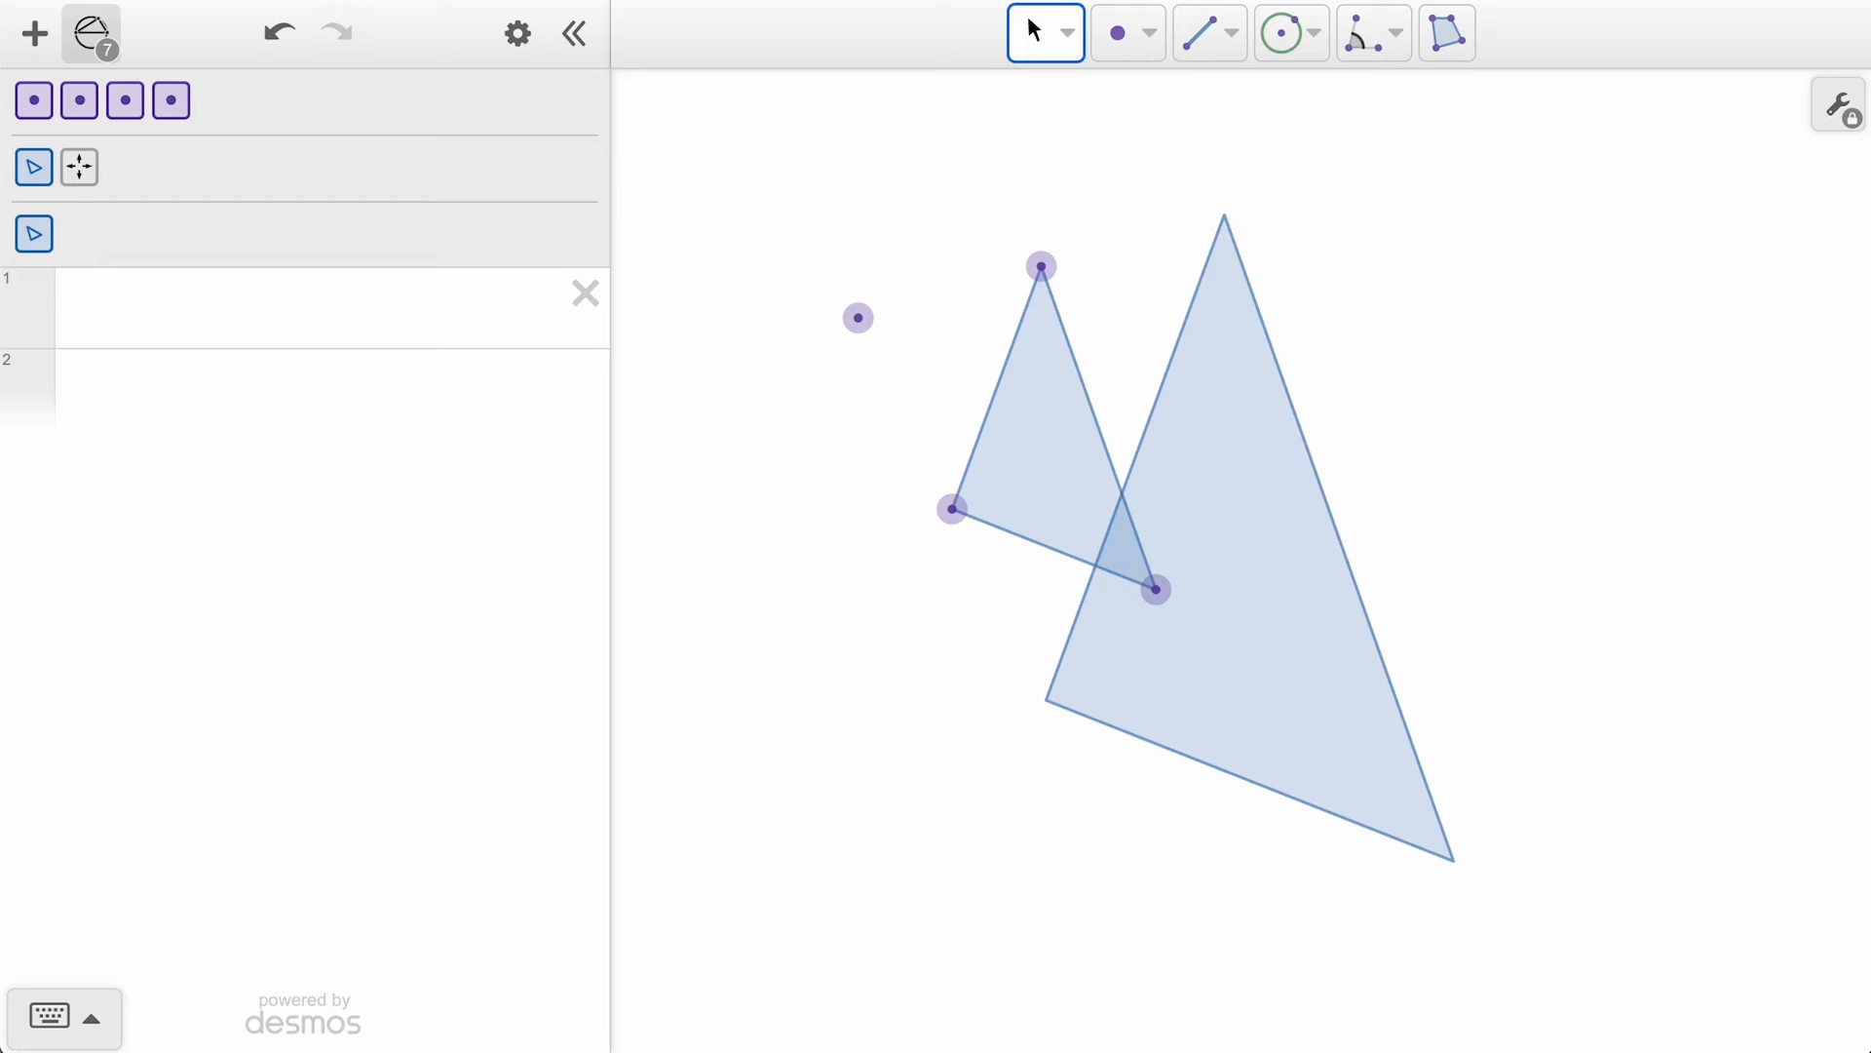
Replace the dilation T1's scale factor with the list [.25, .5, …].
left_click(78, 167)
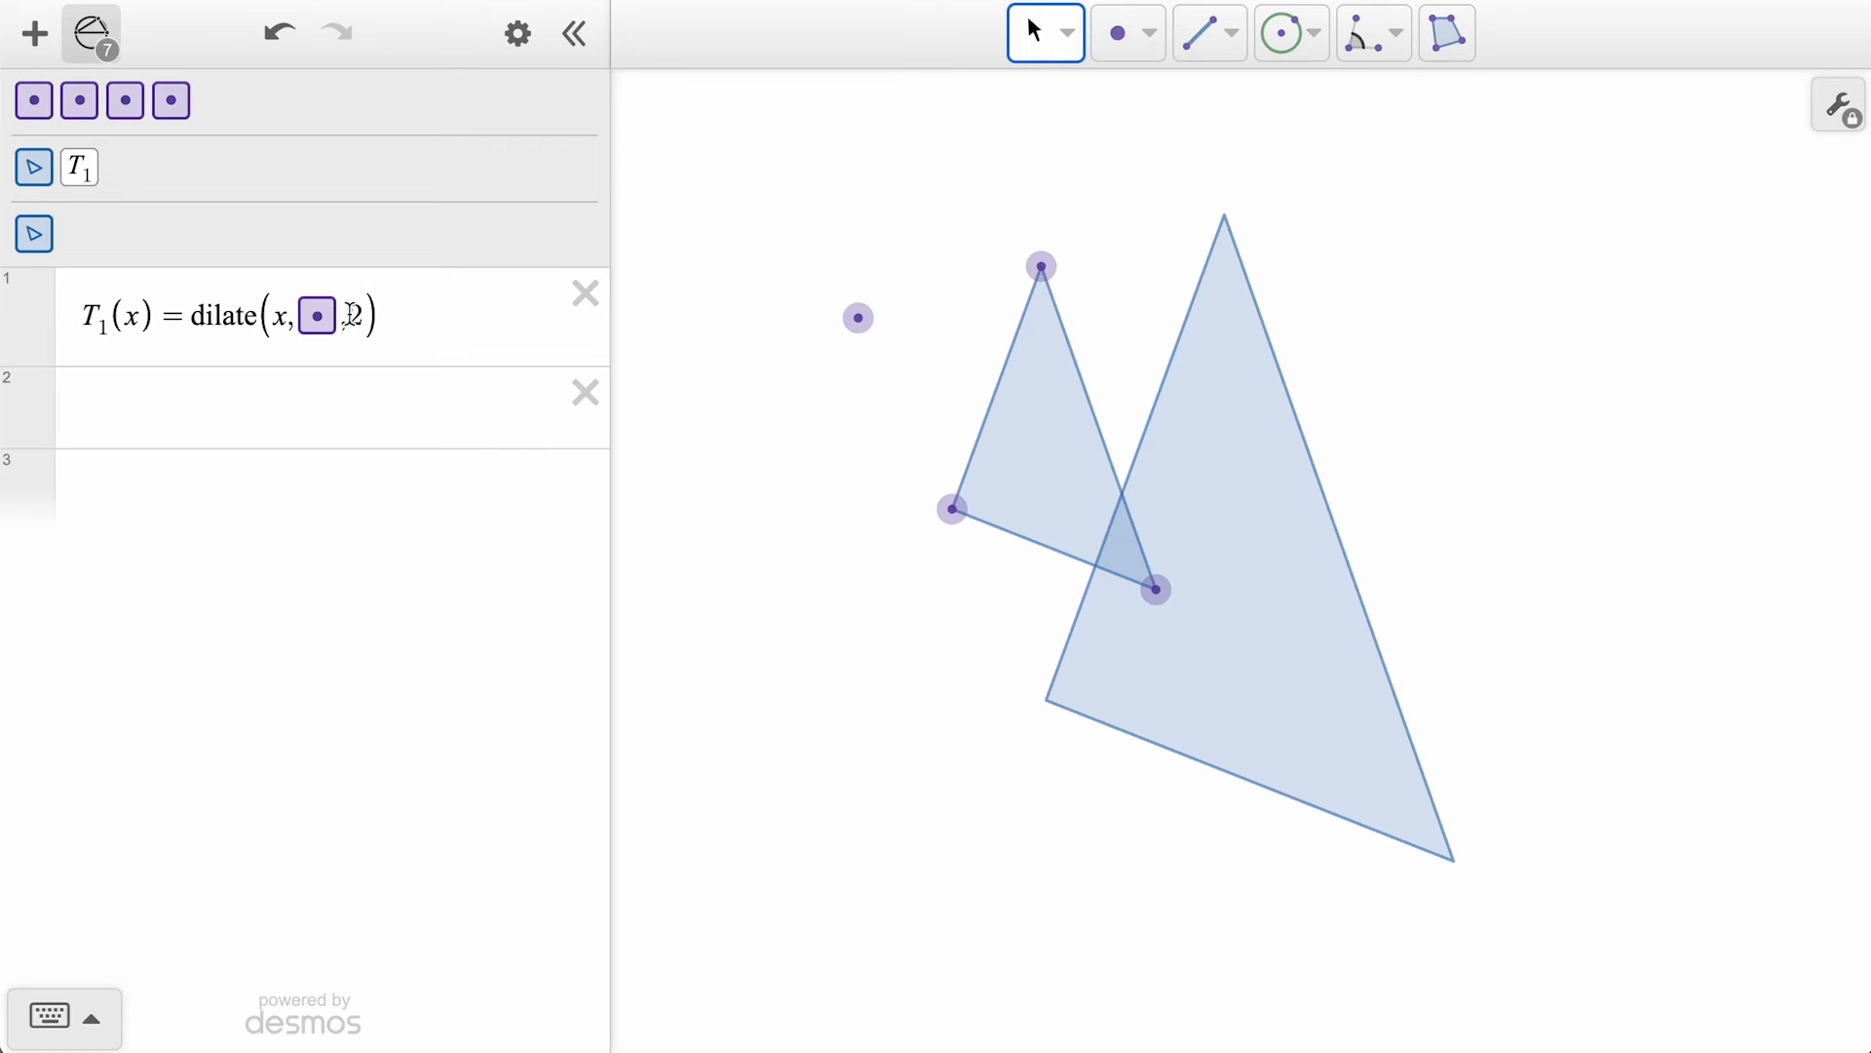
type("3")
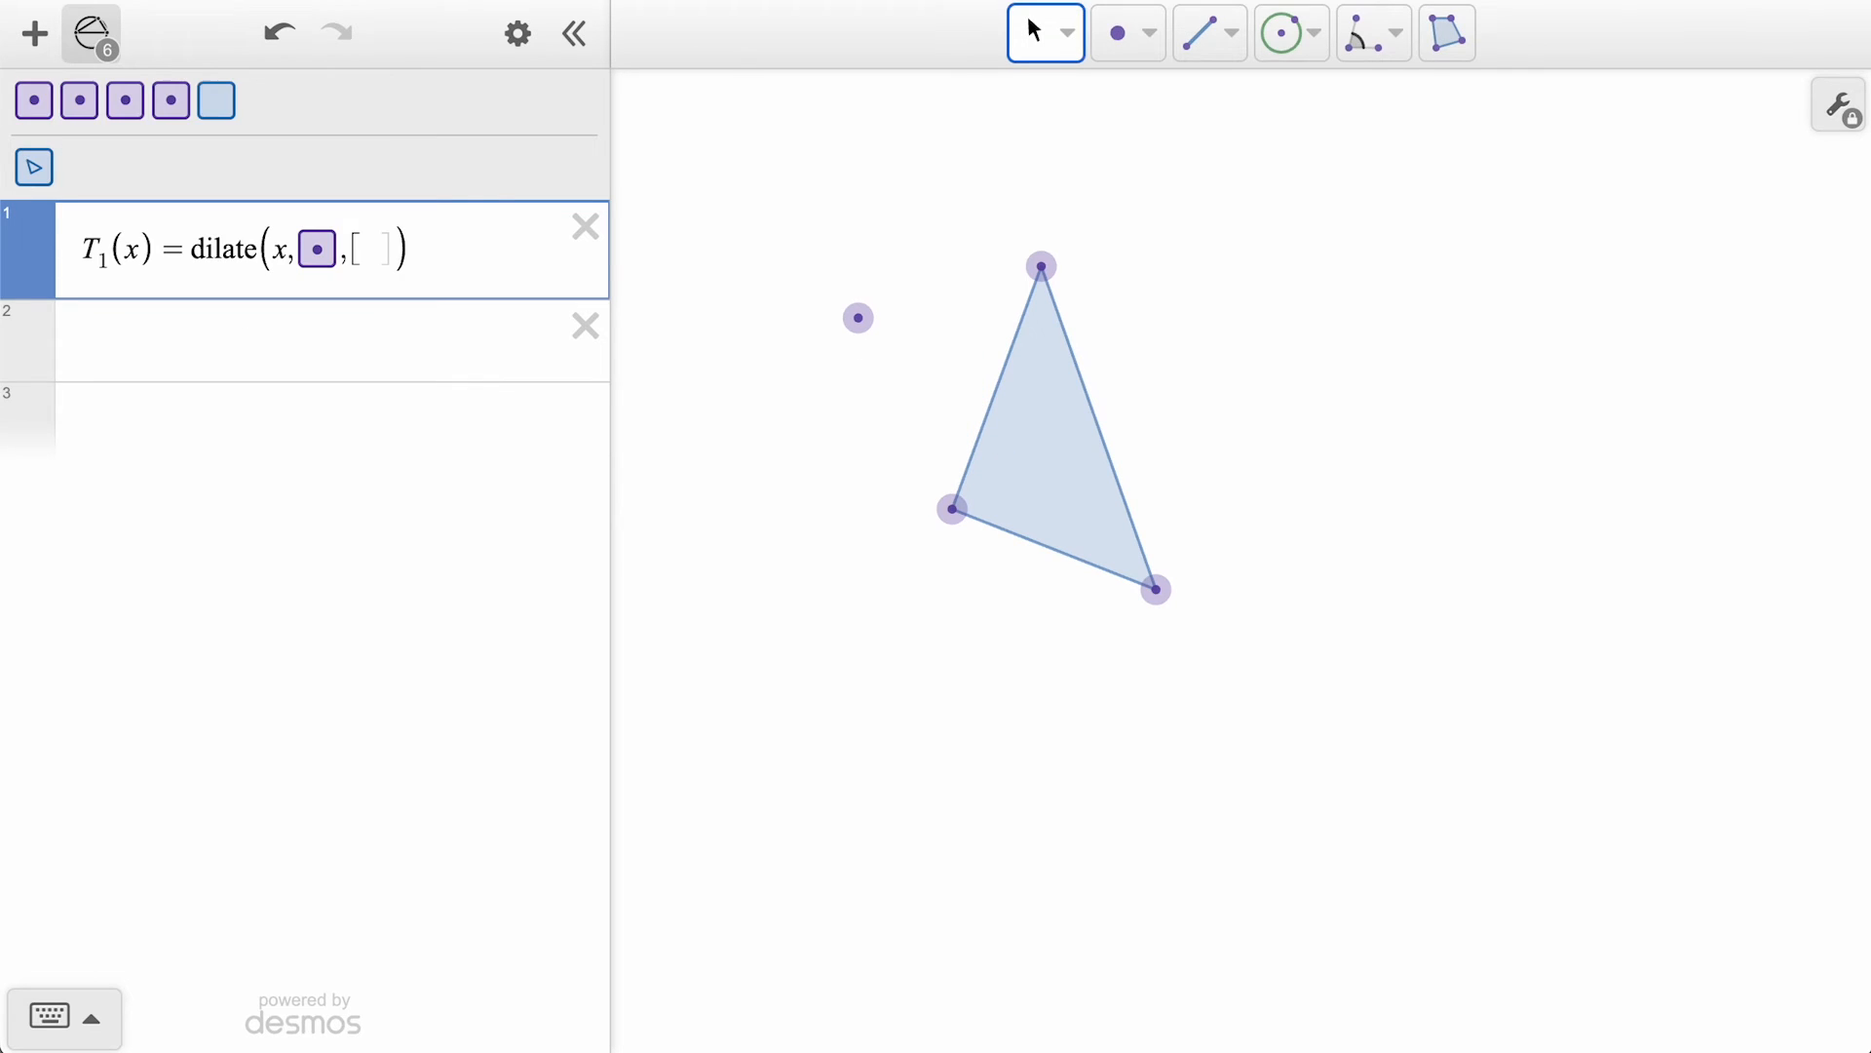
type(".25,")
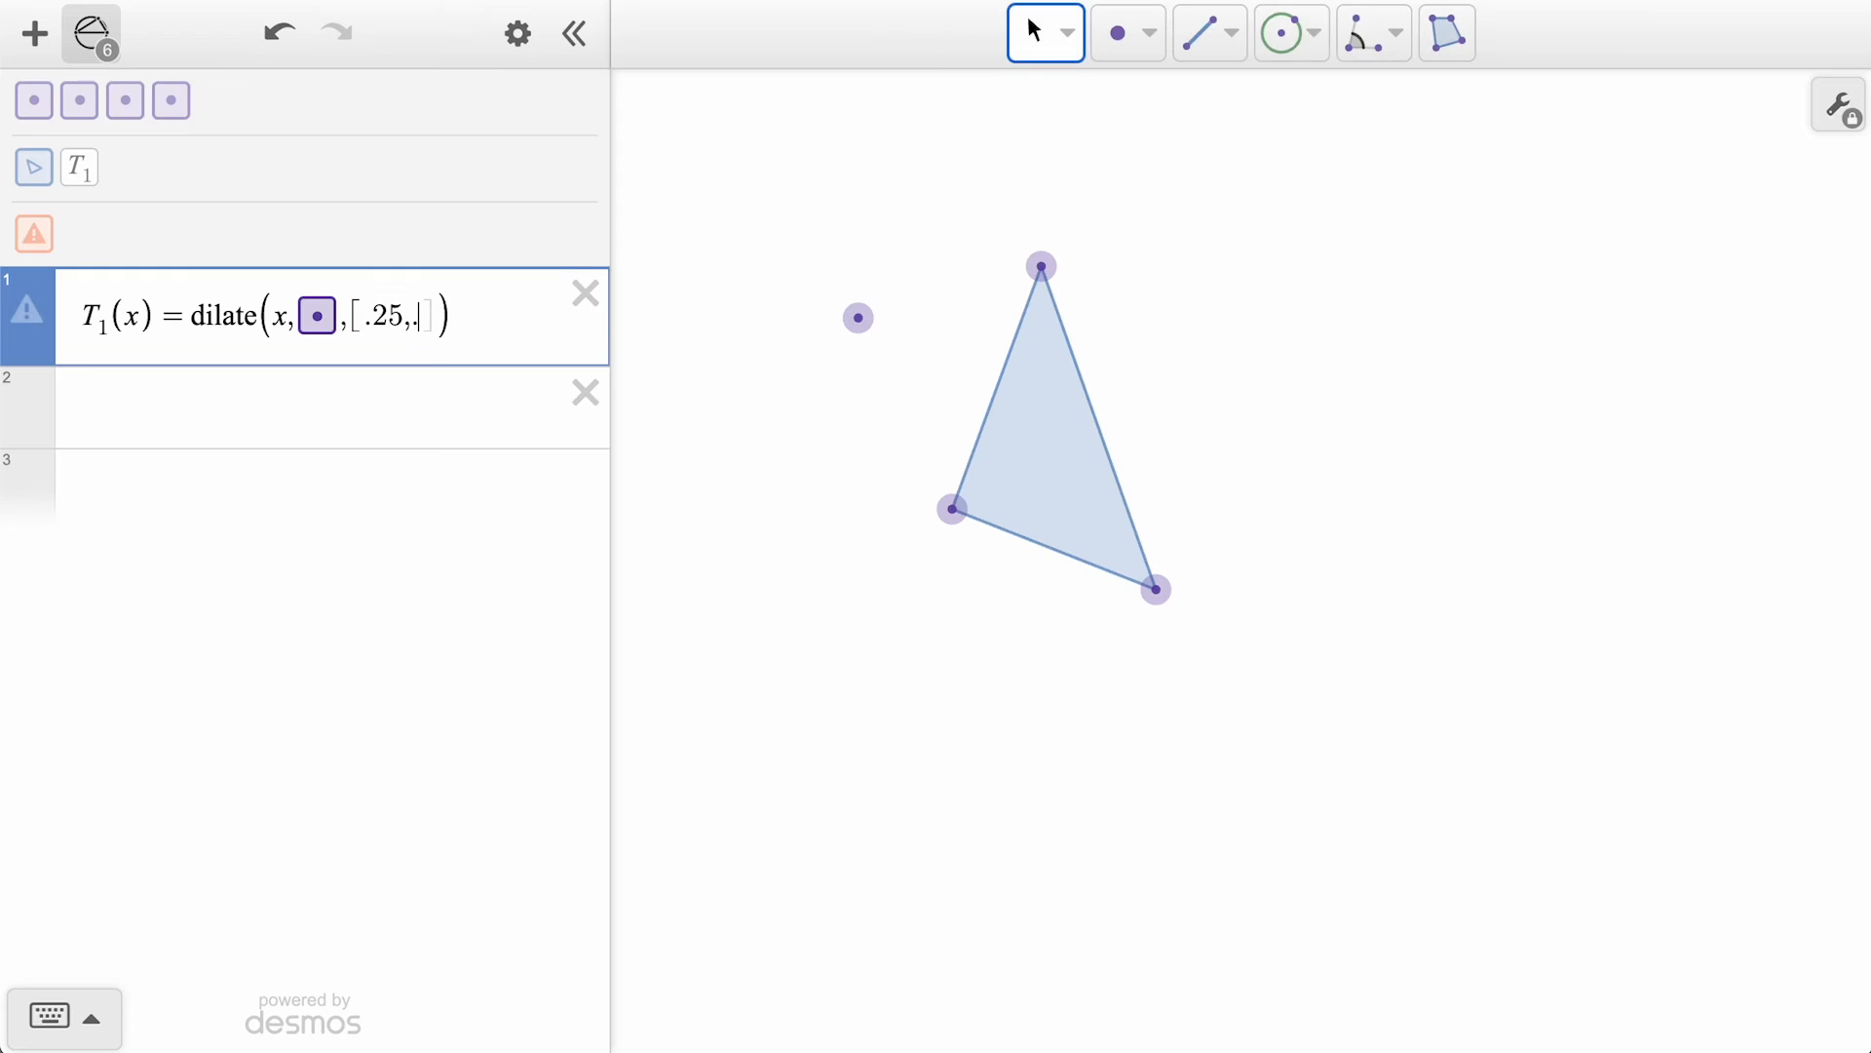
type(".5,")
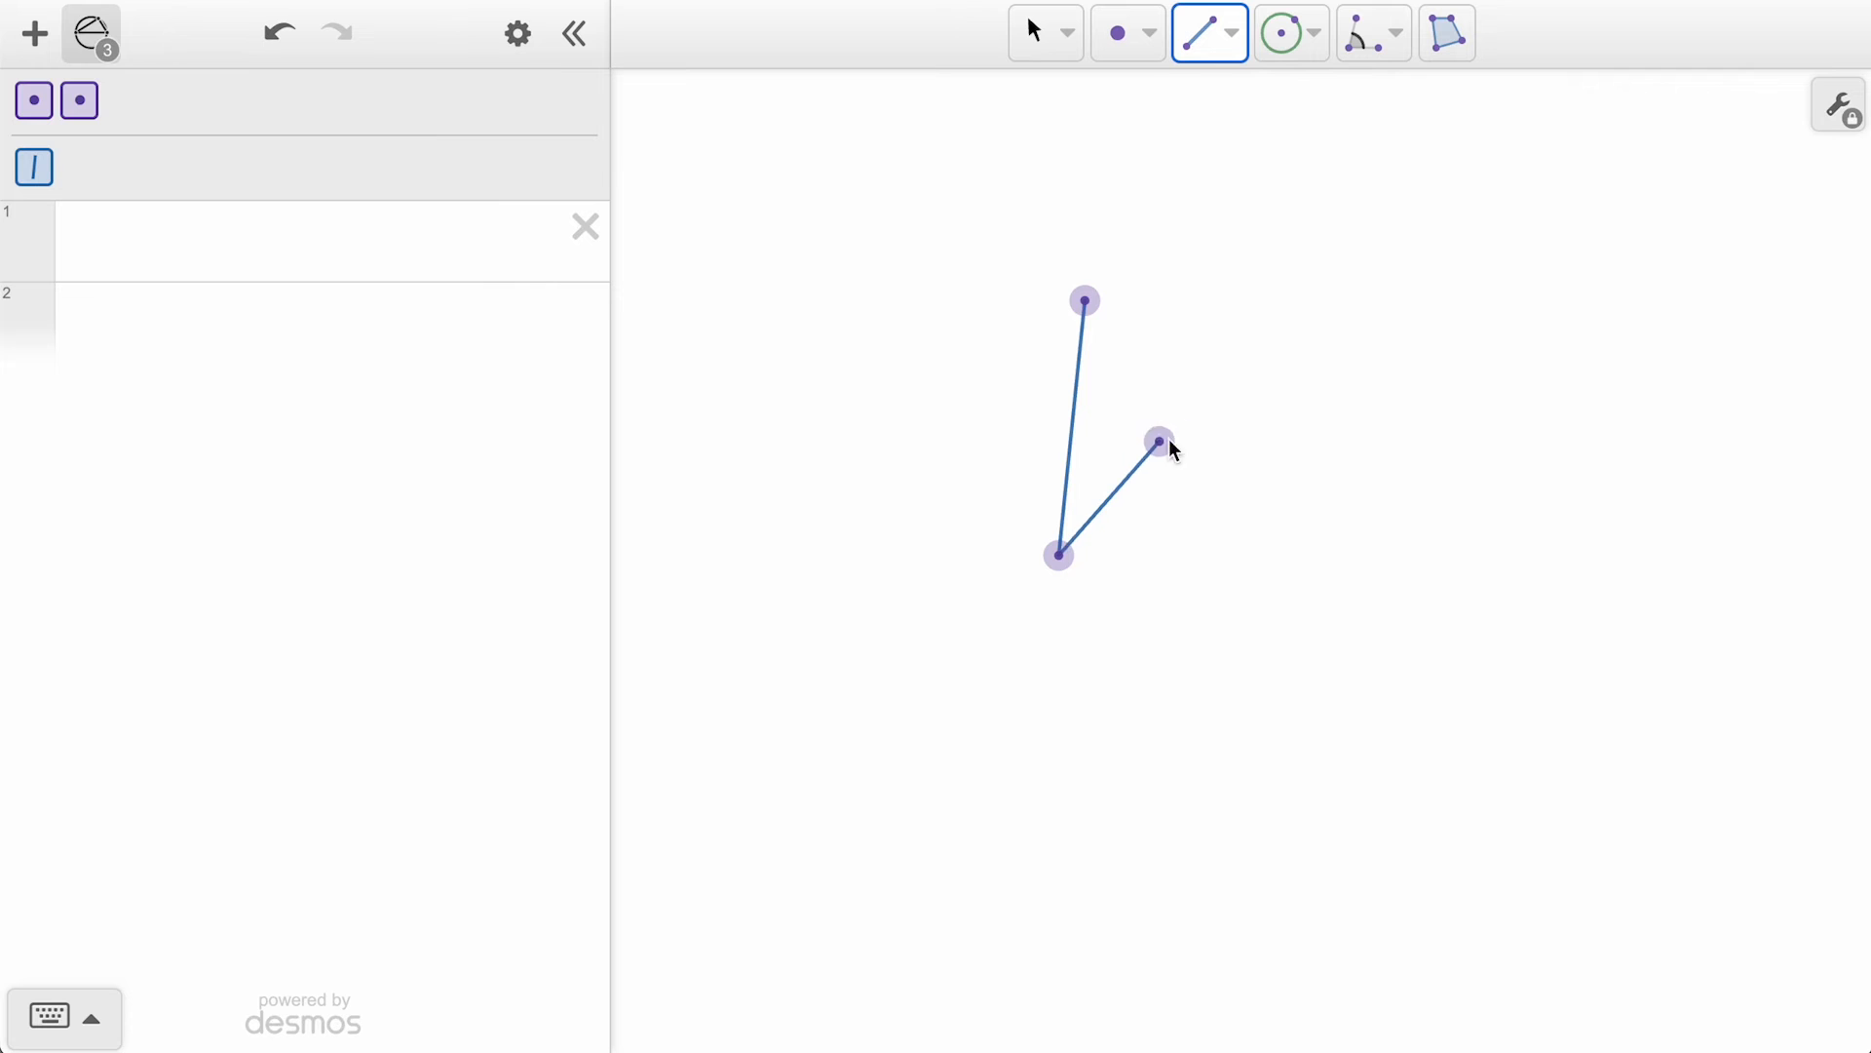
Finish the petal's two sides and select all its pieces for rotation.
left_click(1278, 33)
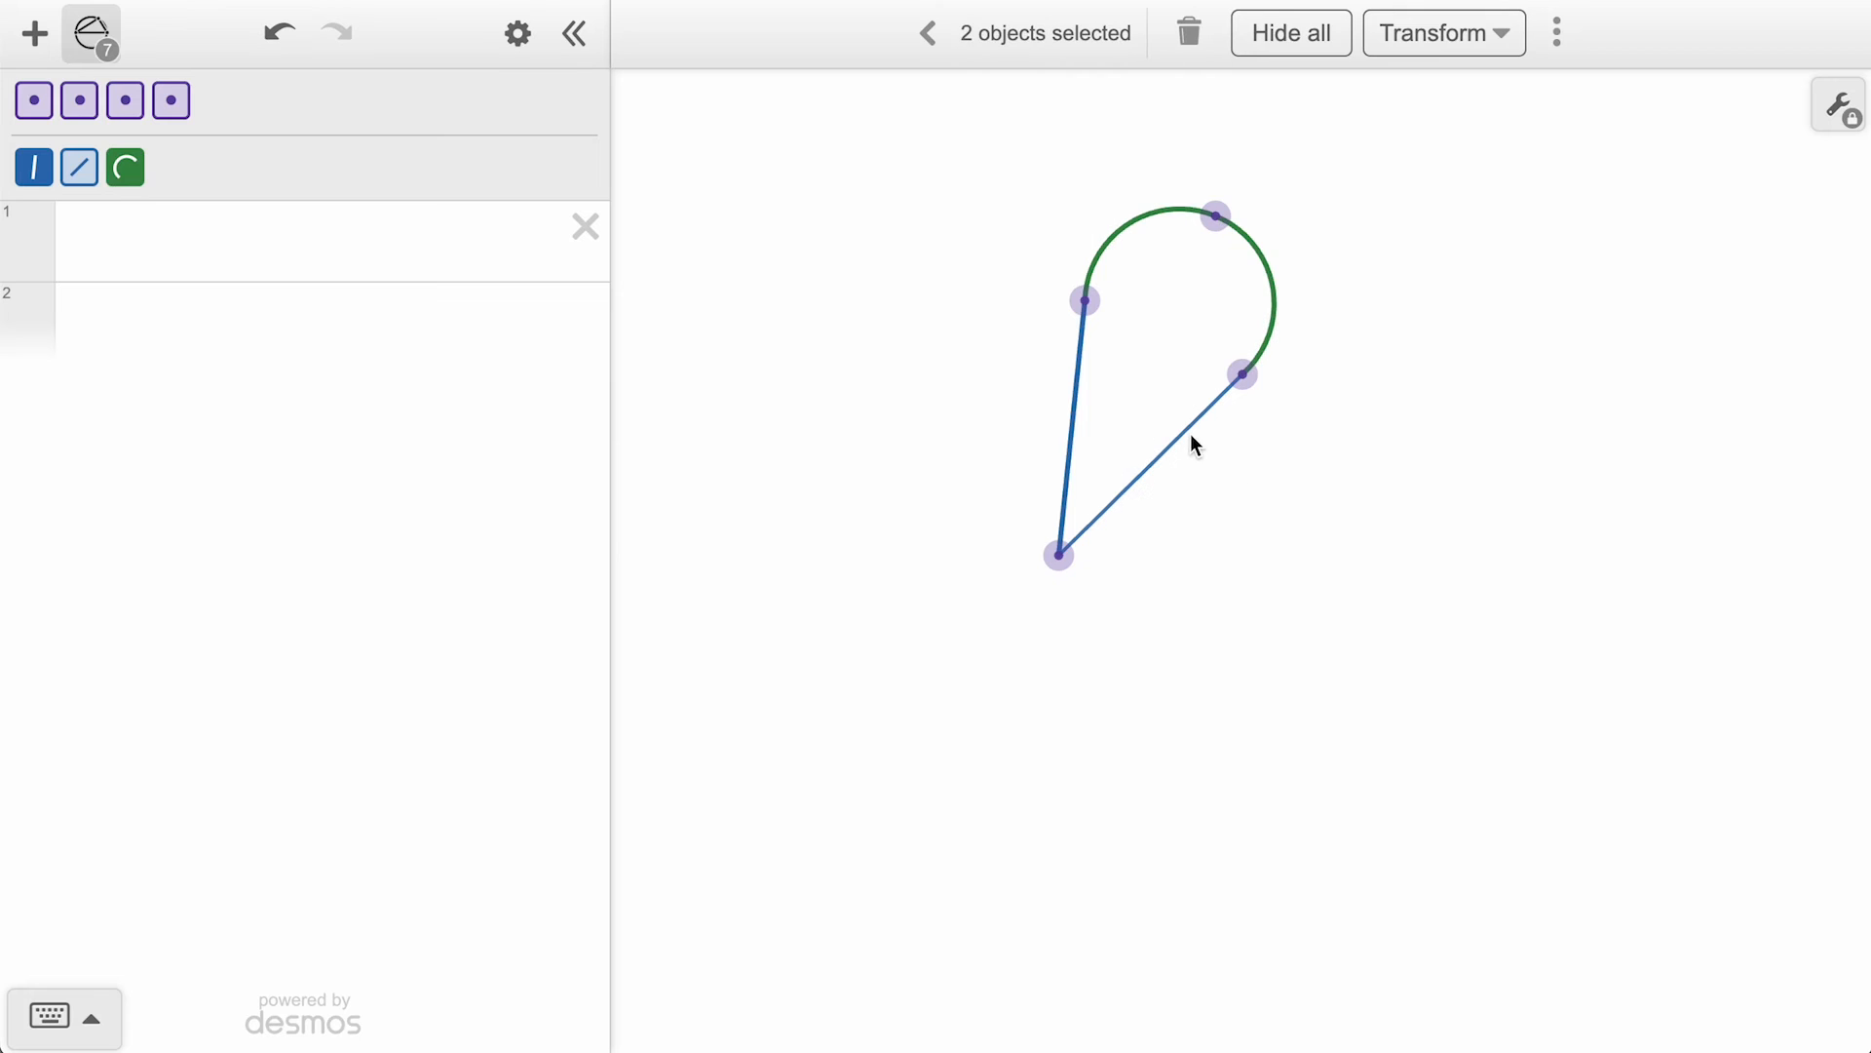
left_click(1443, 33)
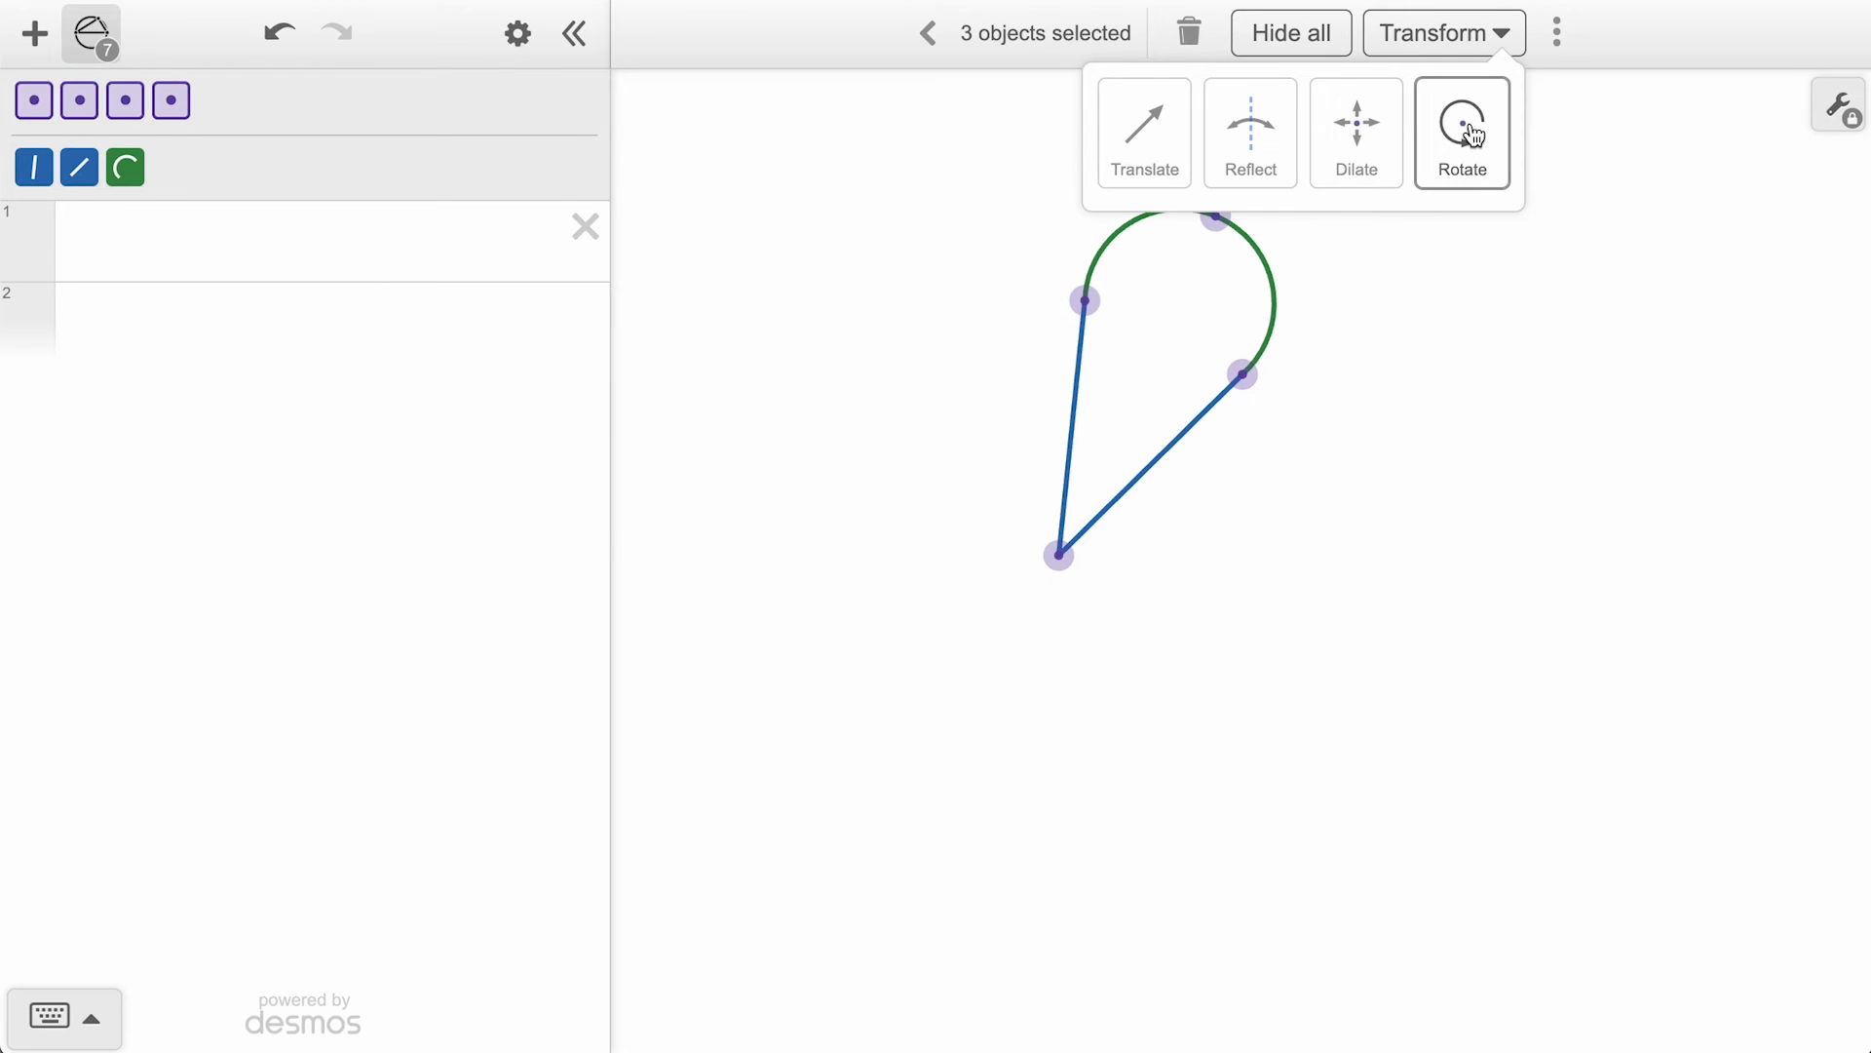
left_click(1460, 130)
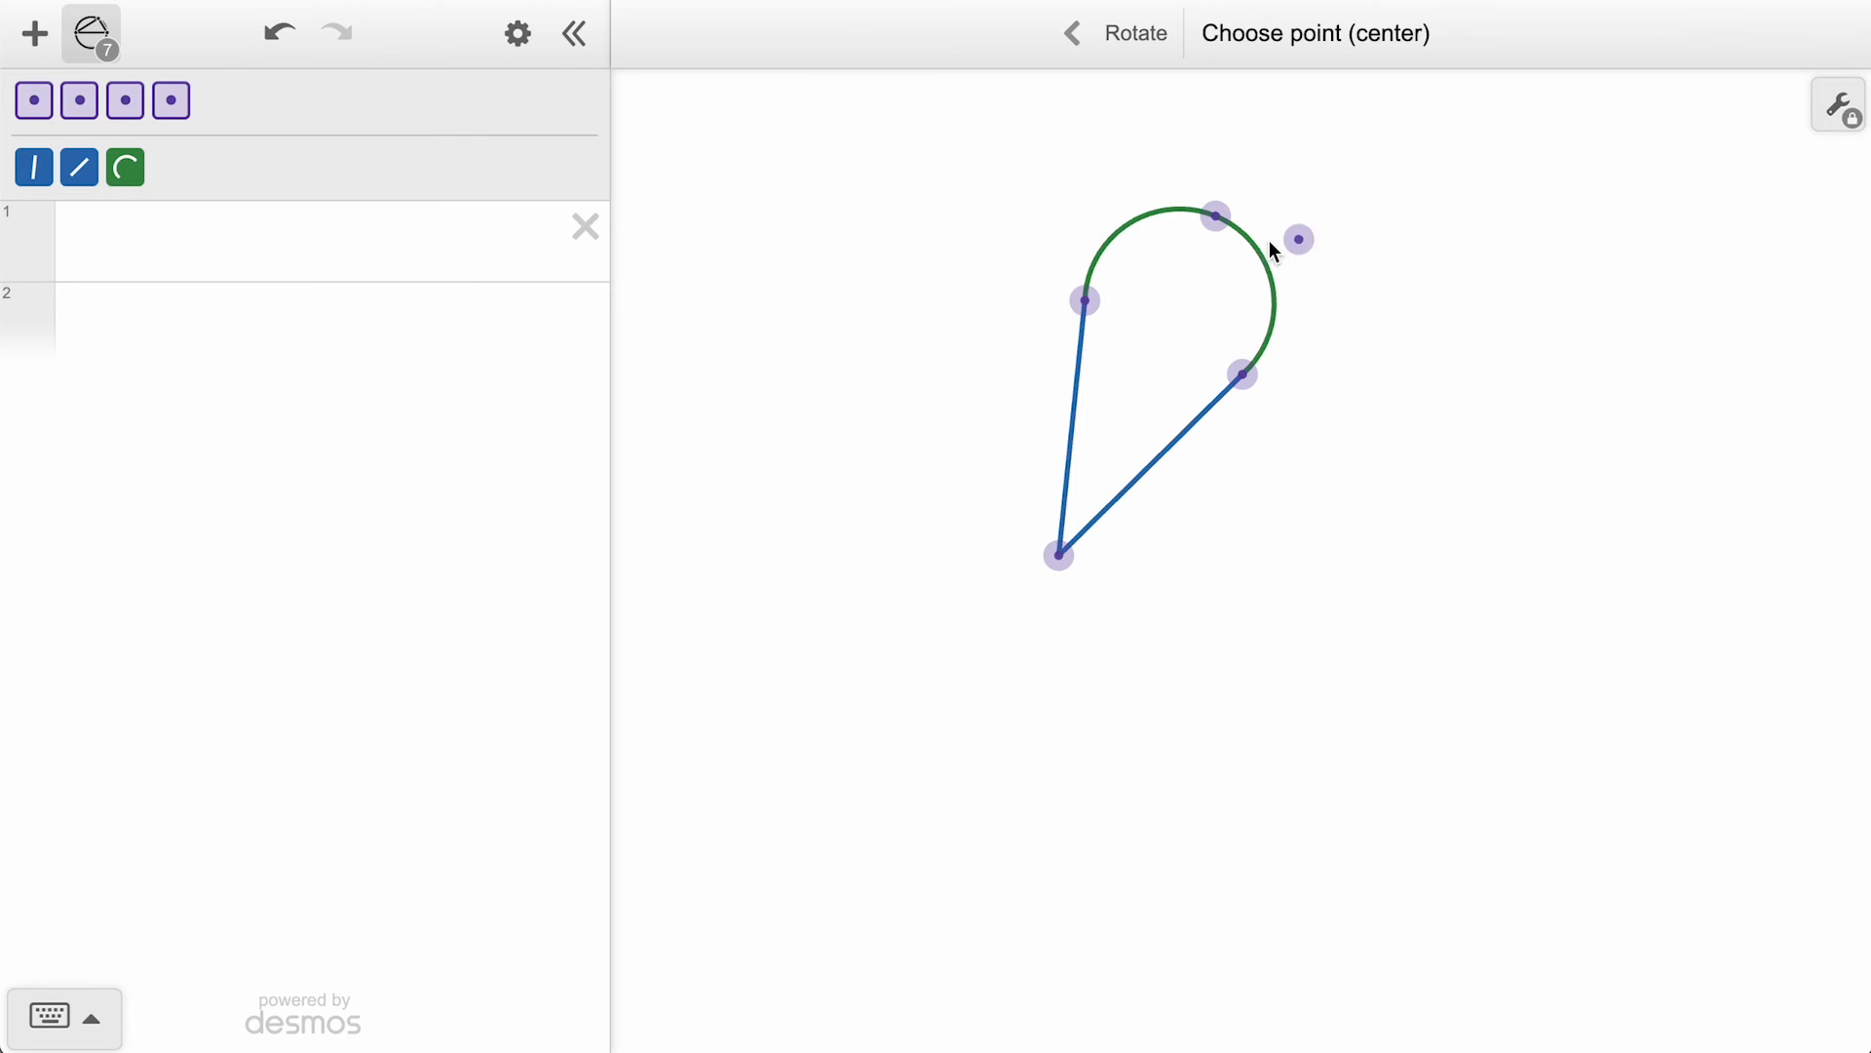
Rotate the selected petal 60° about its tip point.
left_click(1057, 556)
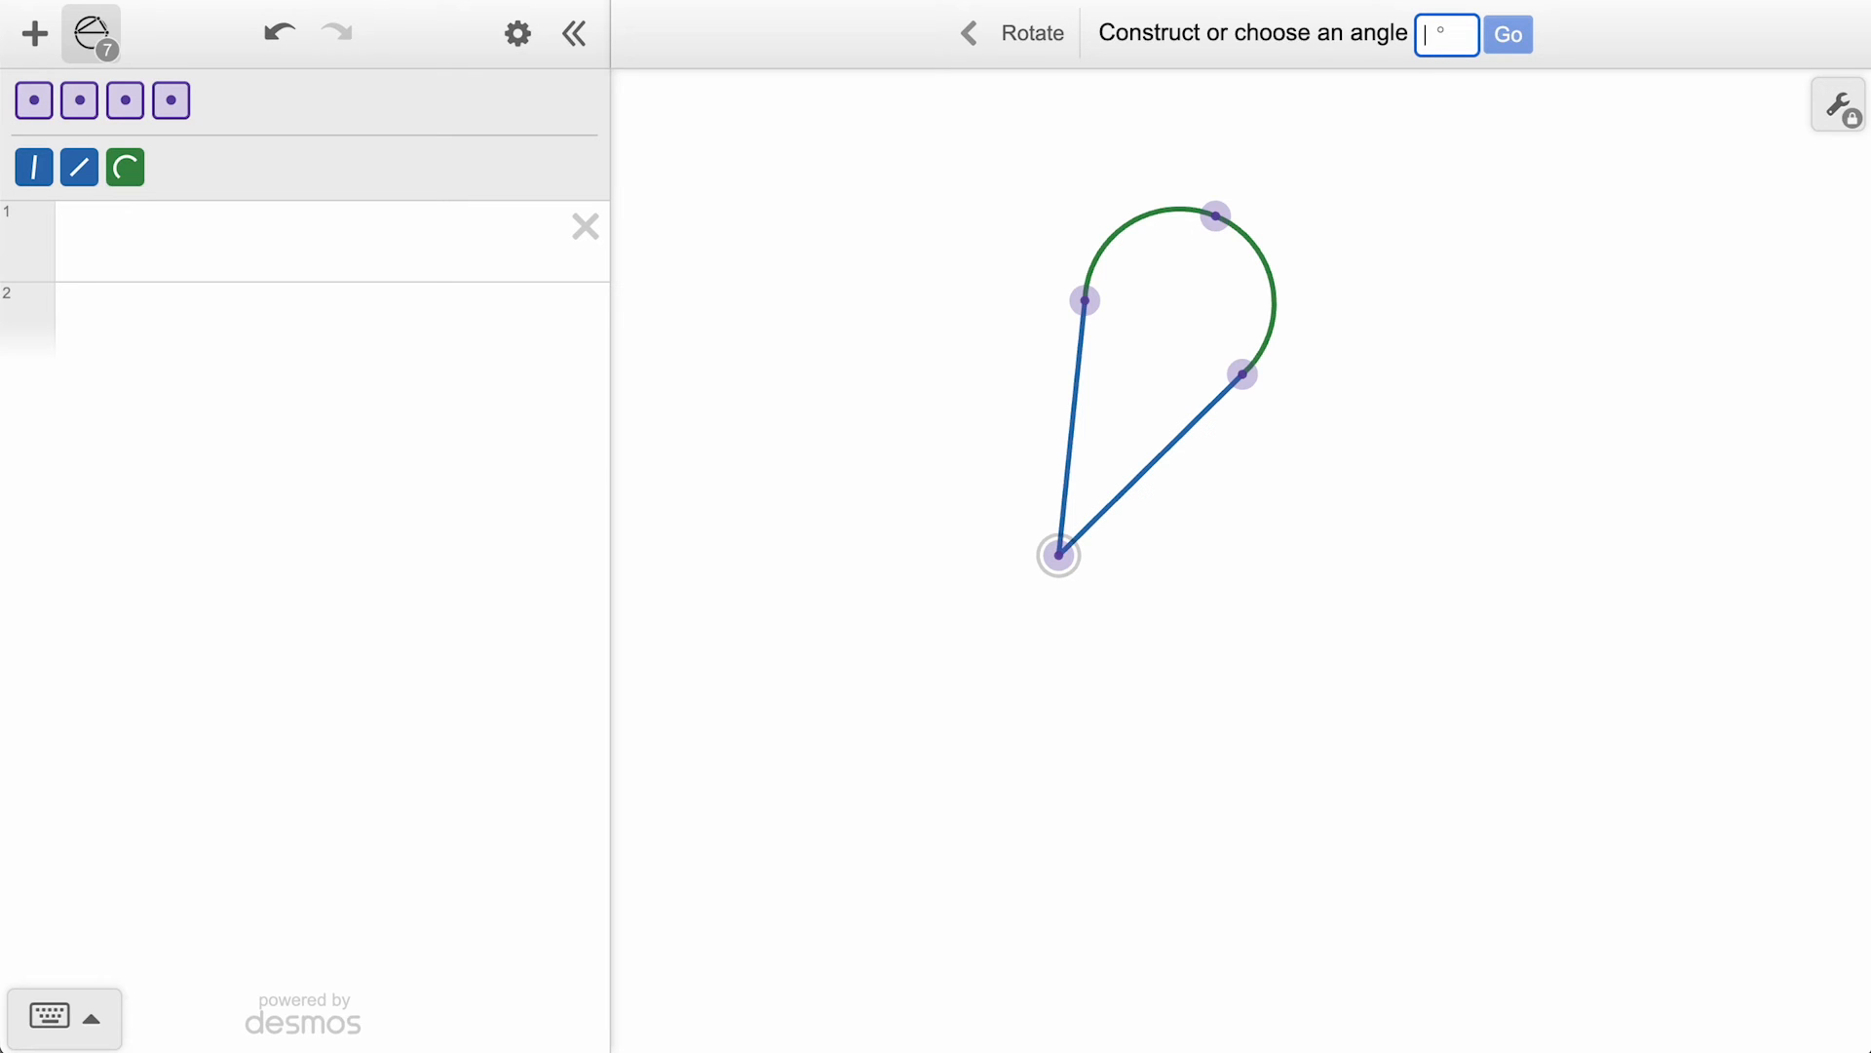
left_click(1507, 33)
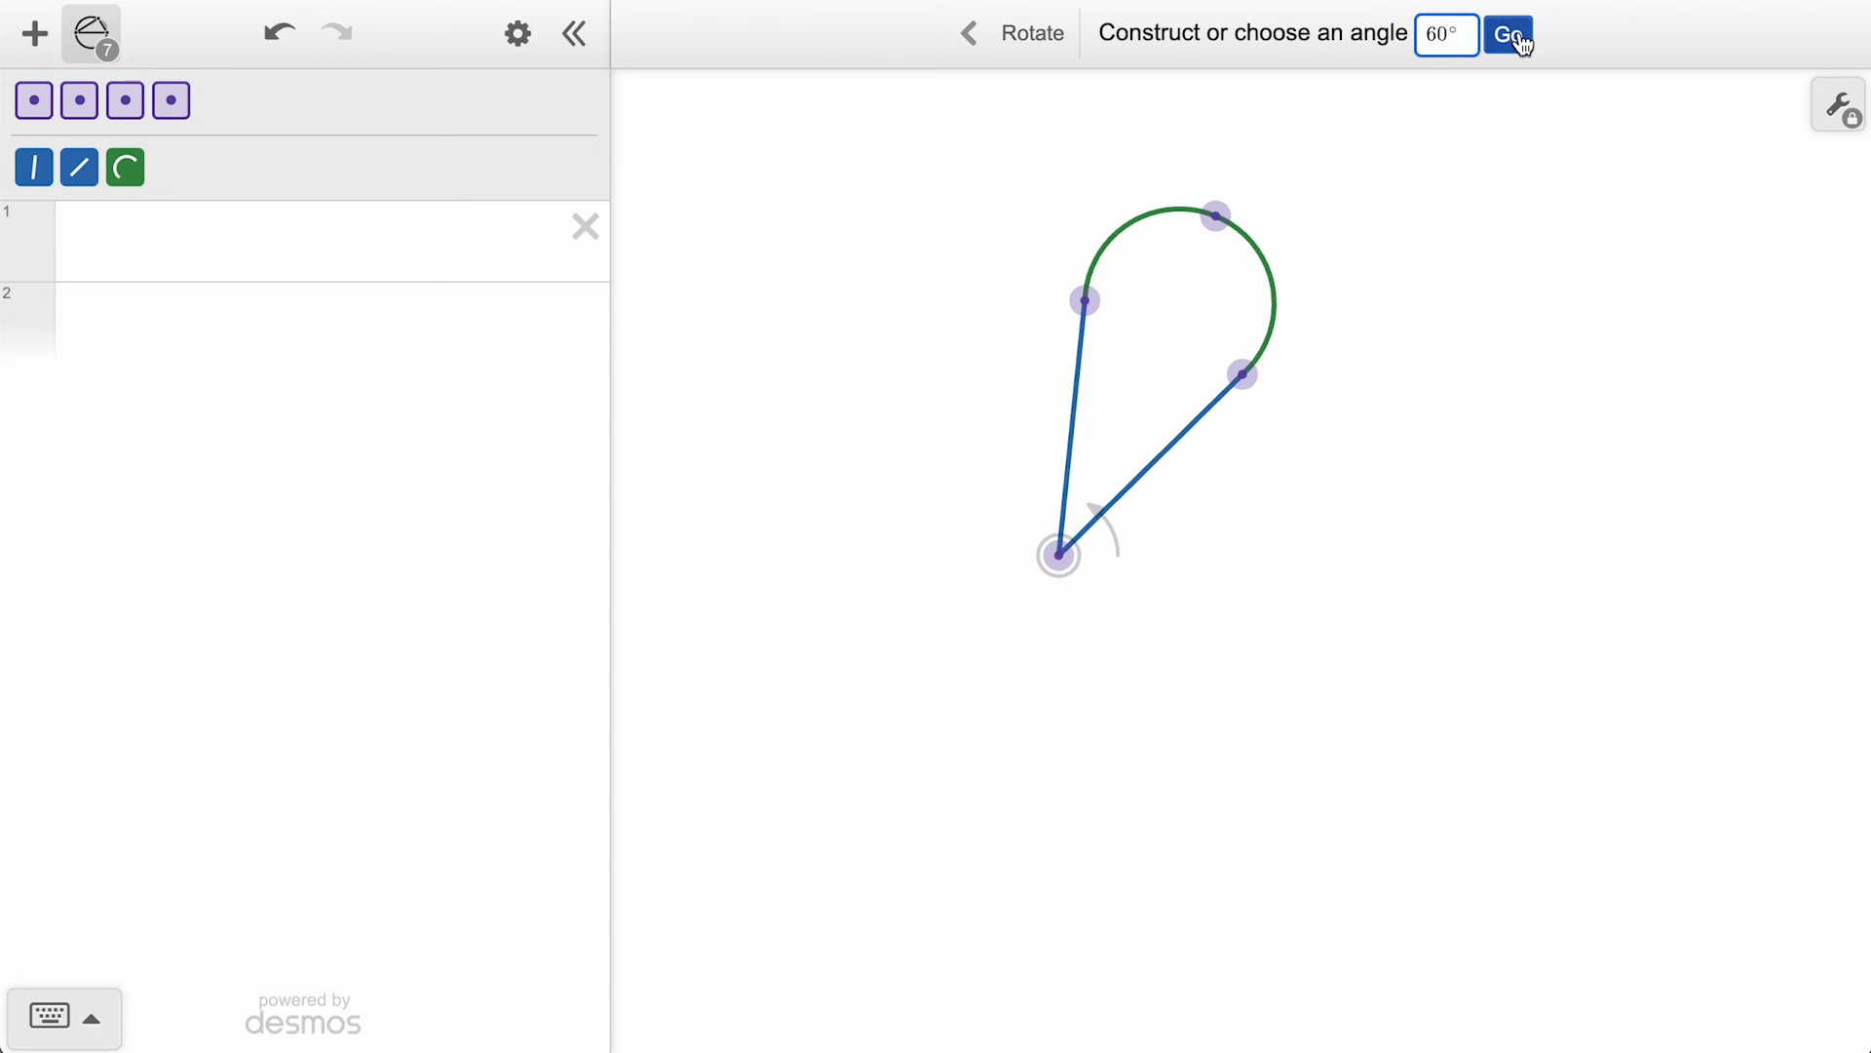
left_click(1509, 33)
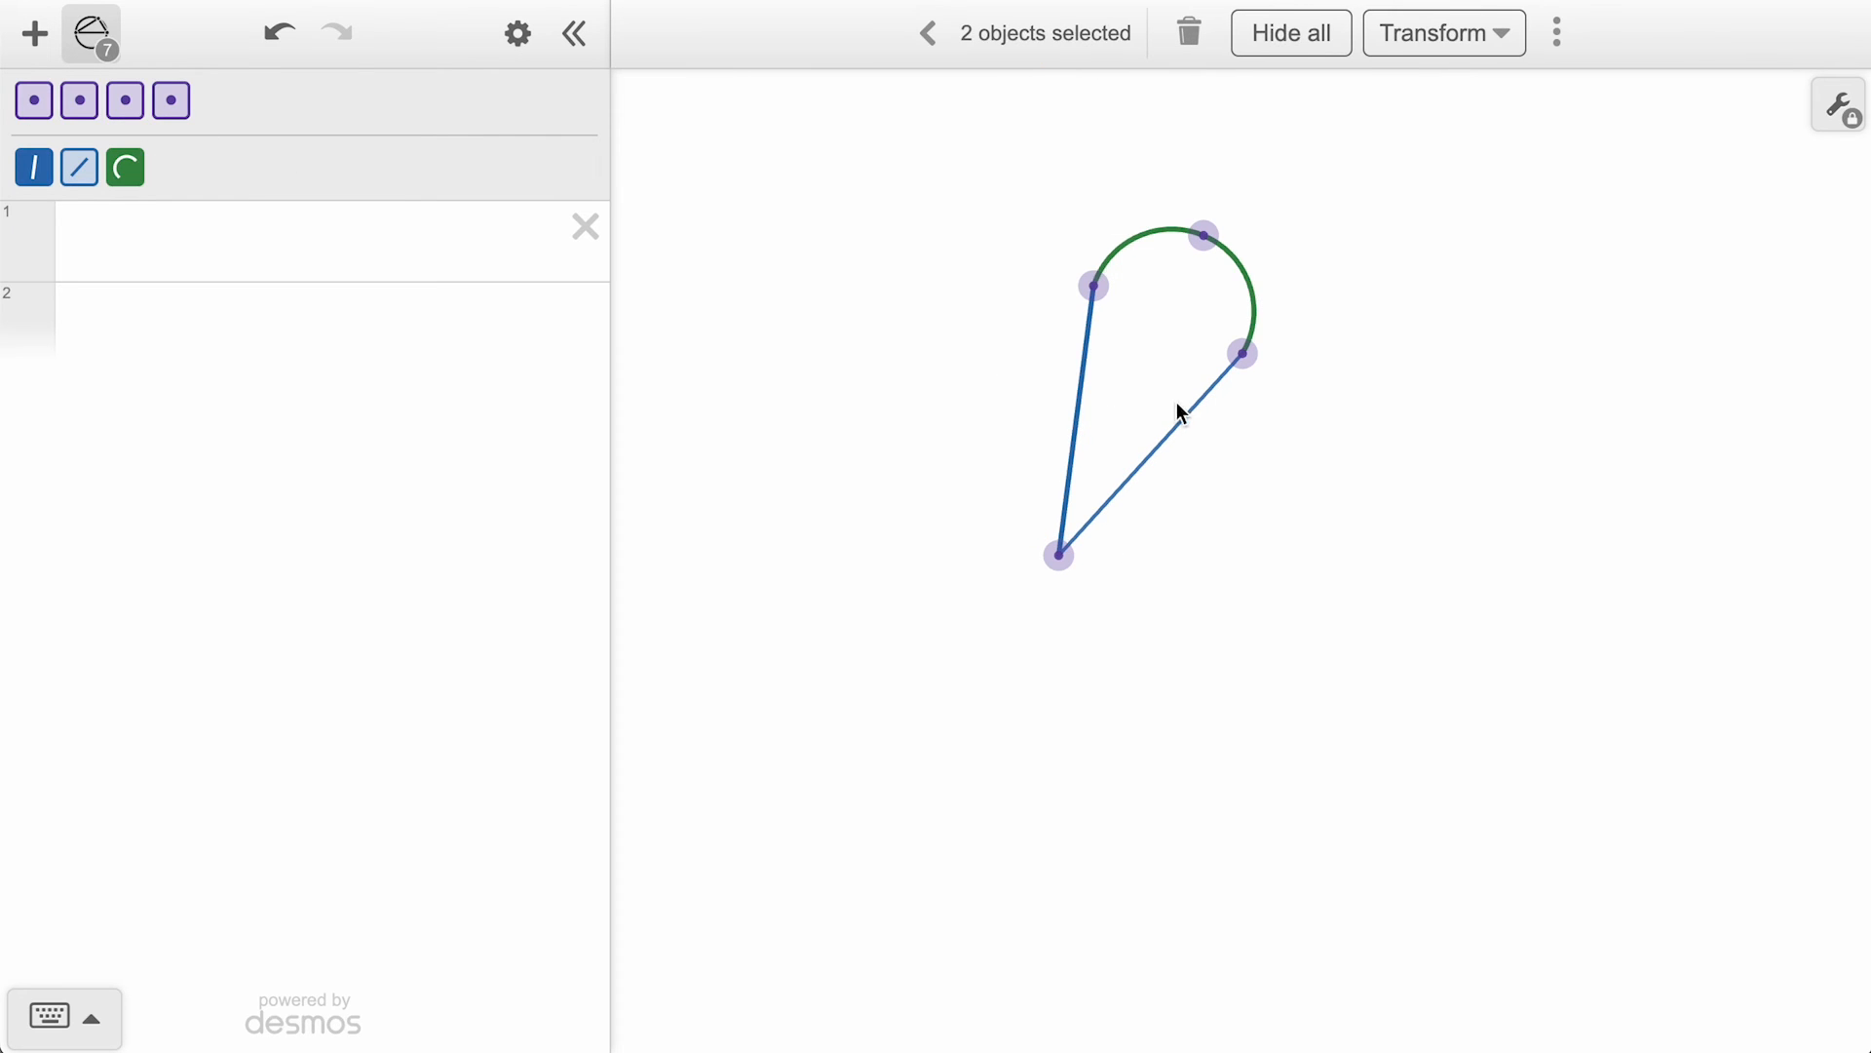
Rotate the petal about its tip by an angle constructed from its own points.
left_click(1443, 33)
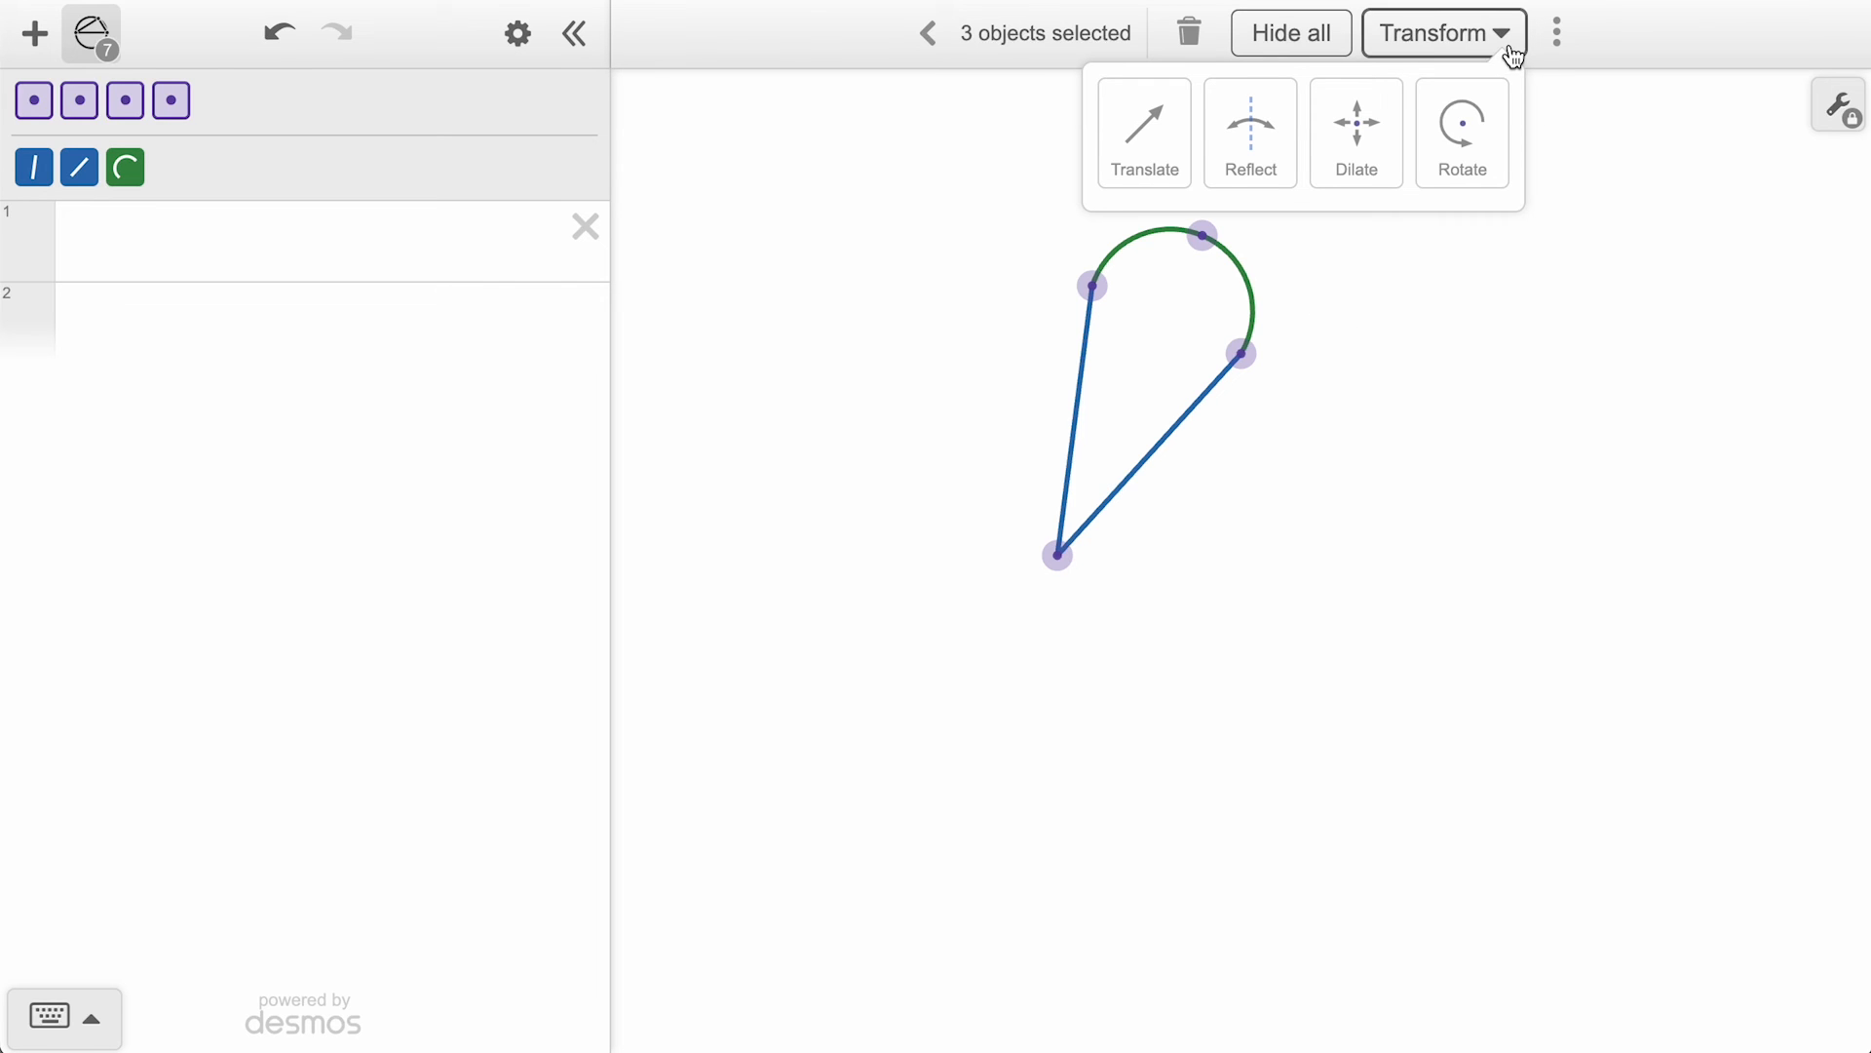
left_click(1460, 130)
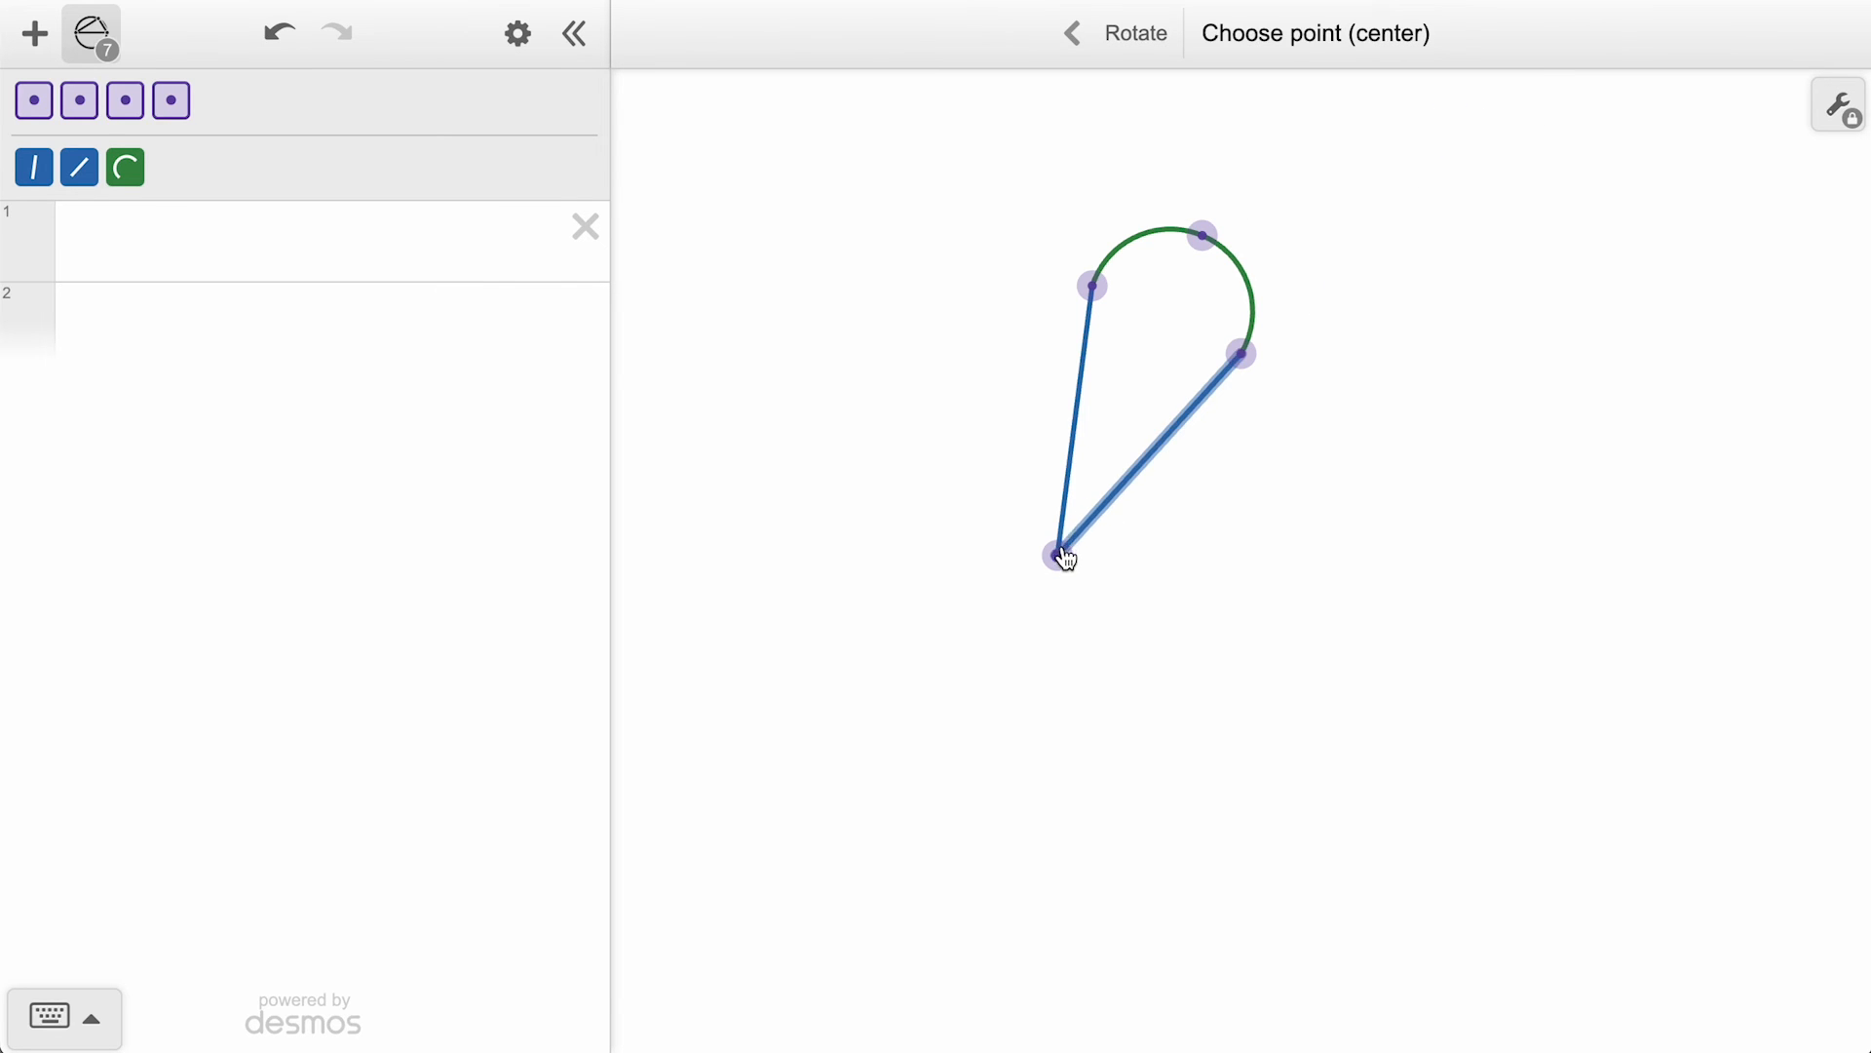
left_click(1057, 556)
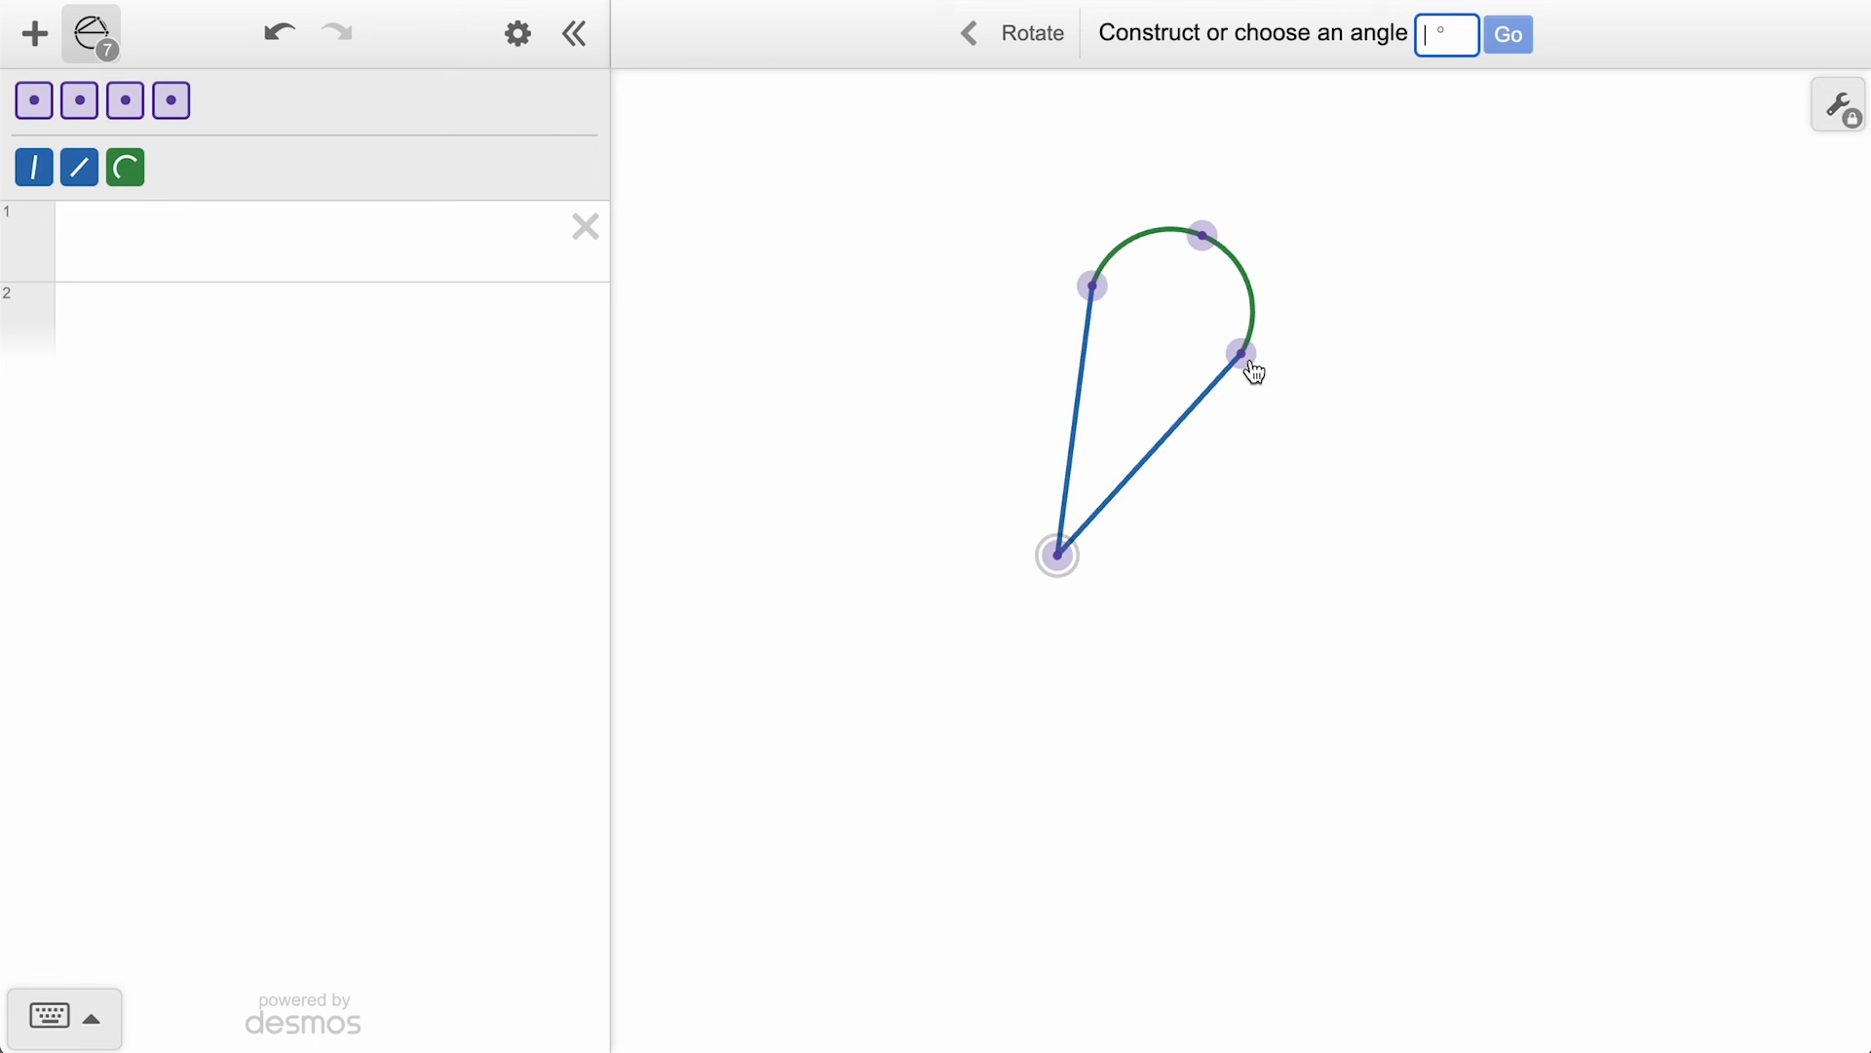
left_click(1056, 553)
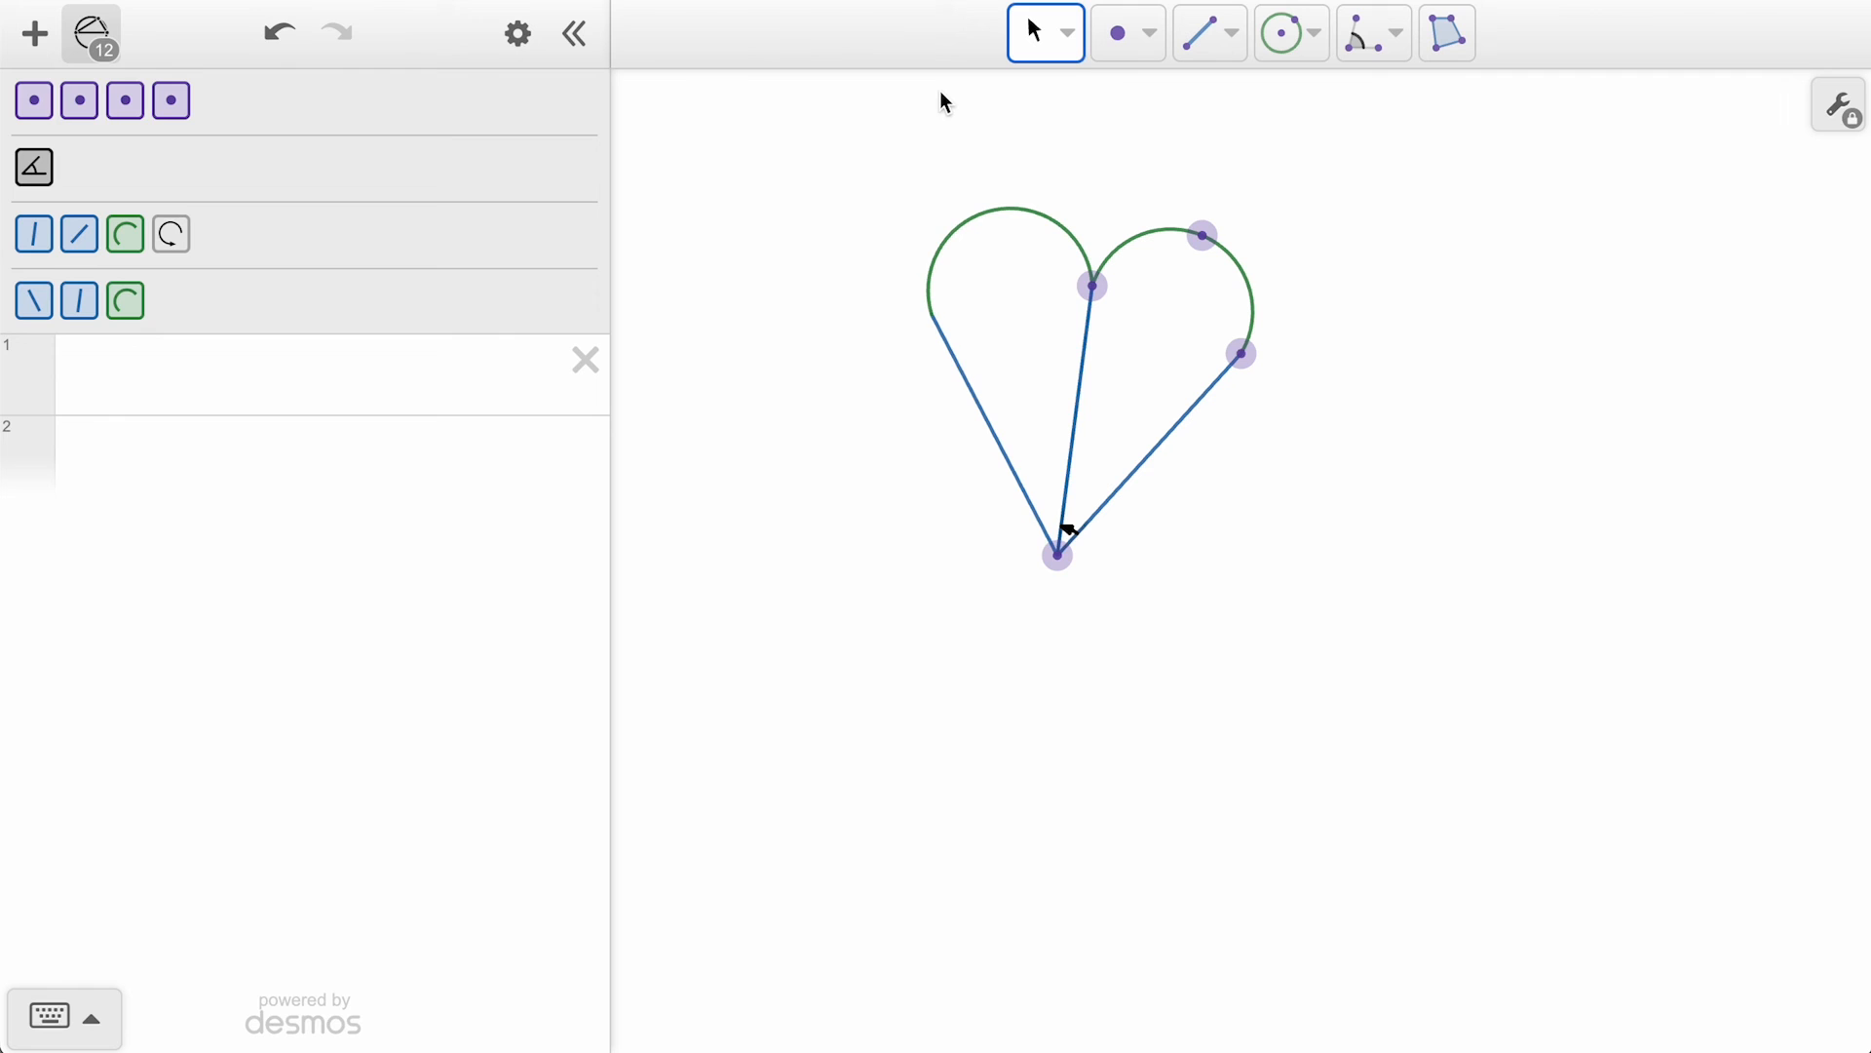
Drag the petal's arc and corner points to narrow it and change the constructed angle.
left_click_drag(1088, 287, 1062, 296)
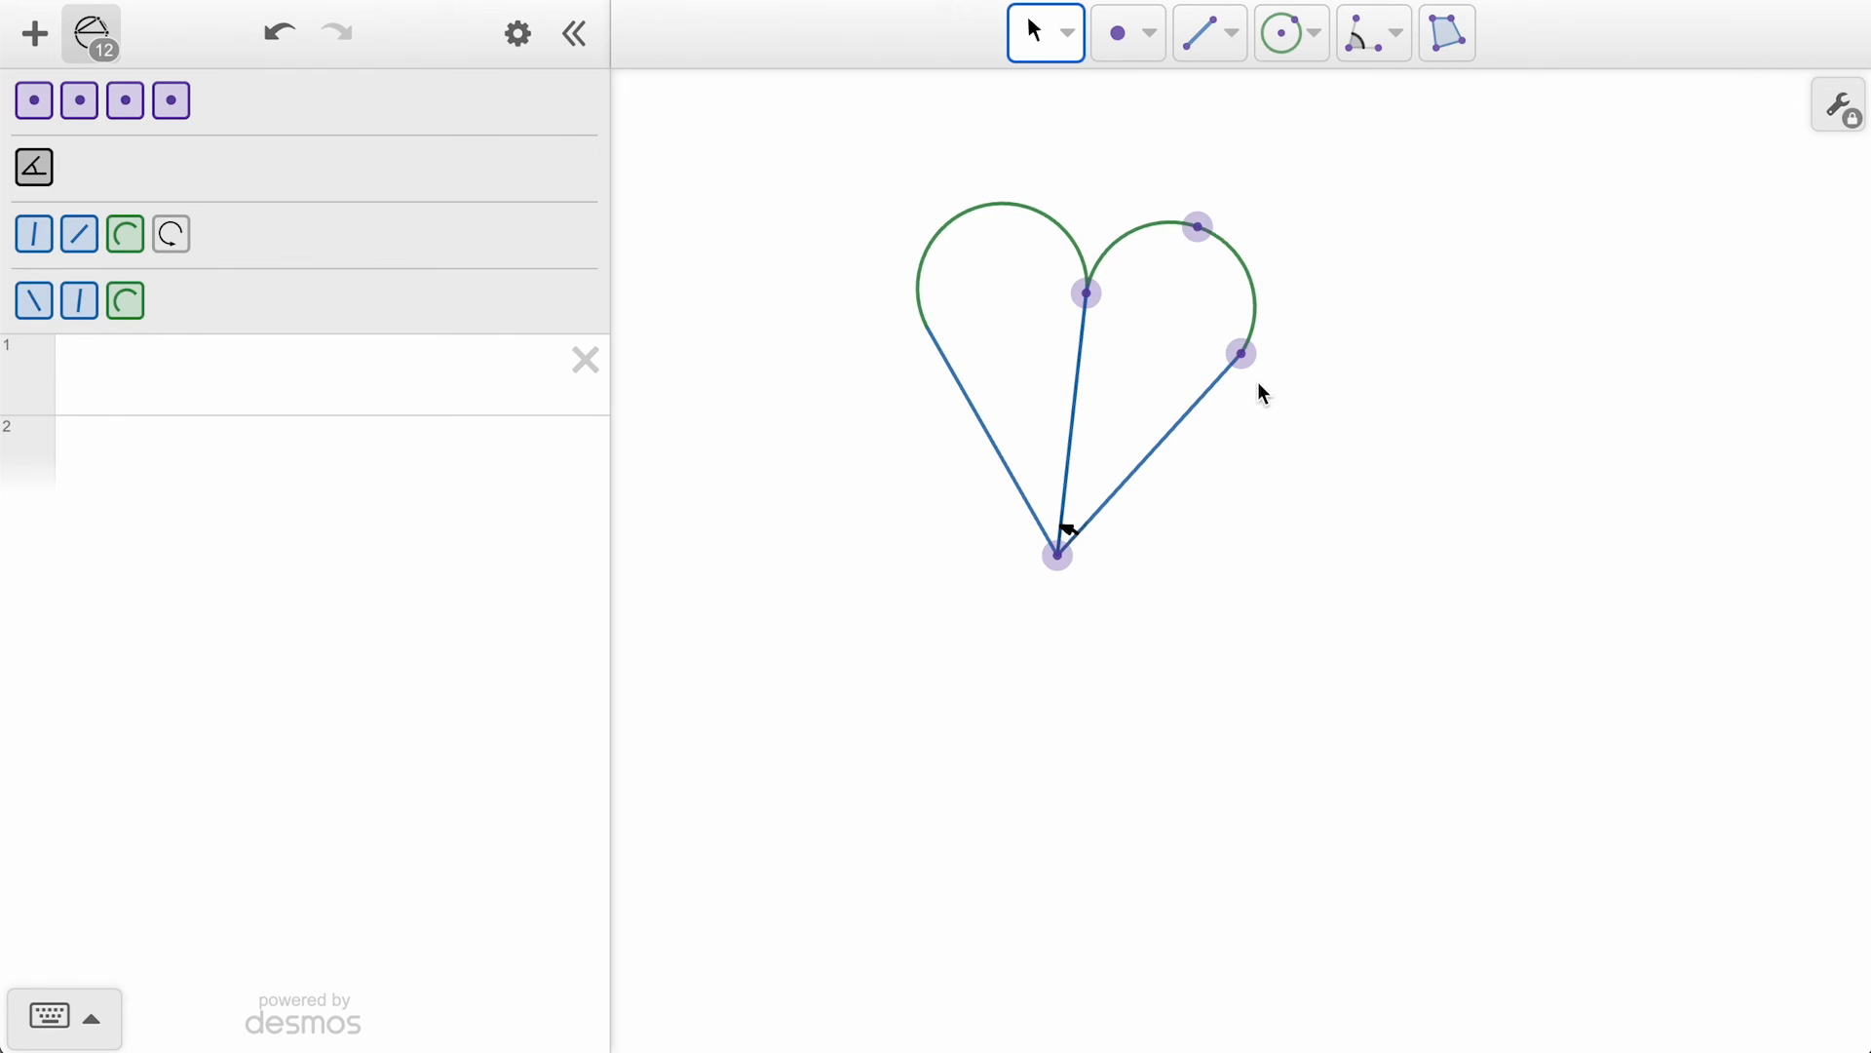
left_click_drag(1242, 353, 1217, 333)
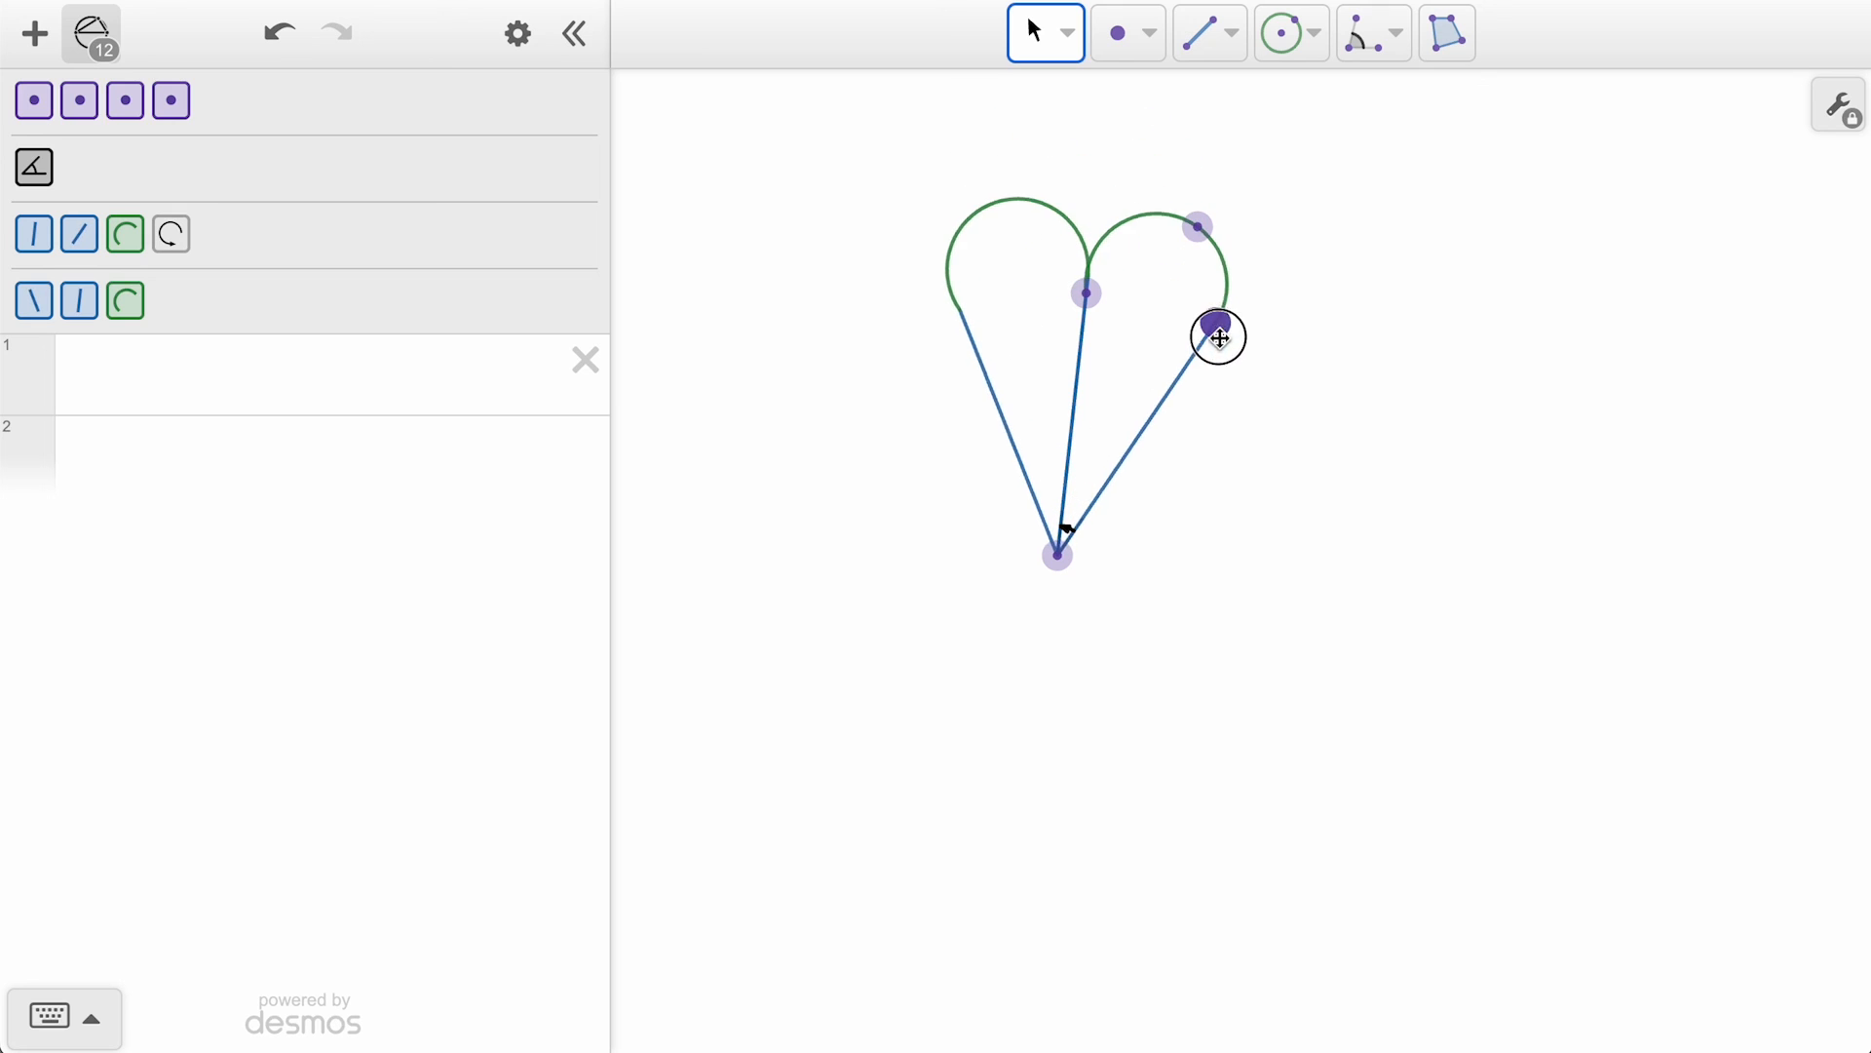
left_click_drag(1216, 335, 1238, 347)
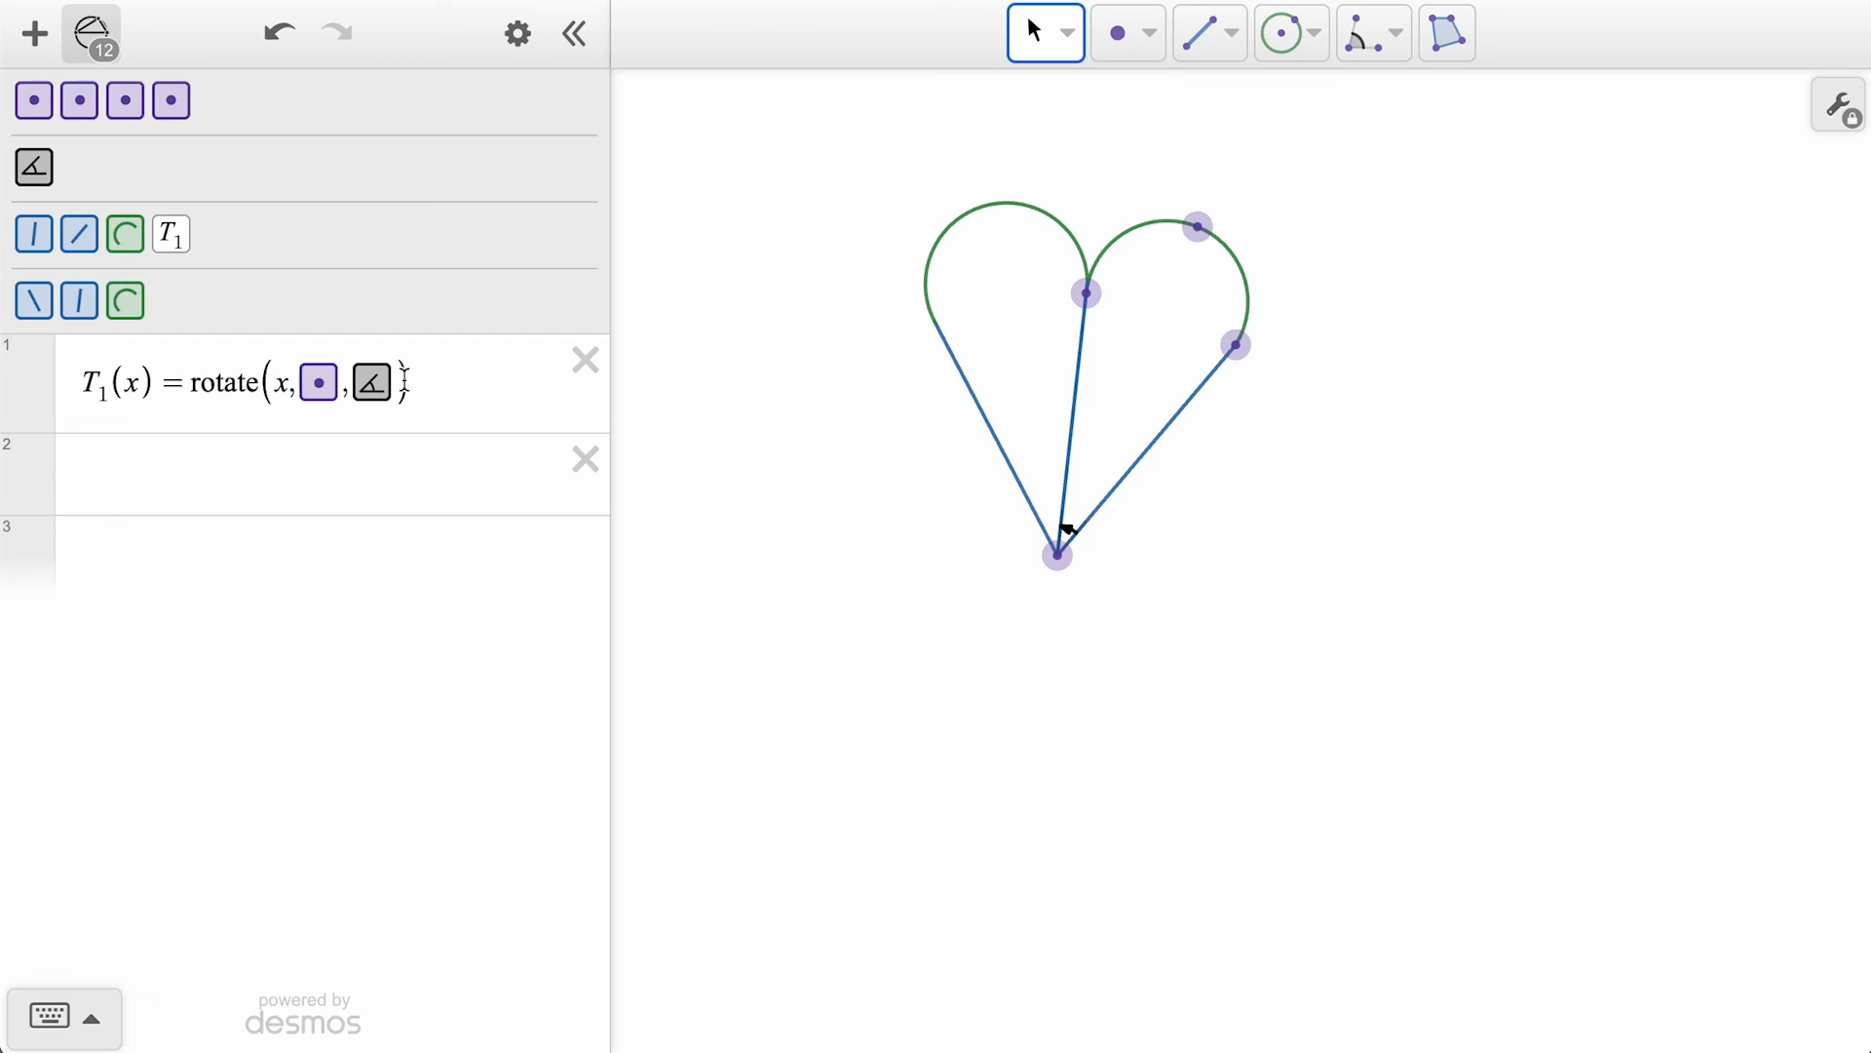
Multiply T1's rotation angle by the list [1,2…8] and reshape the eight petals.
left_click(1055, 552)
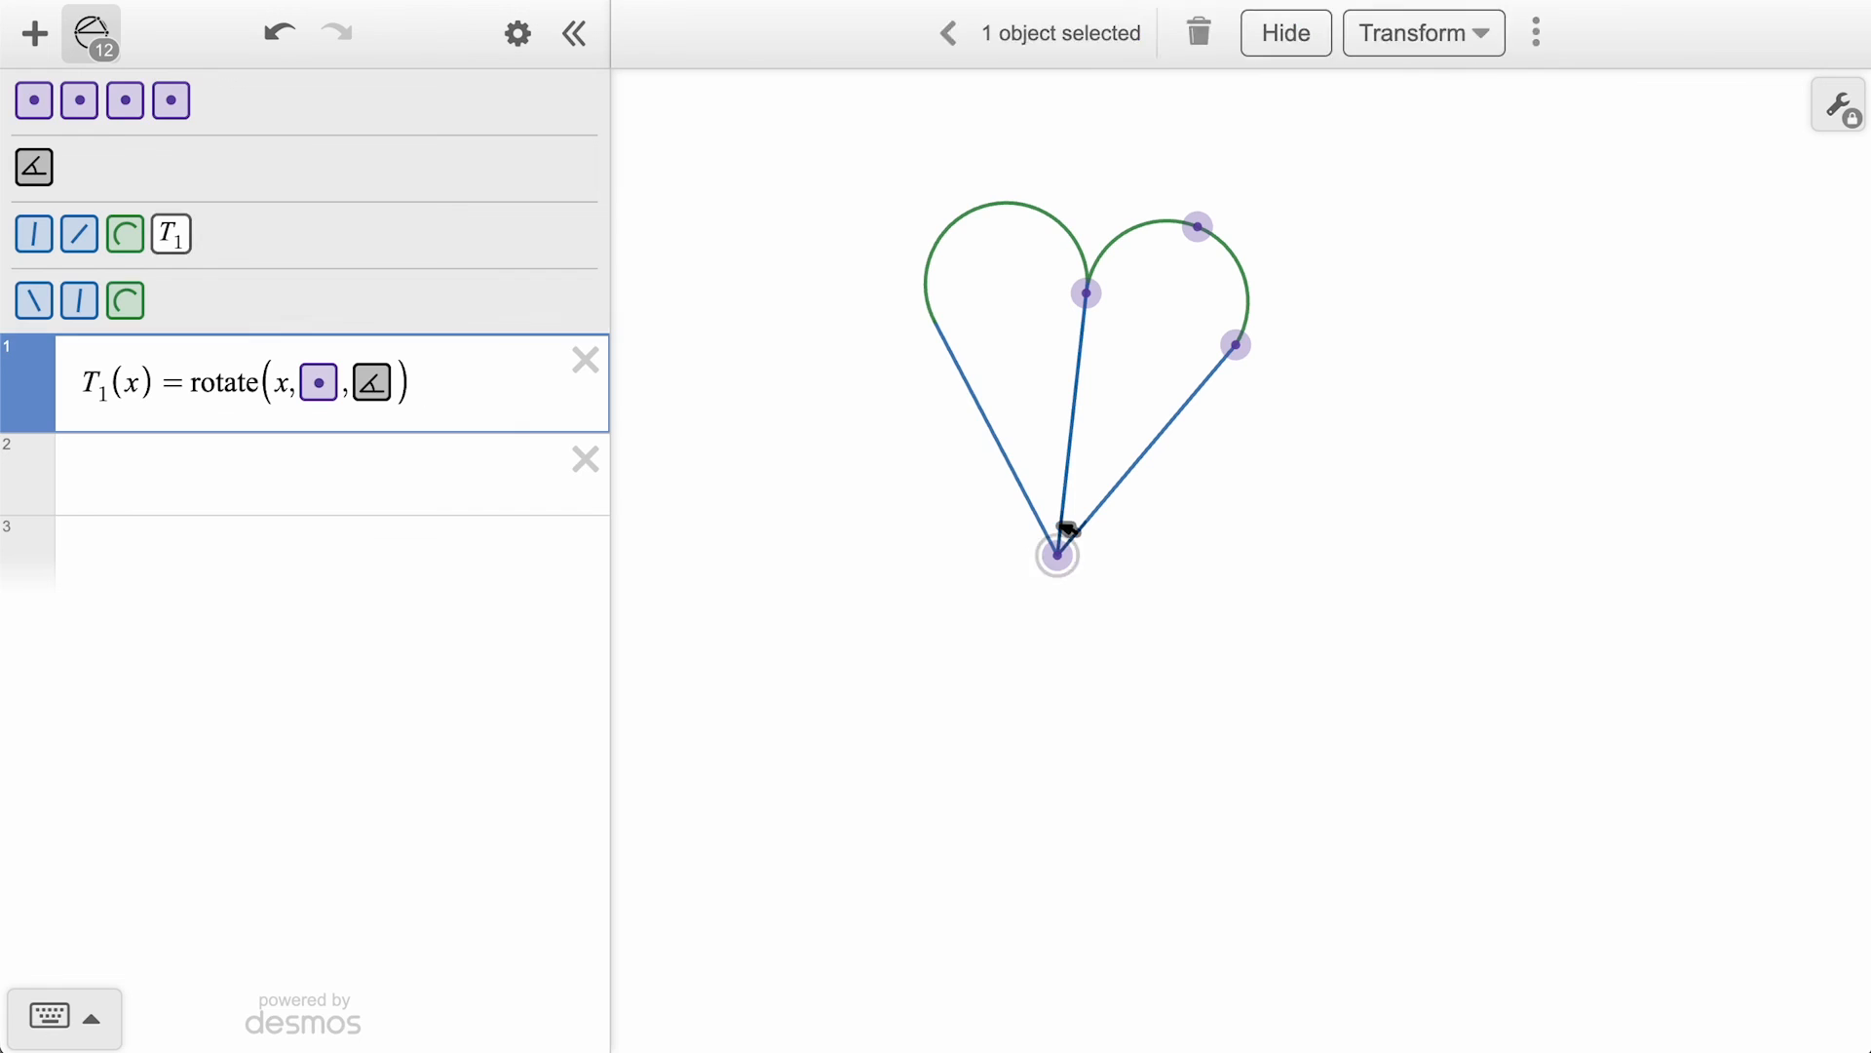
type("·2")
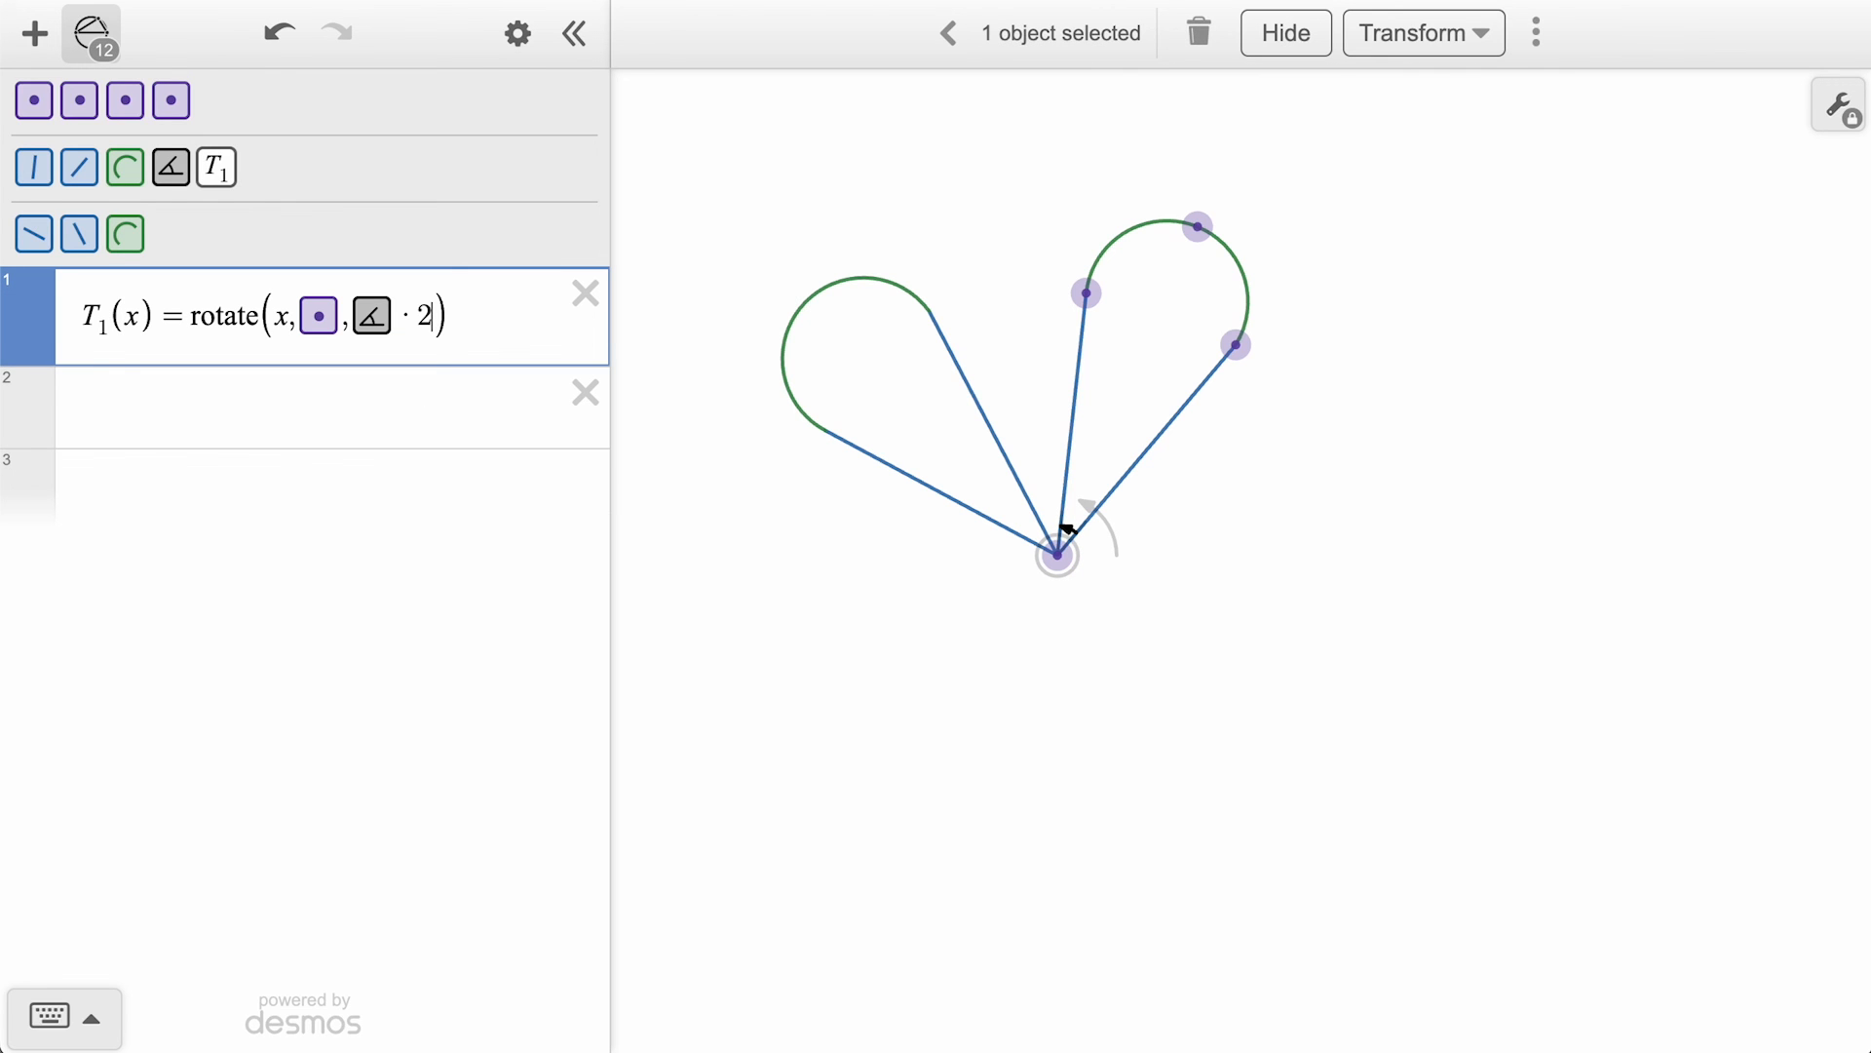
type("[1")
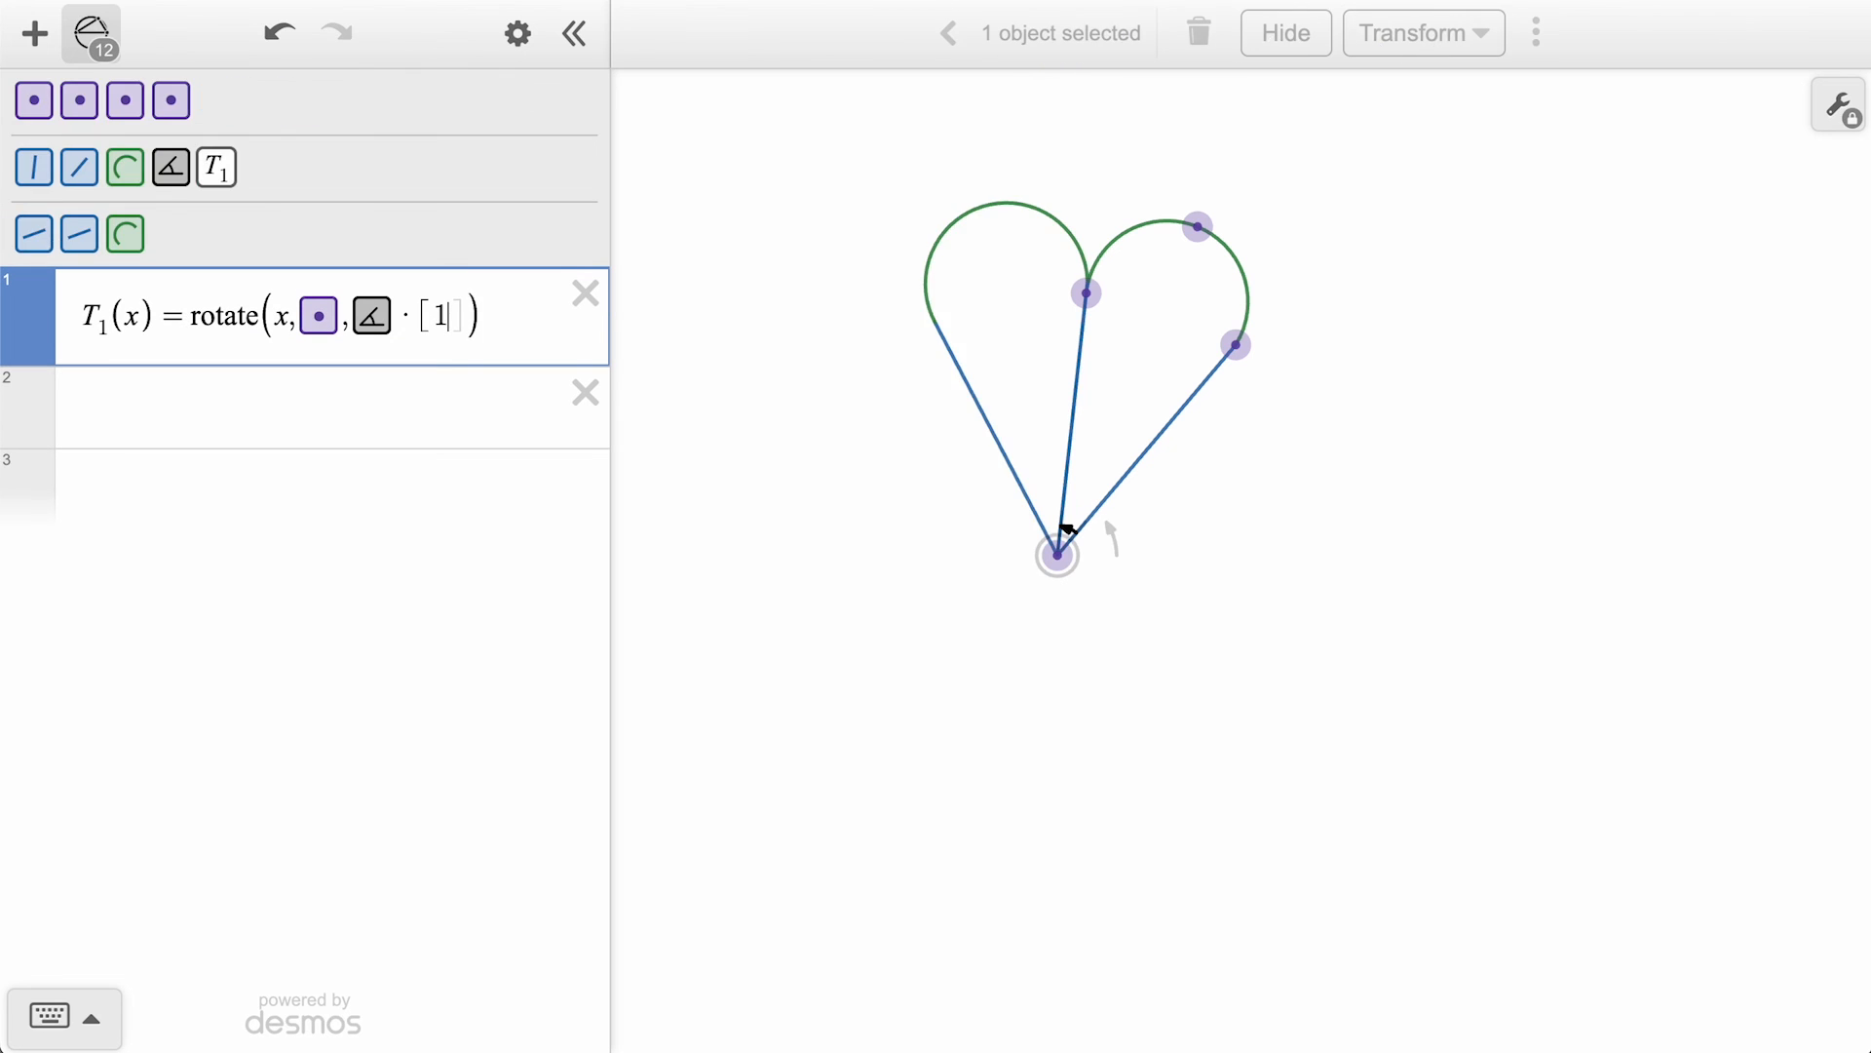
type(",2...8")
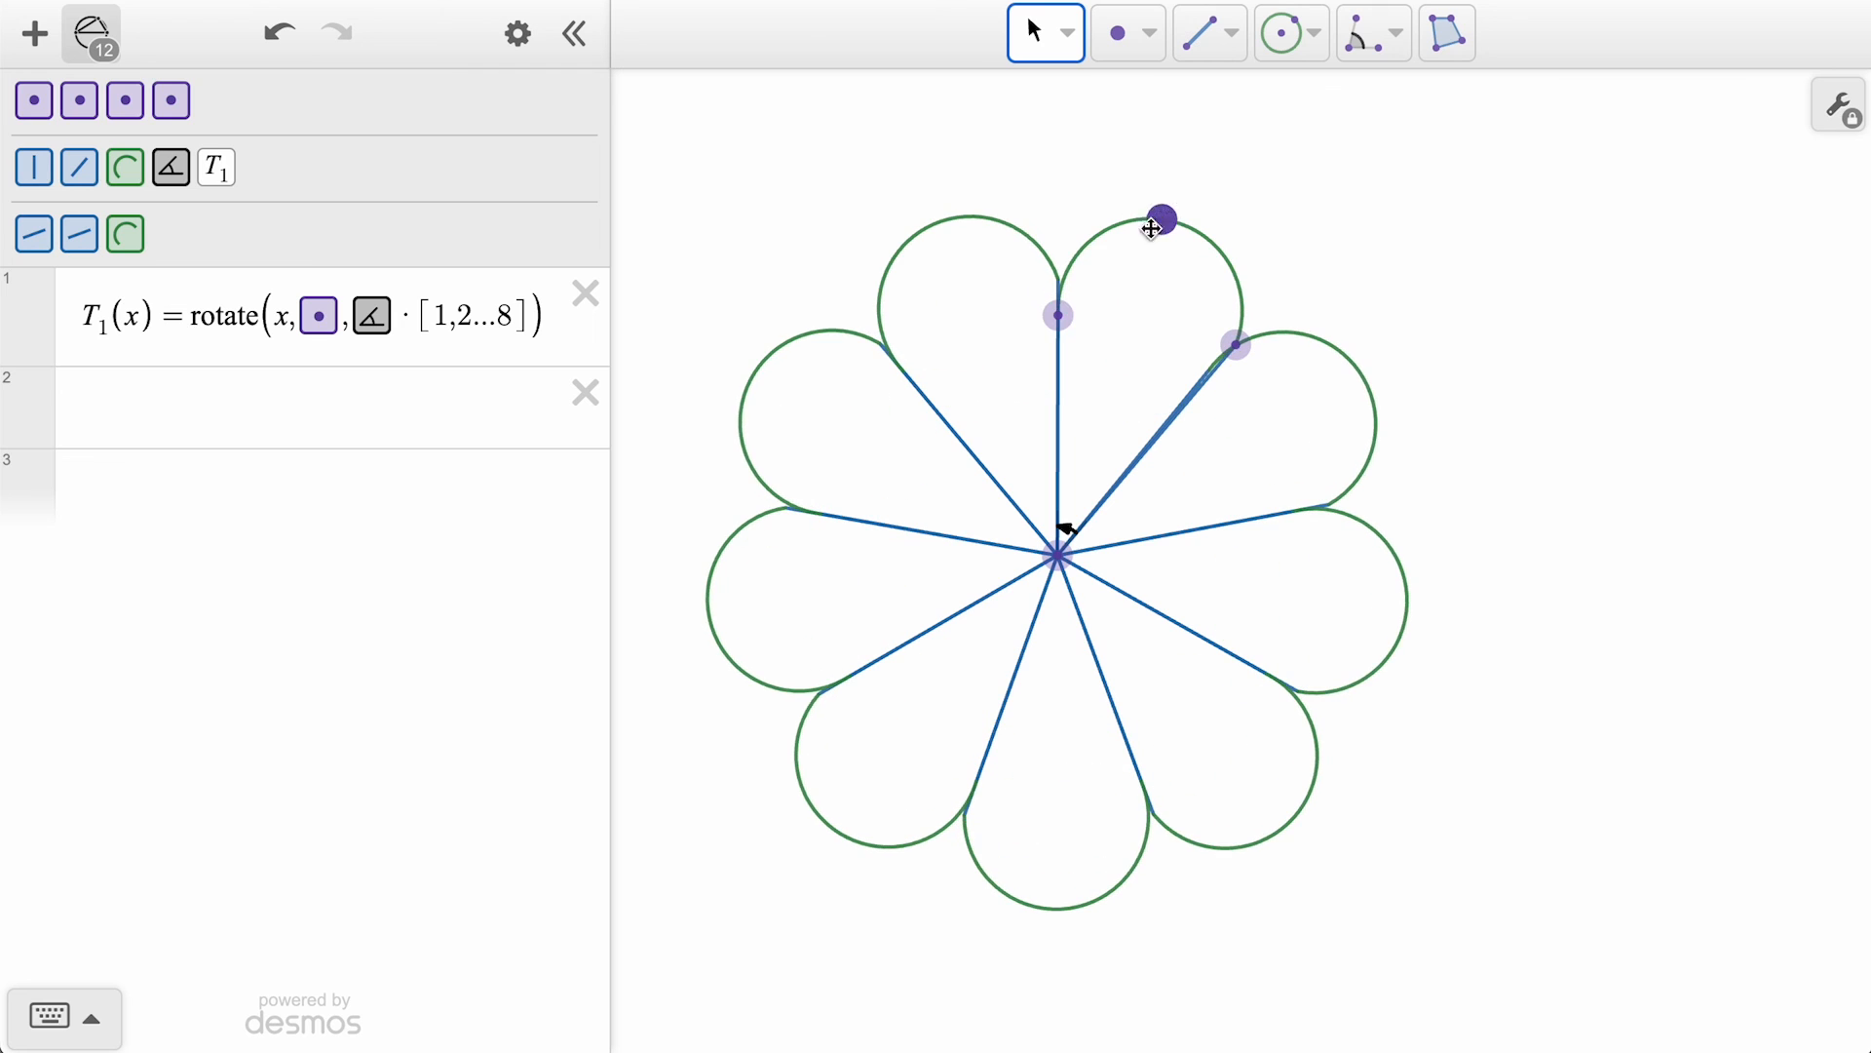
left_click_drag(1160, 220, 1238, 343)
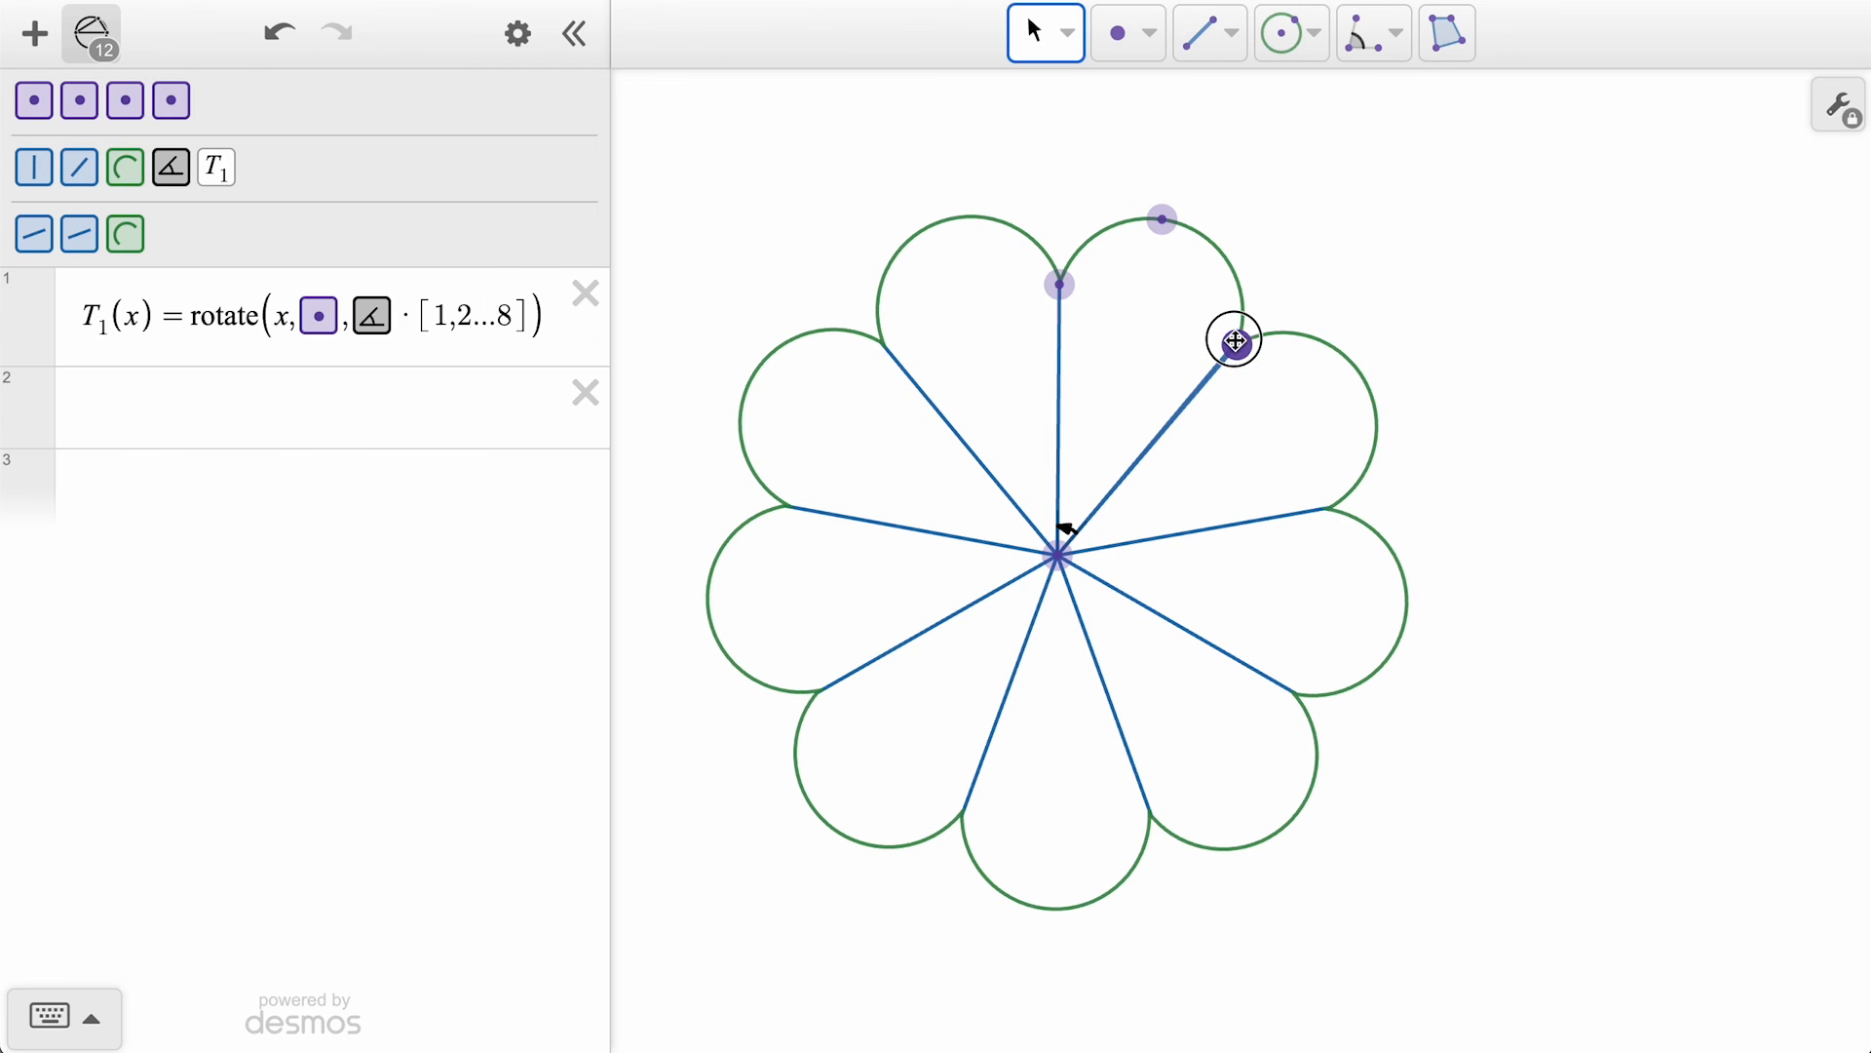